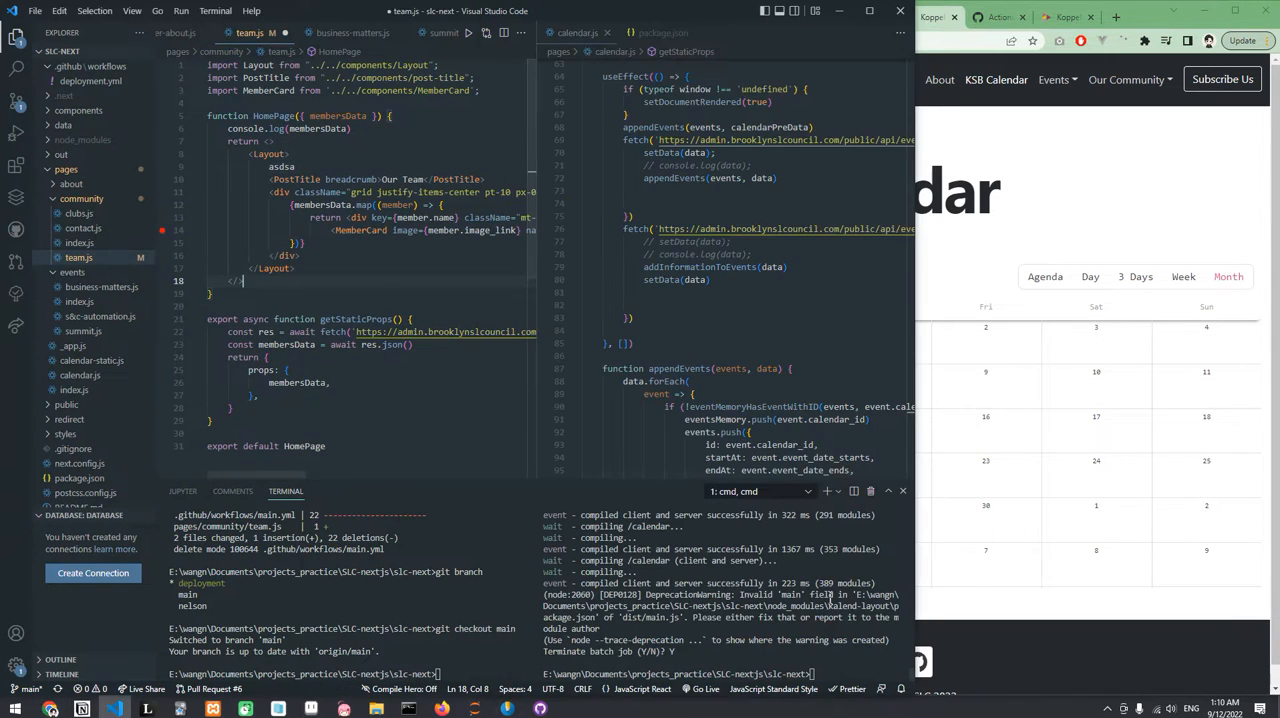
- Start the Next.js dev server with `yarn run dev -p 3001`
text(yarn run dev -p 3001)
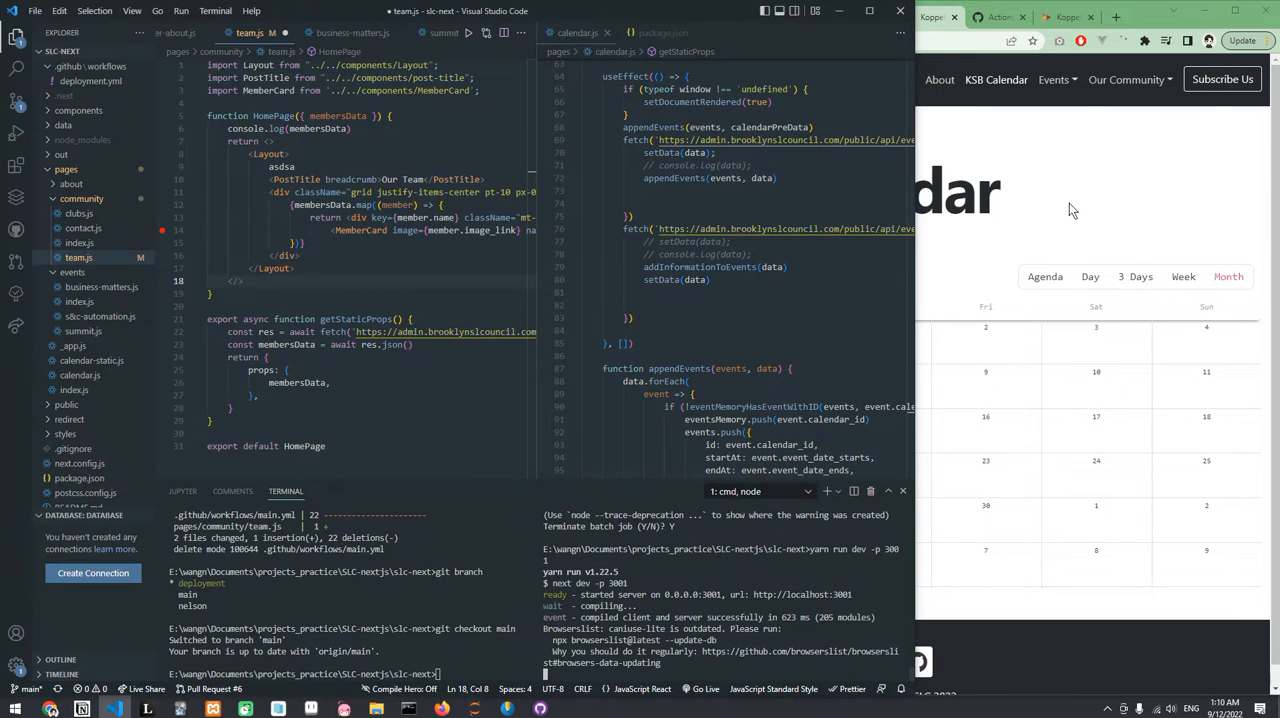
mouse_move(801, 594)
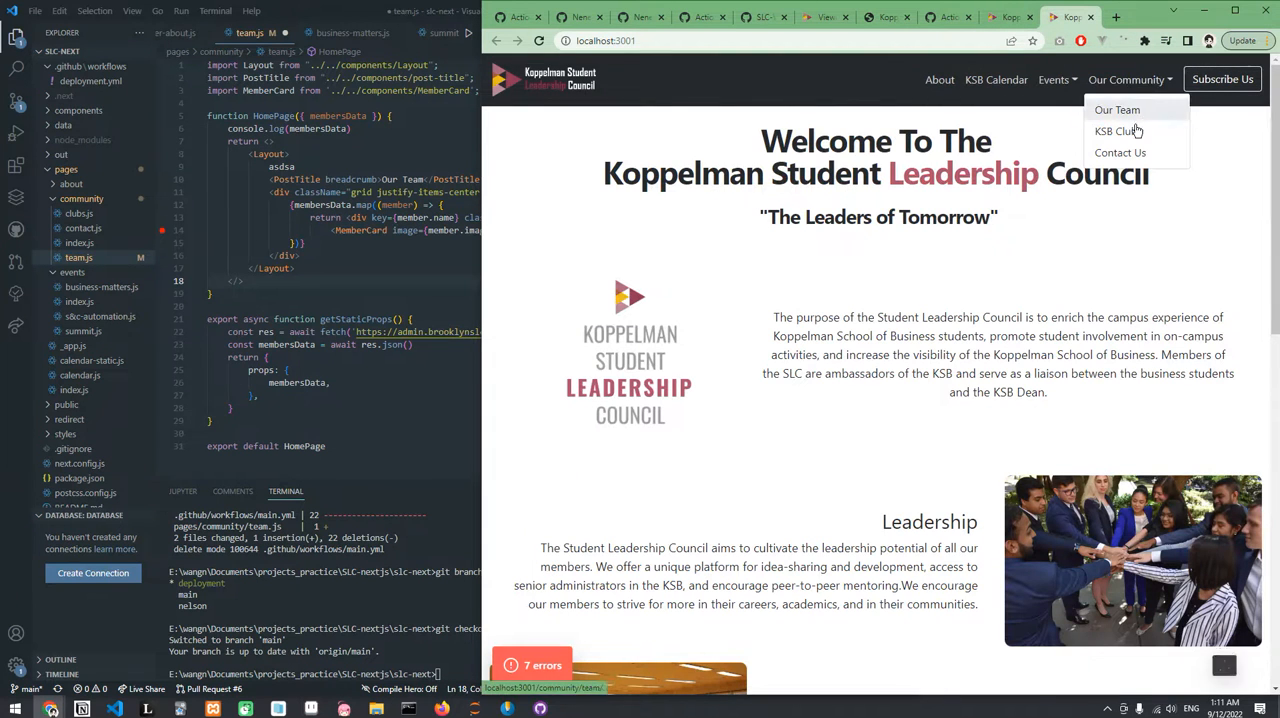
- Open Our Community > Our Team on localhost:3001 and scroll through the member cards and bios
click(1117, 110)
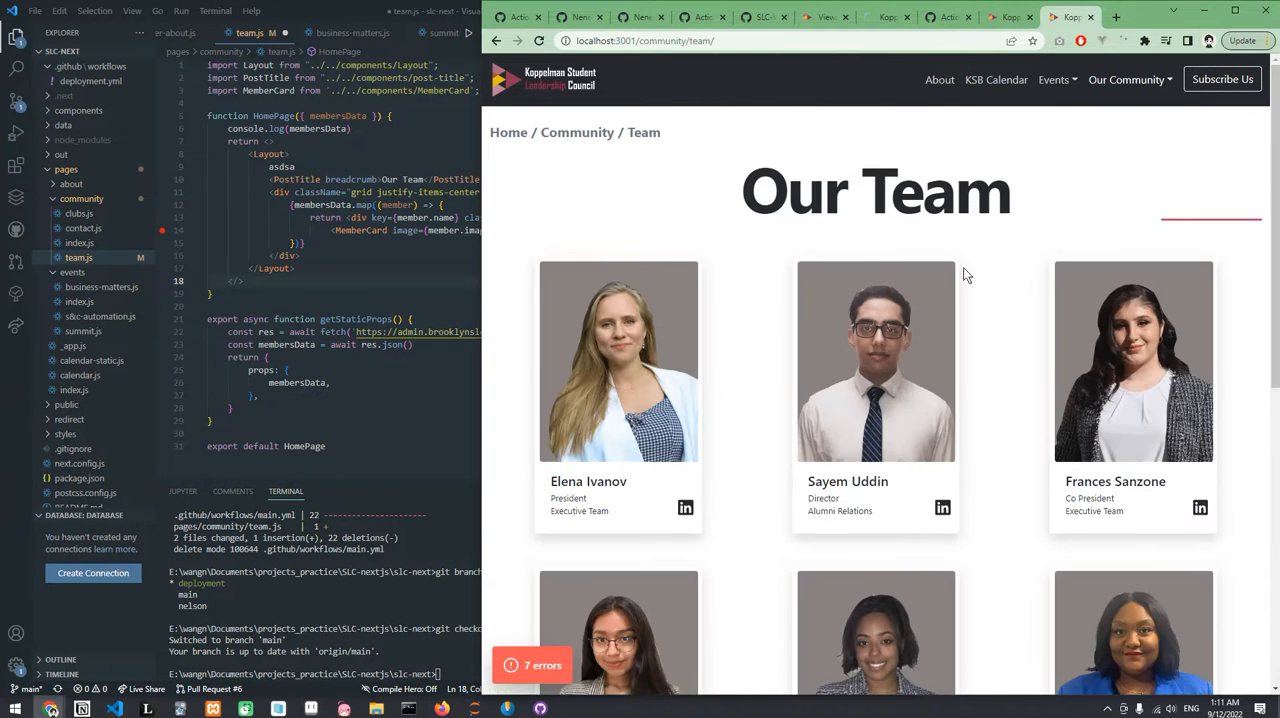
scroll(down, 3)
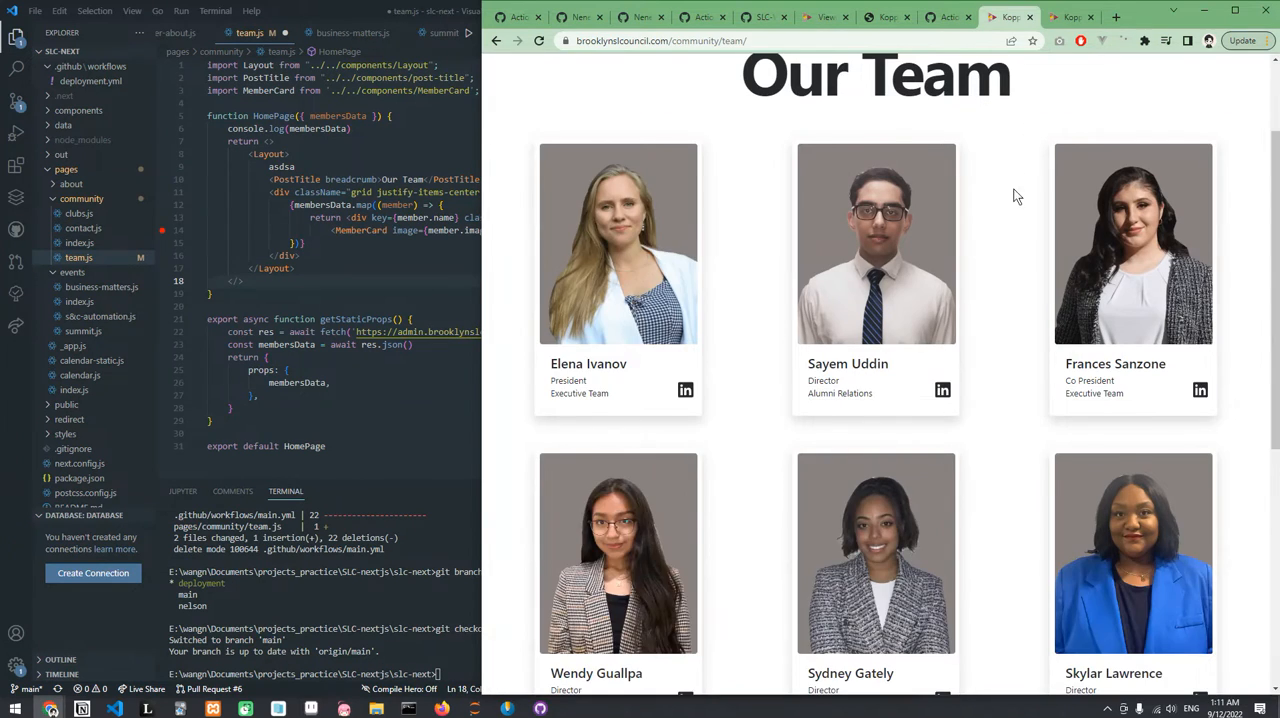
scroll(up, 3)
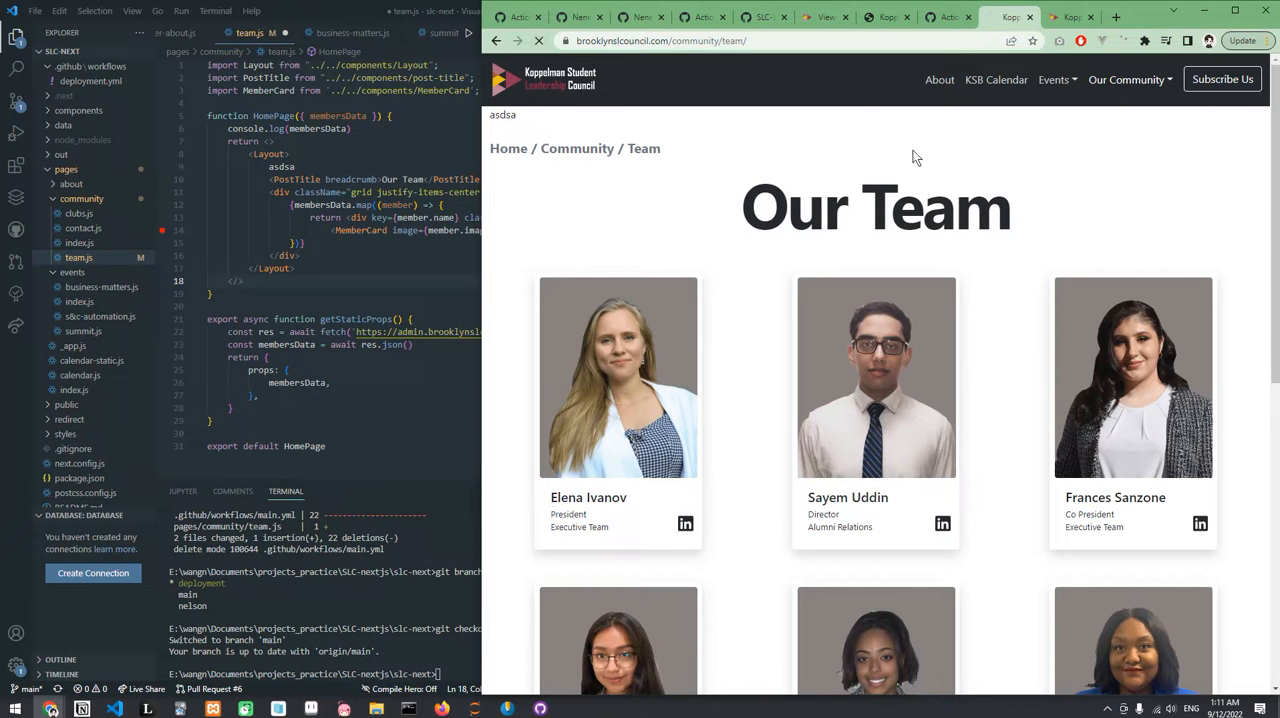
scroll(down, 3)
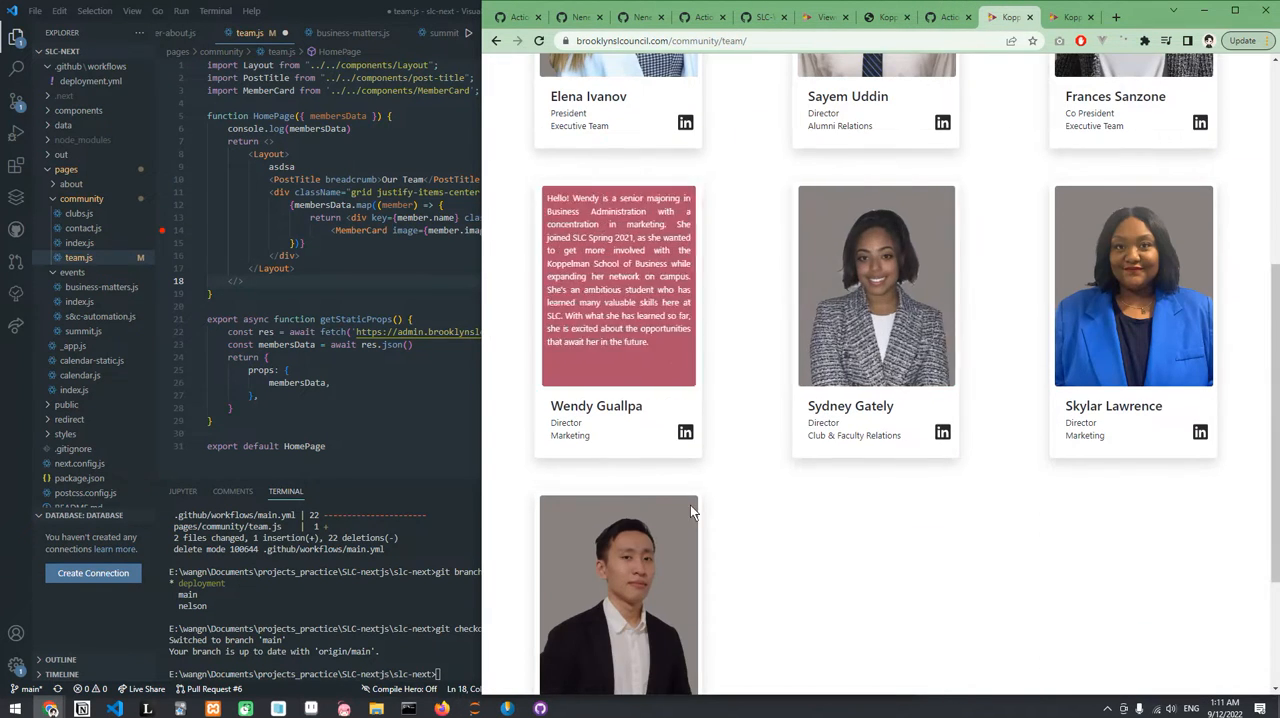
scroll(up, 3)
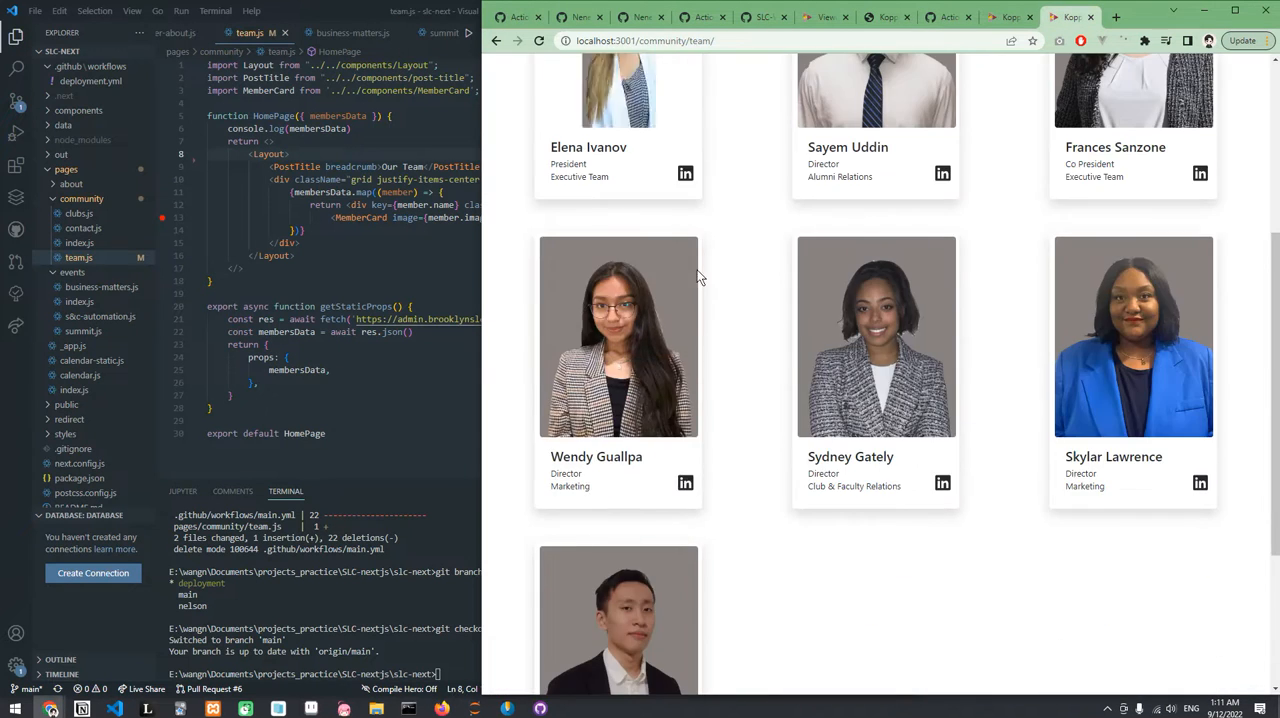
scroll(up, 3)
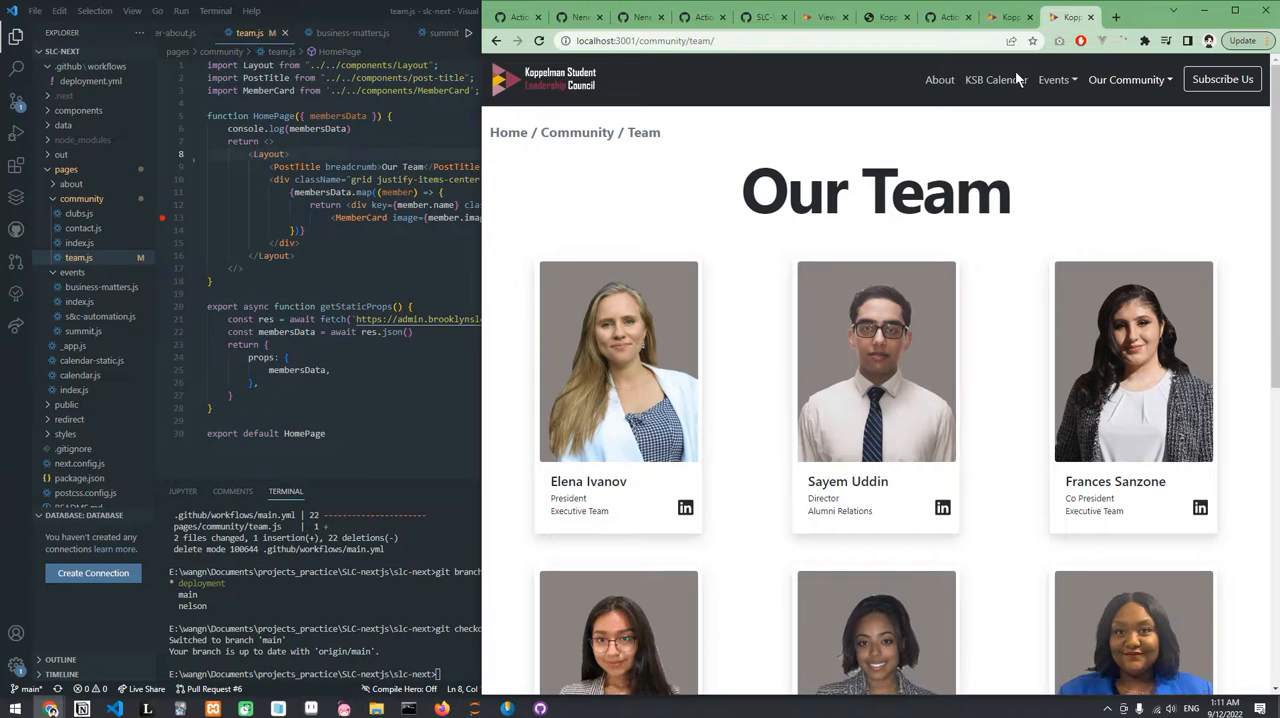
scroll(down, 3)
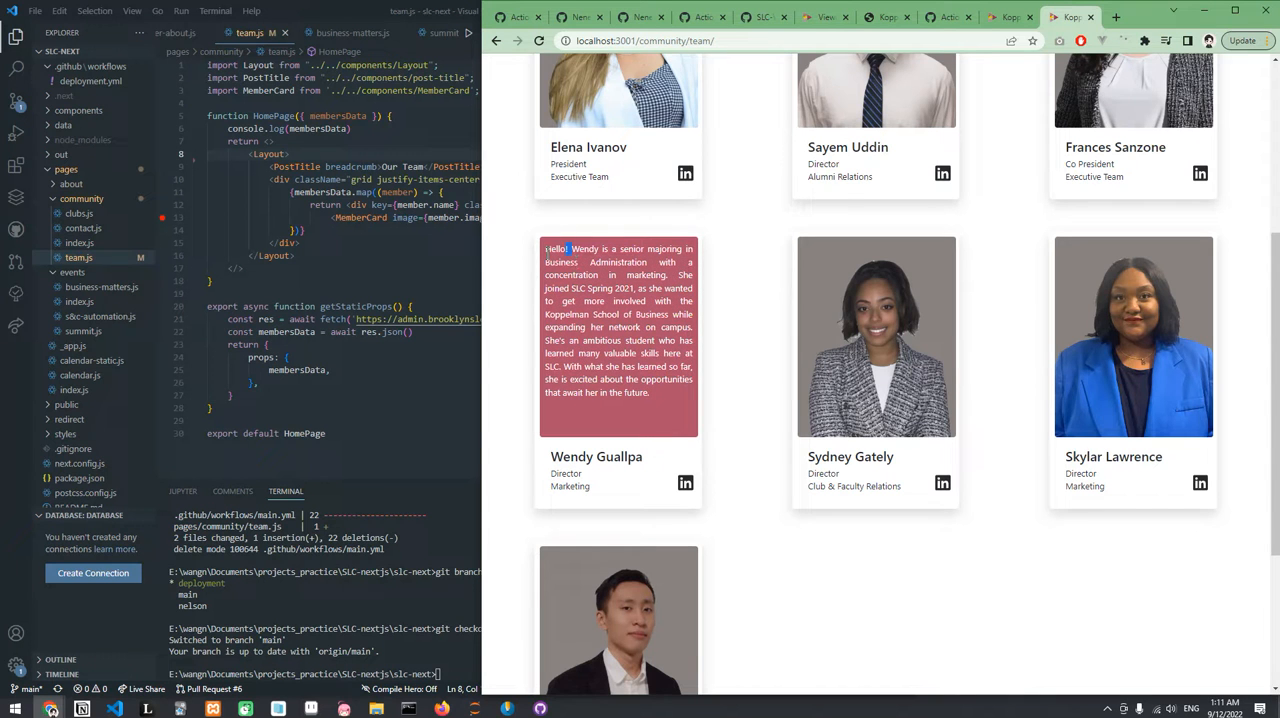
scroll(down, 3)
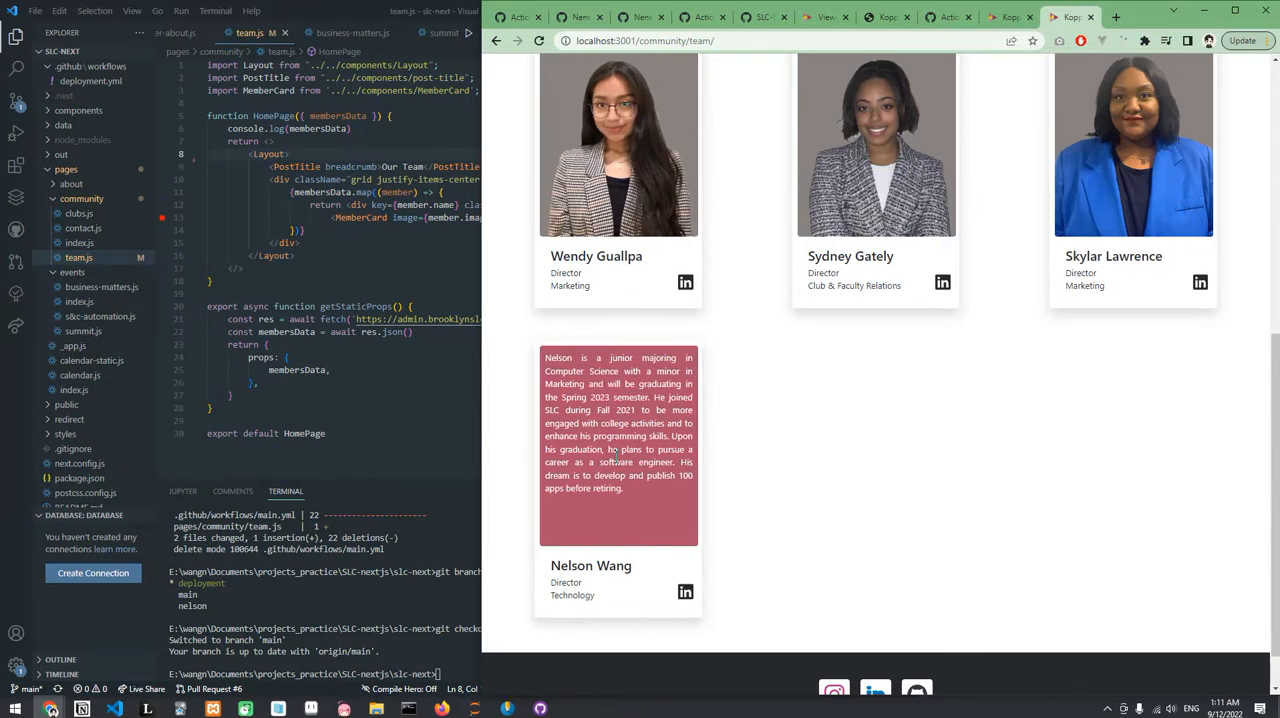
scroll(up, 3)
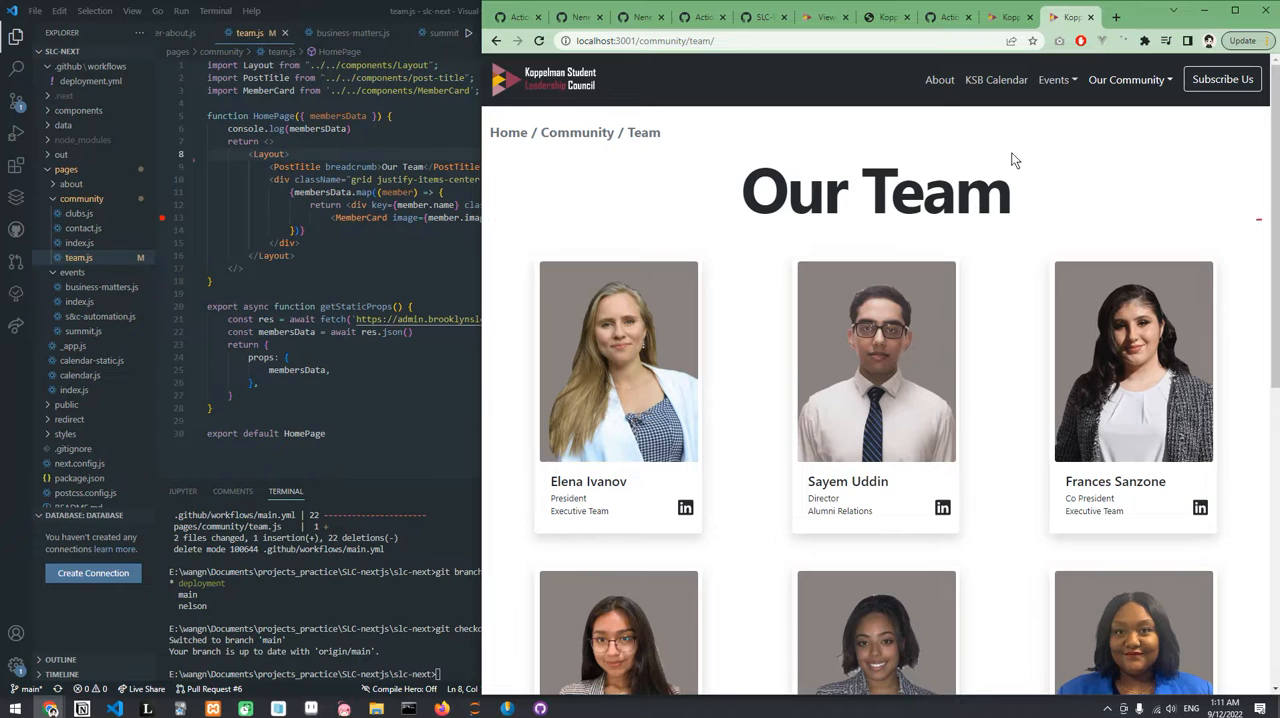
- In the admin Teams list, set member 27's Status to GRADUATED and save
click(825, 17)
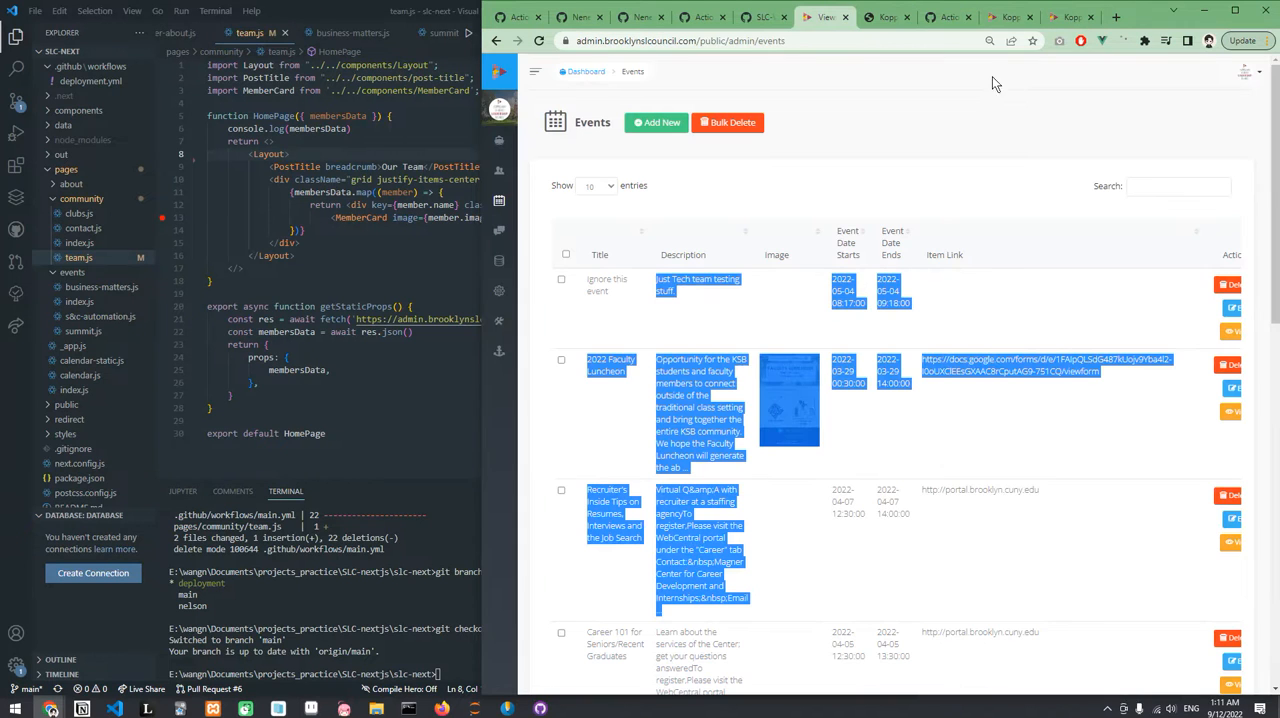
click(535, 71)
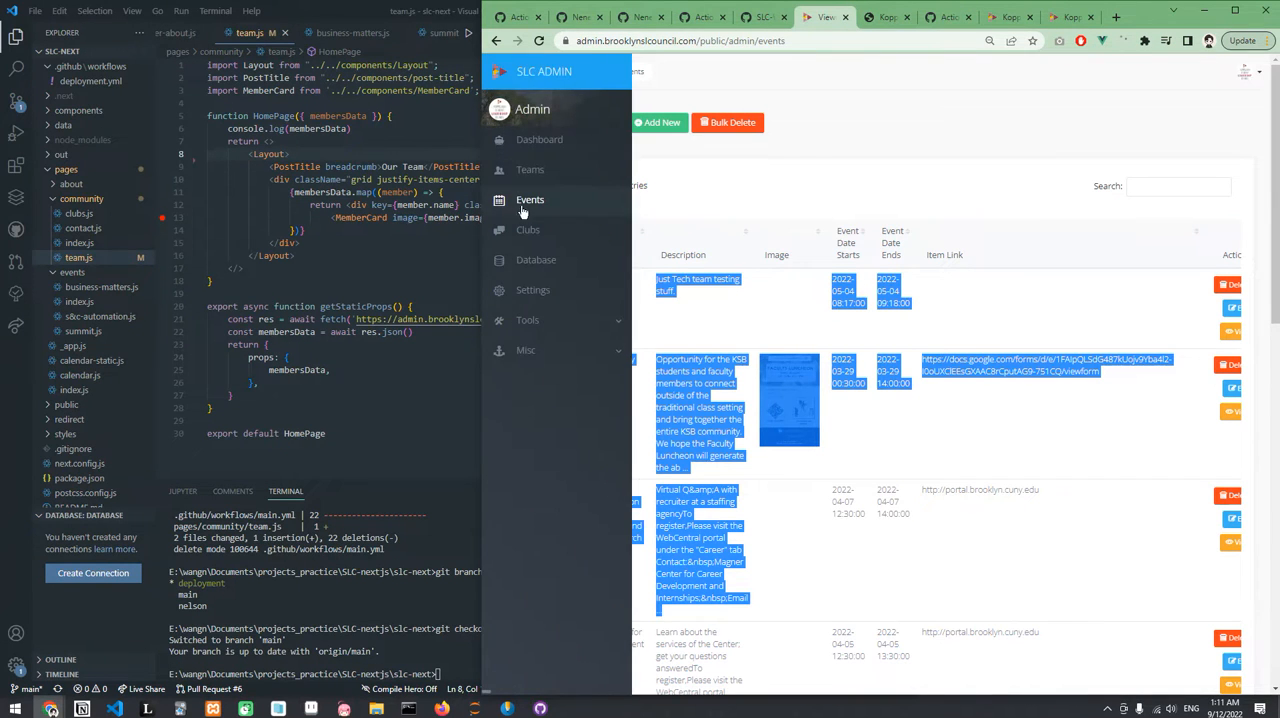
click(530, 169)
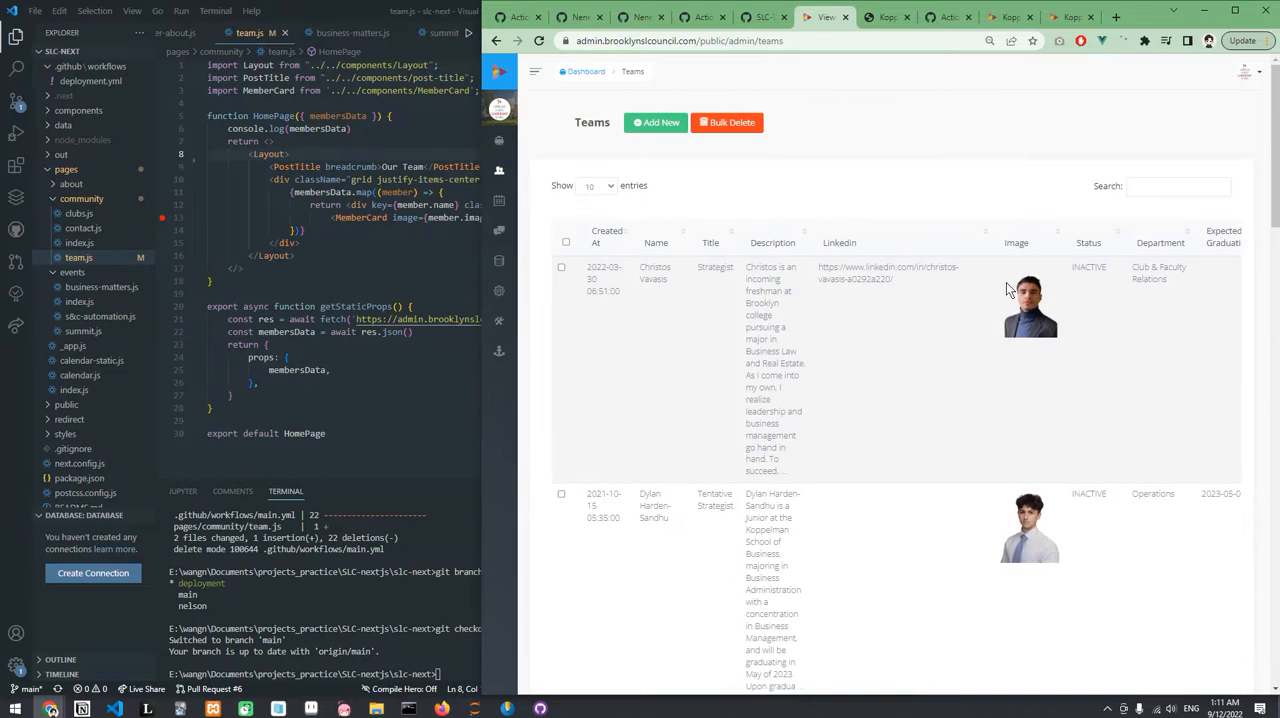
scroll(down, 3)
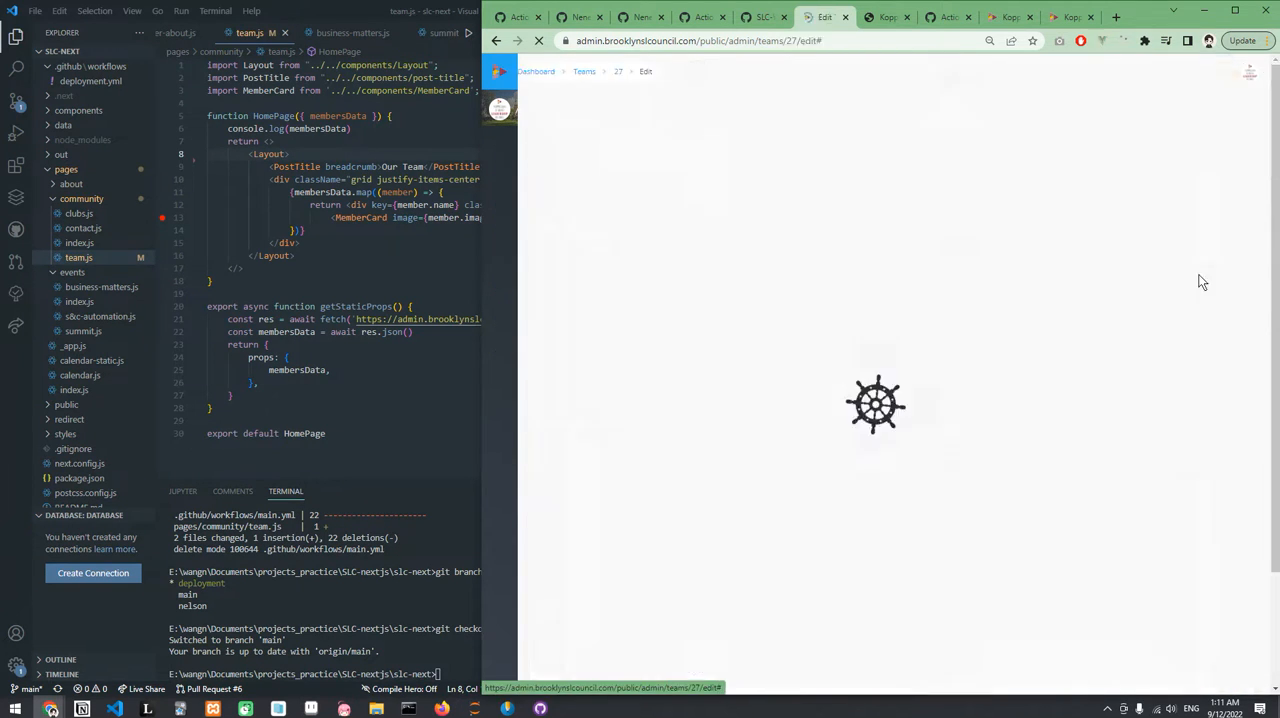
click(890, 472)
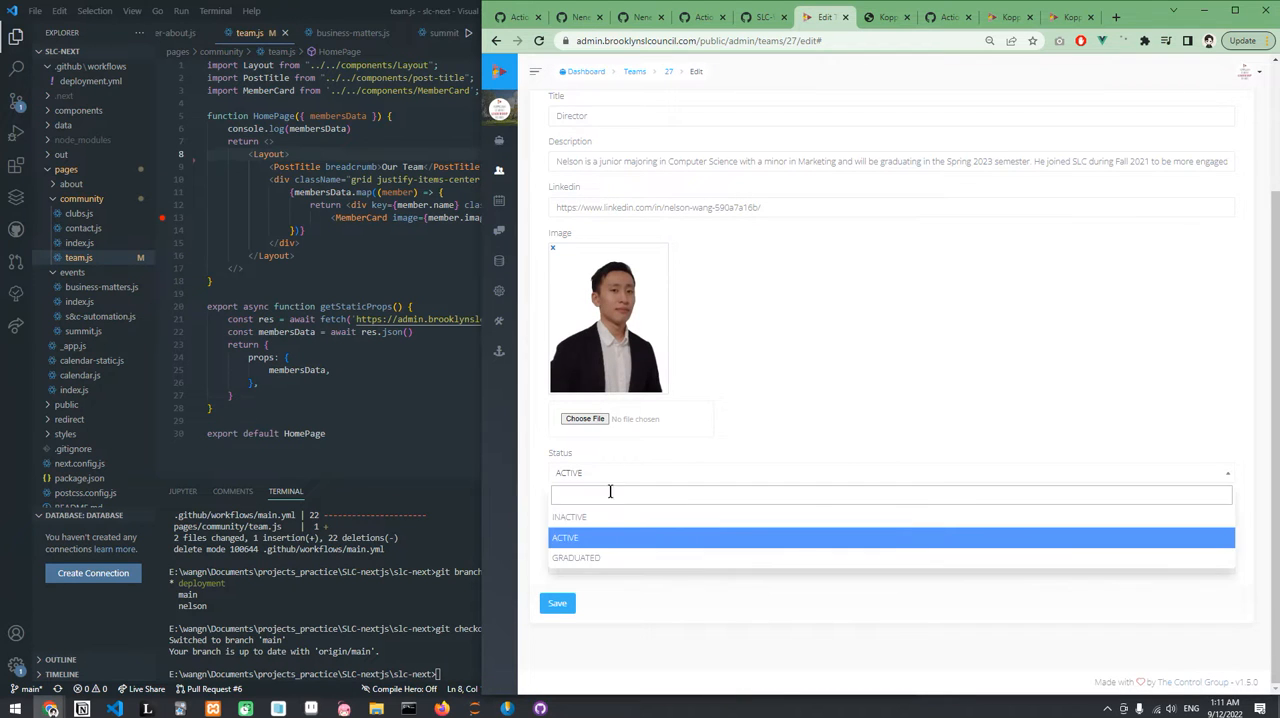
click(576, 557)
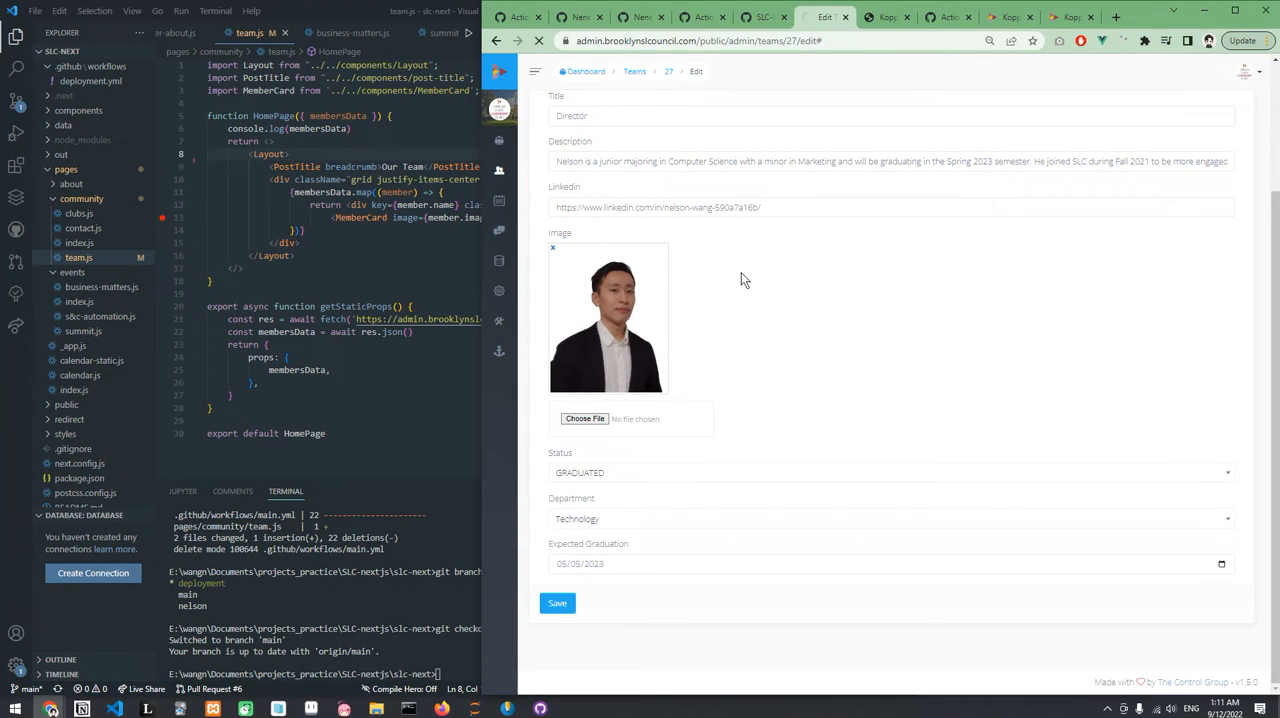
click(557, 603)
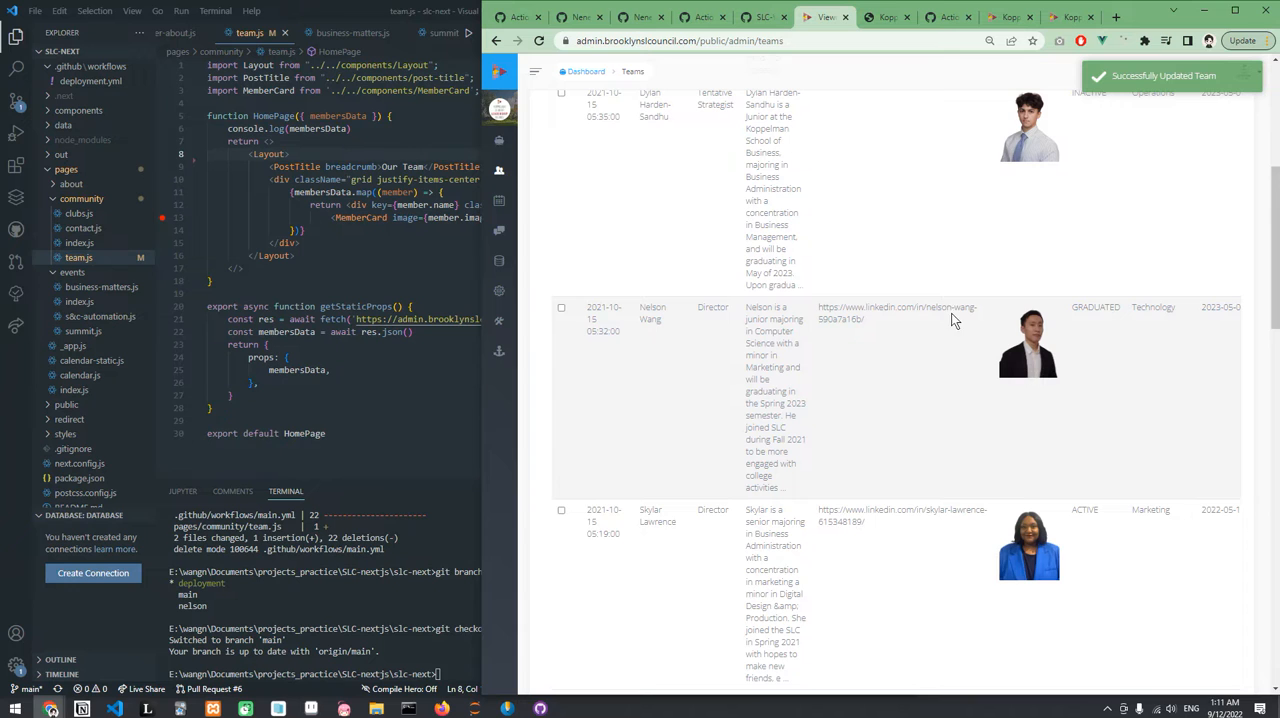
- Check the local page and workflow runs, then remove 'Hello!' from member 14's description
scroll(down, 3)
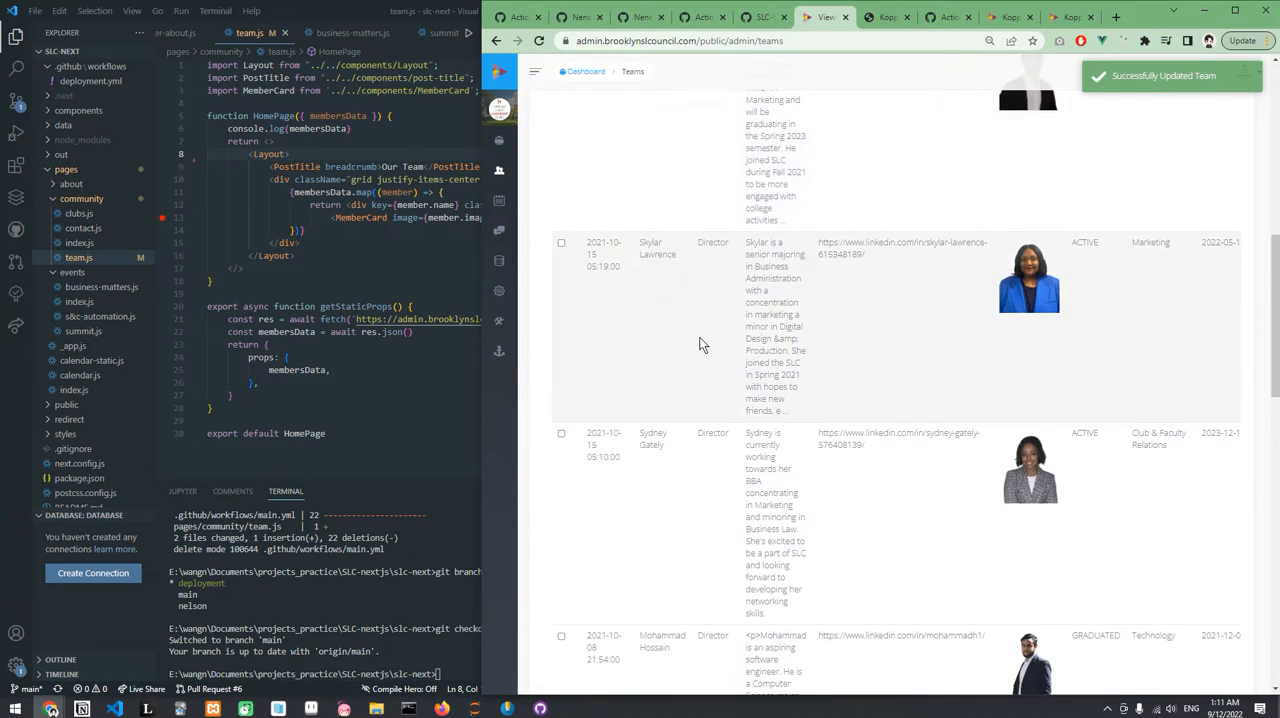
click(1071, 17)
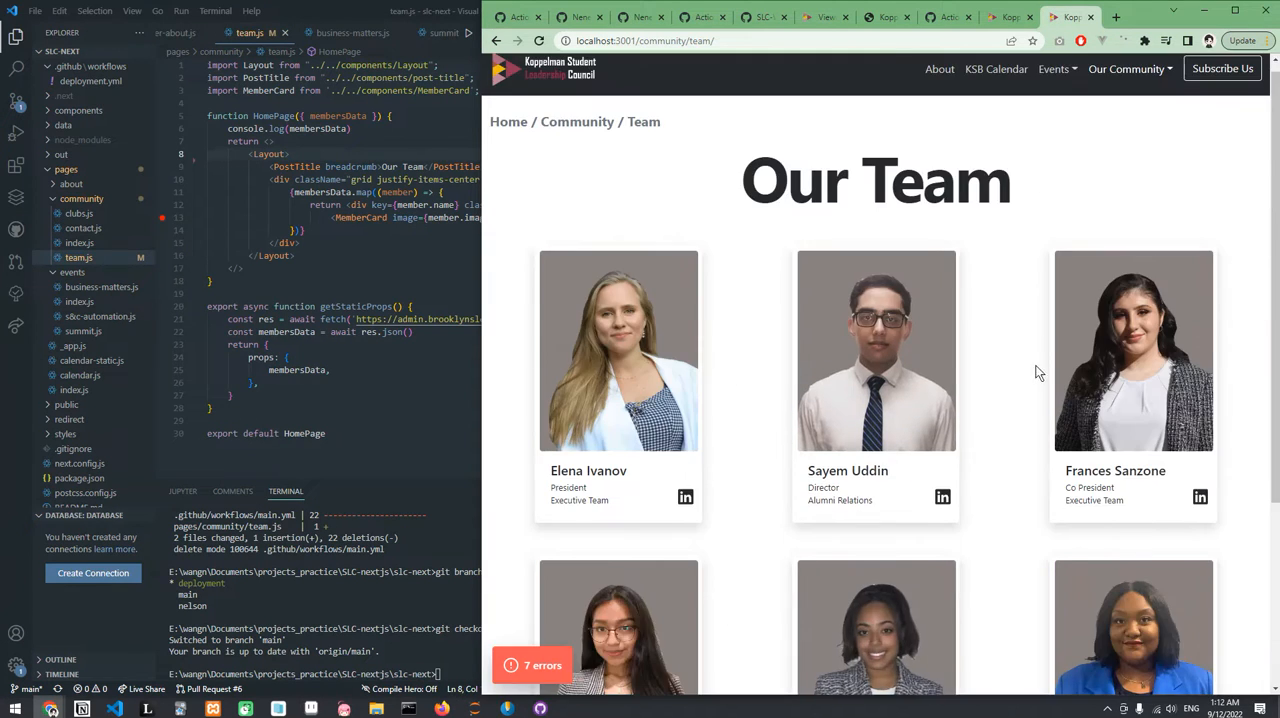
click(947, 17)
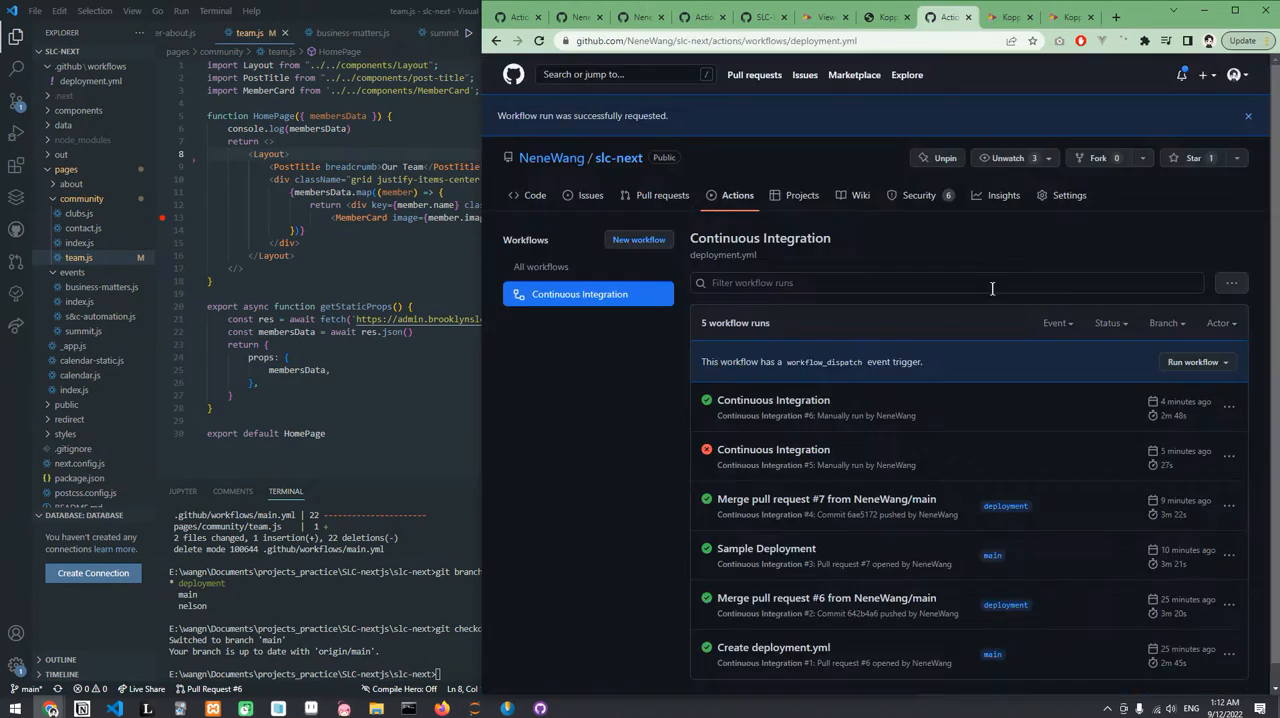
click(825, 17)
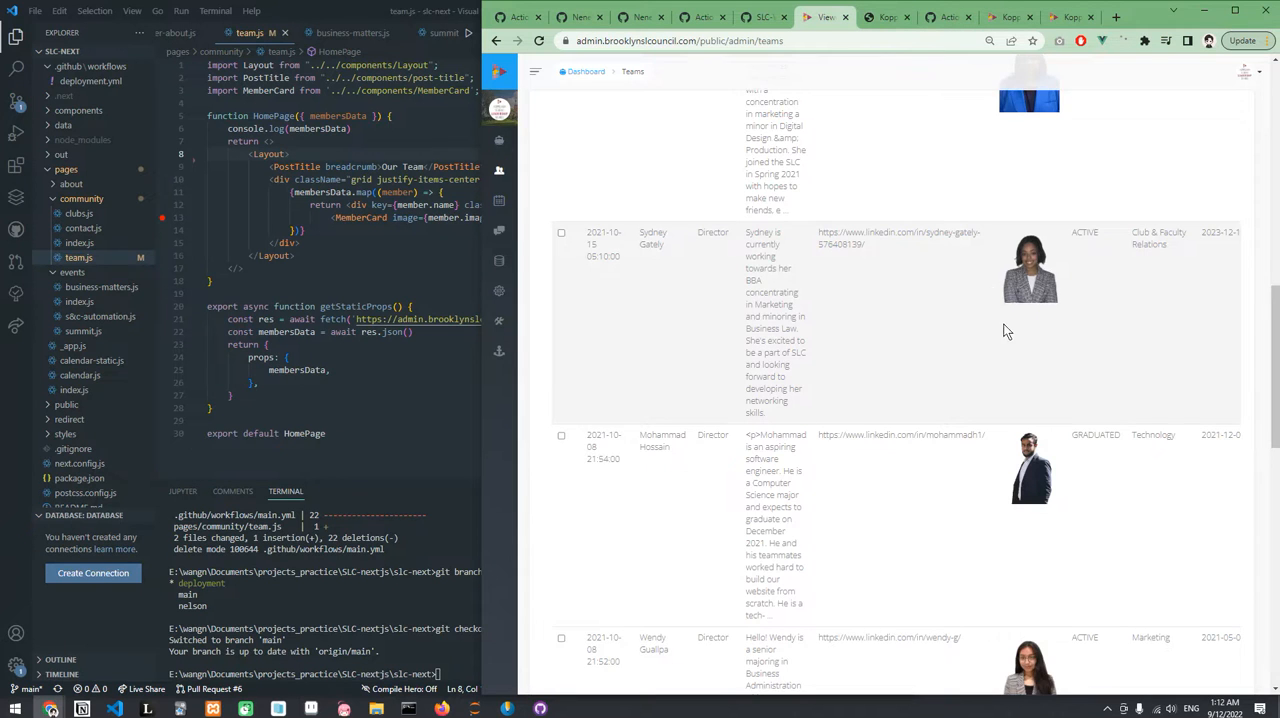
scroll(down, 3)
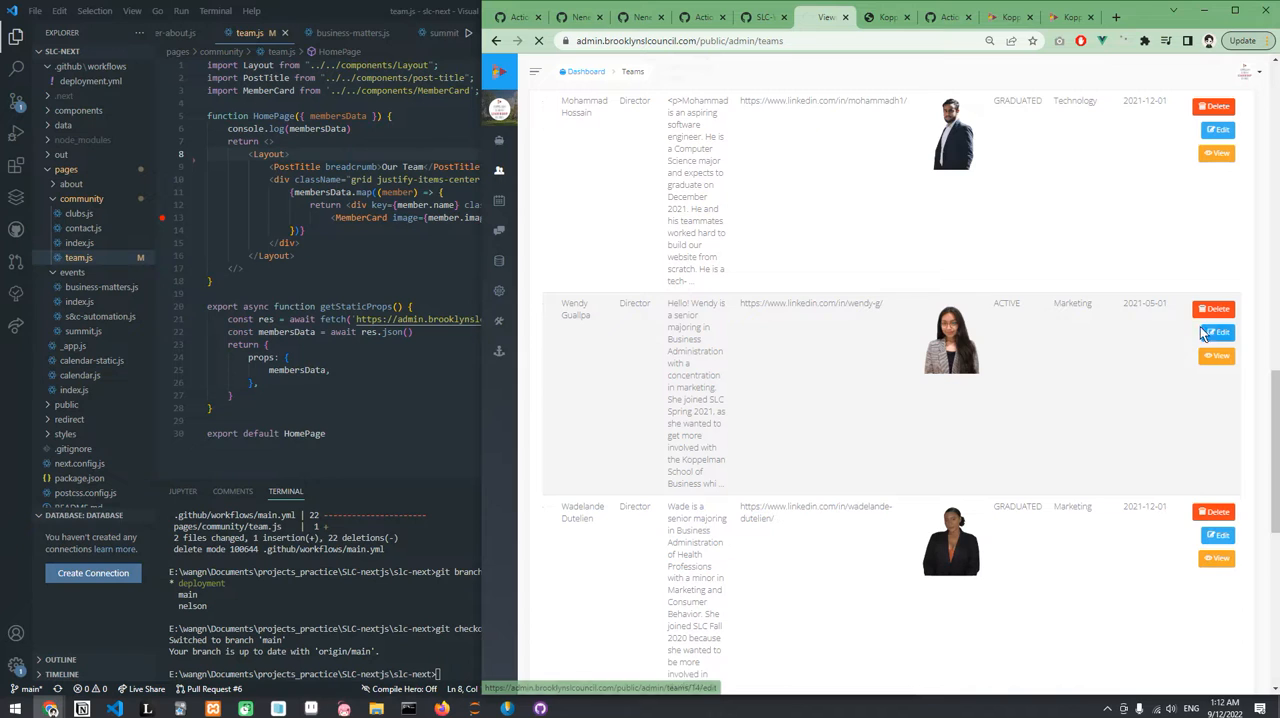
click(1216, 332)
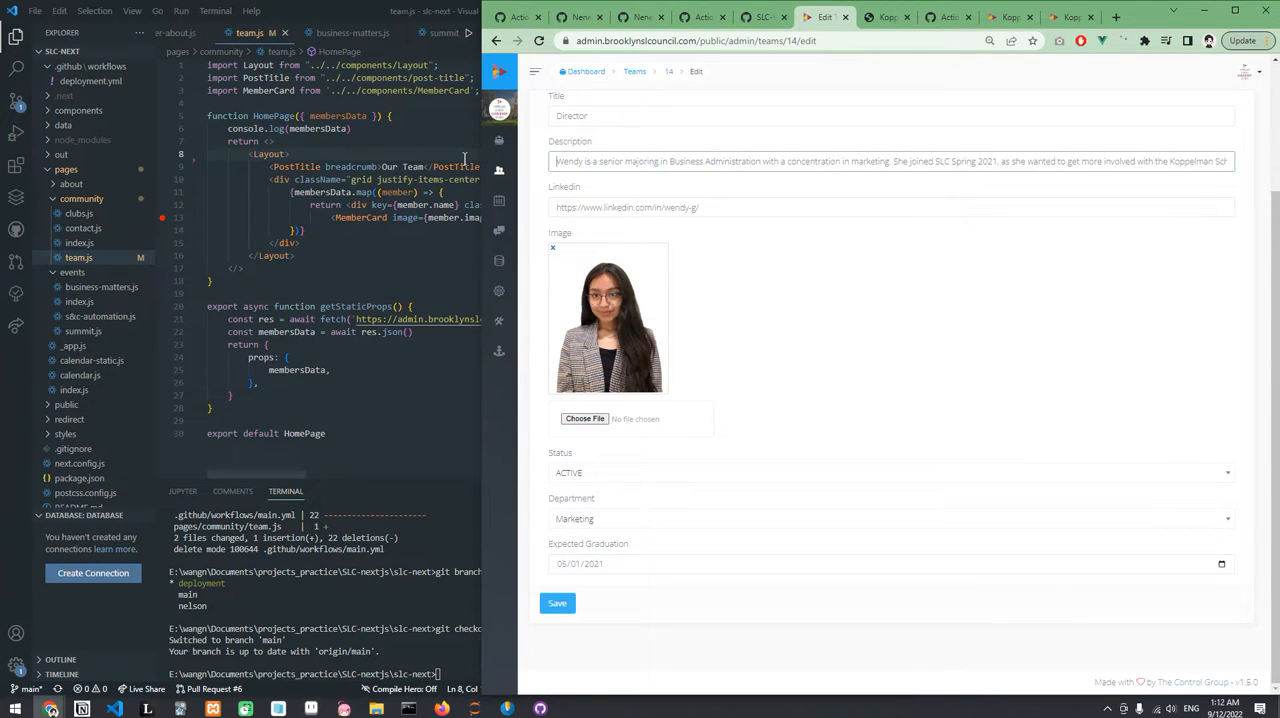
click(557, 603)
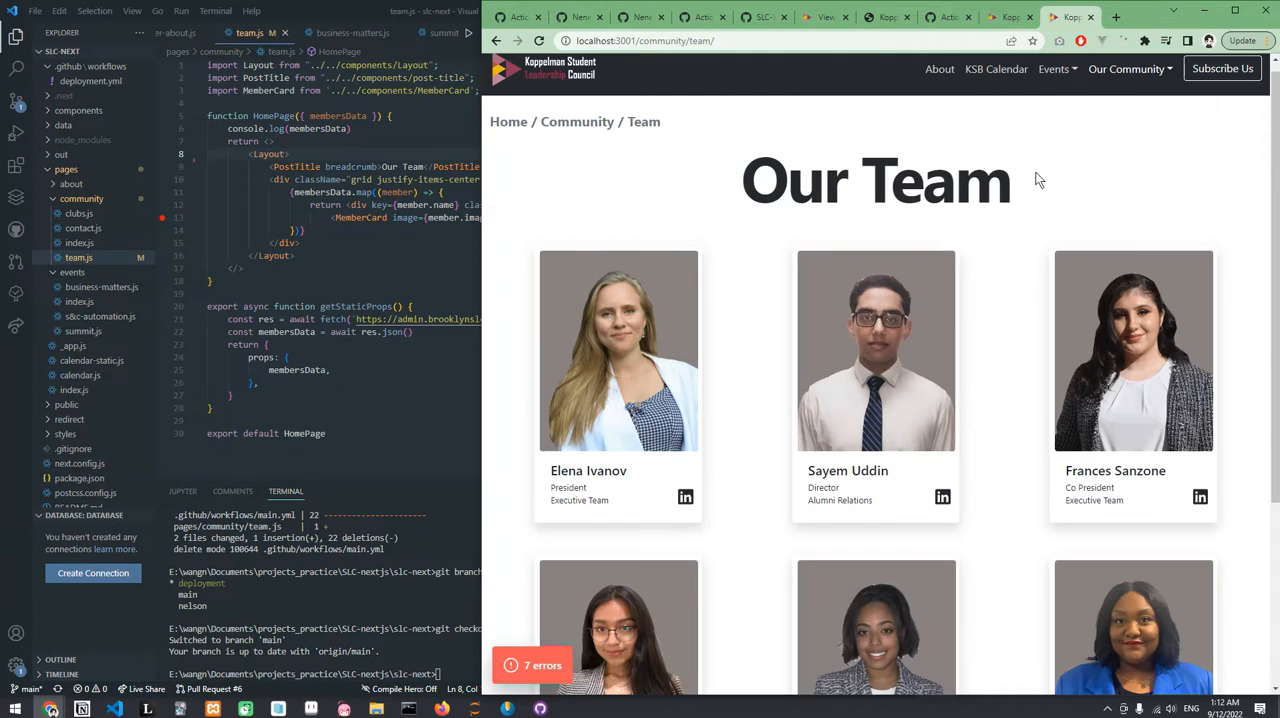
- Reload the localhost team page and scroll through it to check the admin edits
click(532, 665)
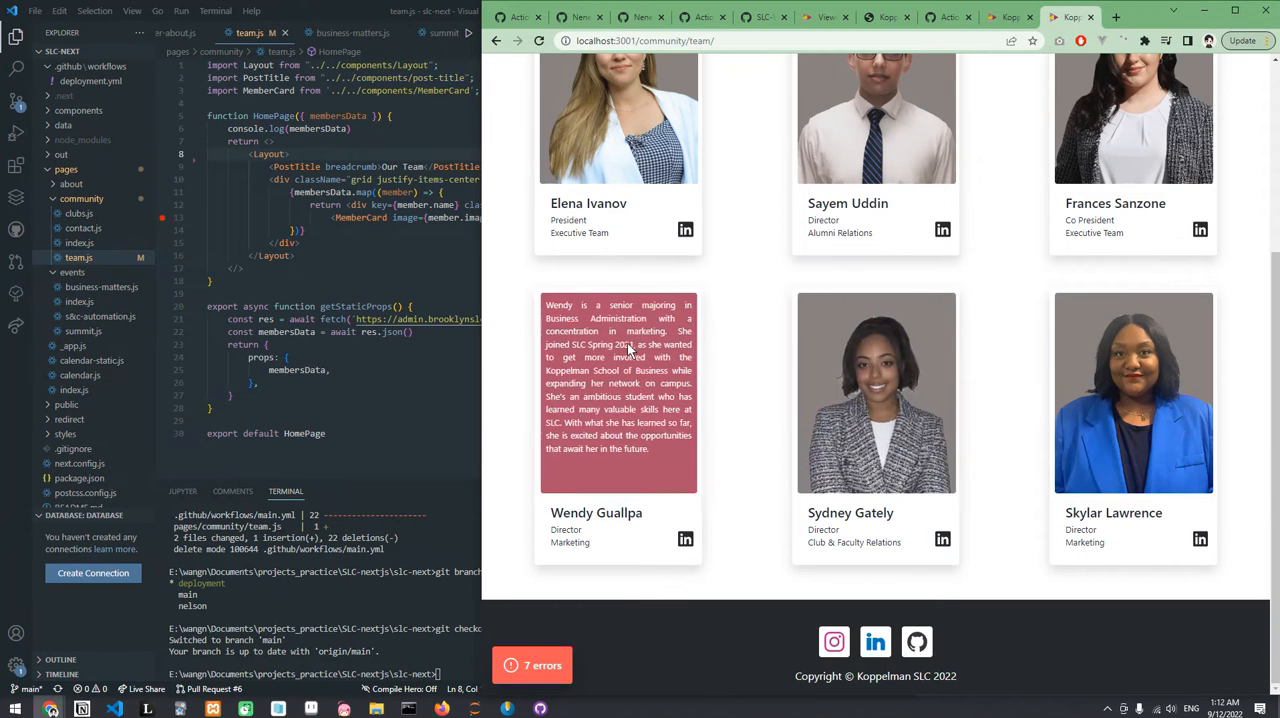
scroll(up, 3)
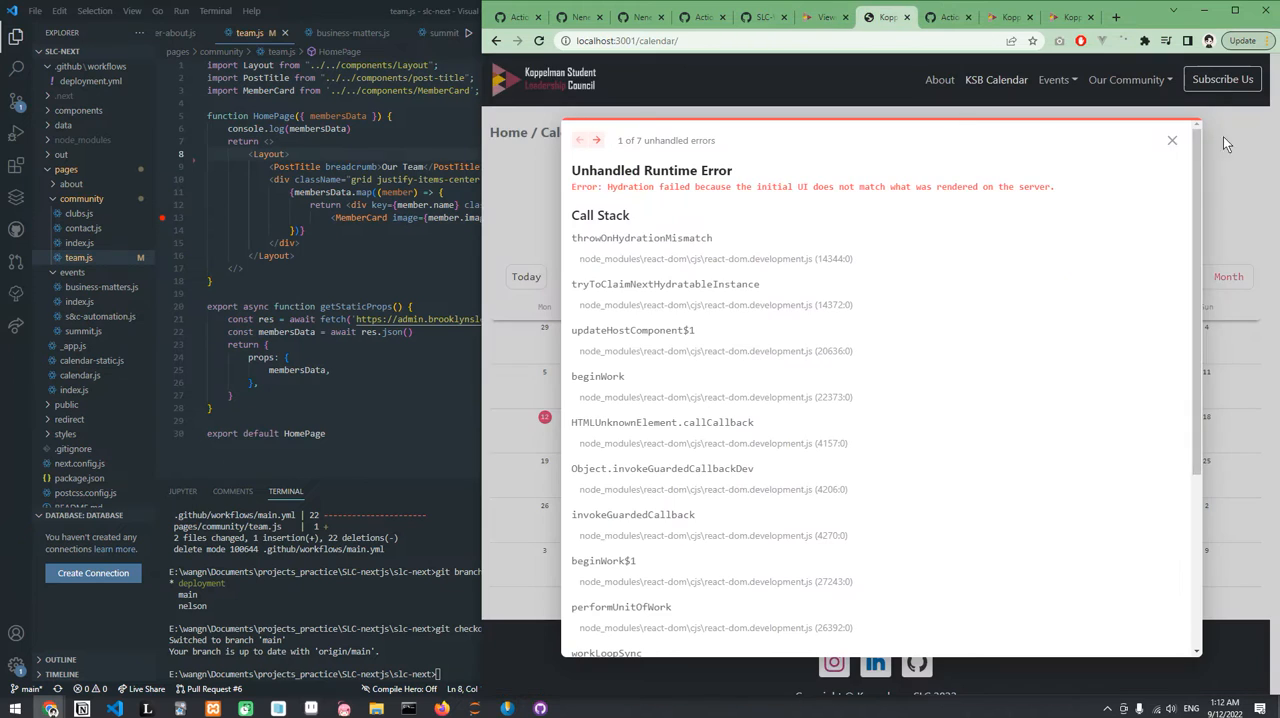
click(825, 17)
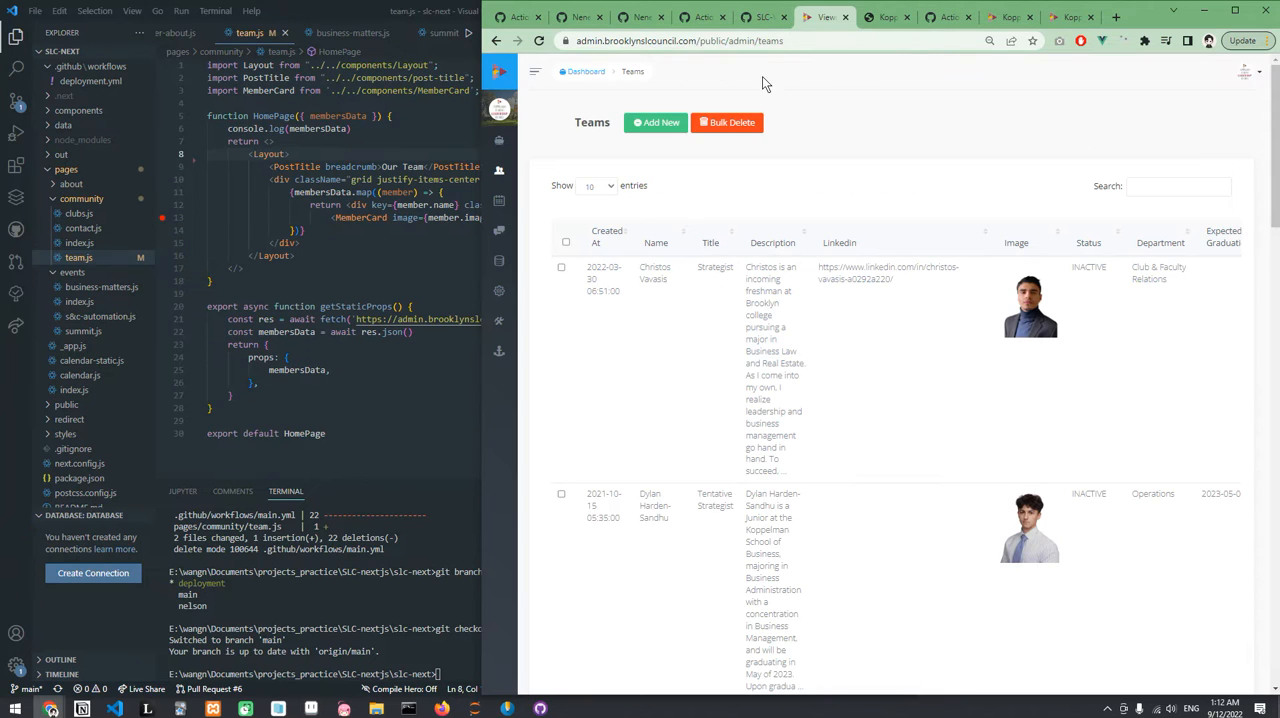
mouse_move(993, 383)
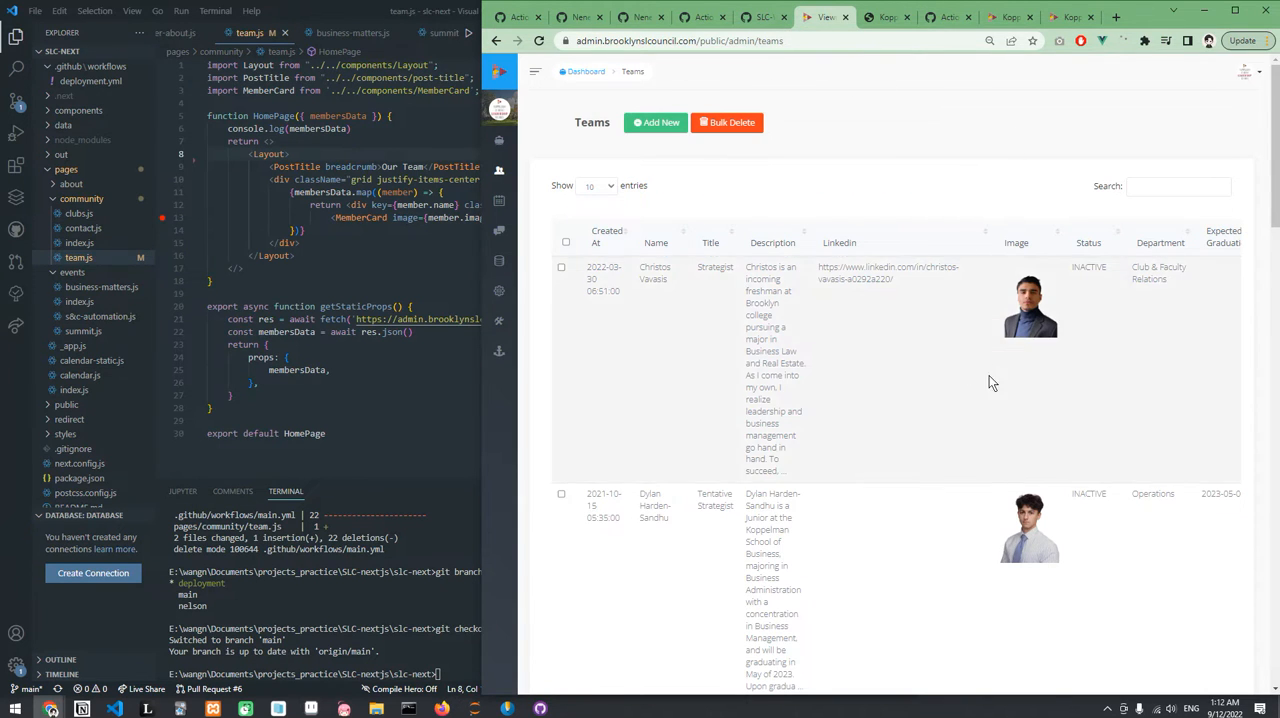
mouse_move(910, 107)
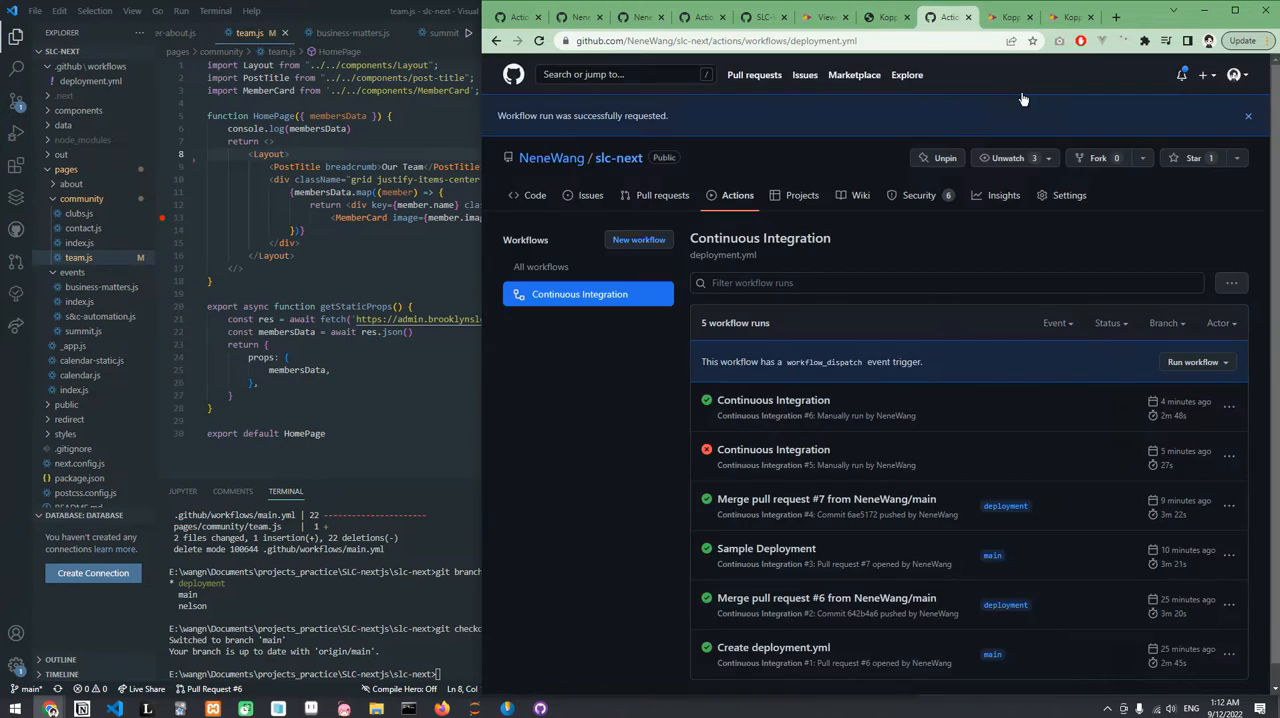
click(1070, 17)
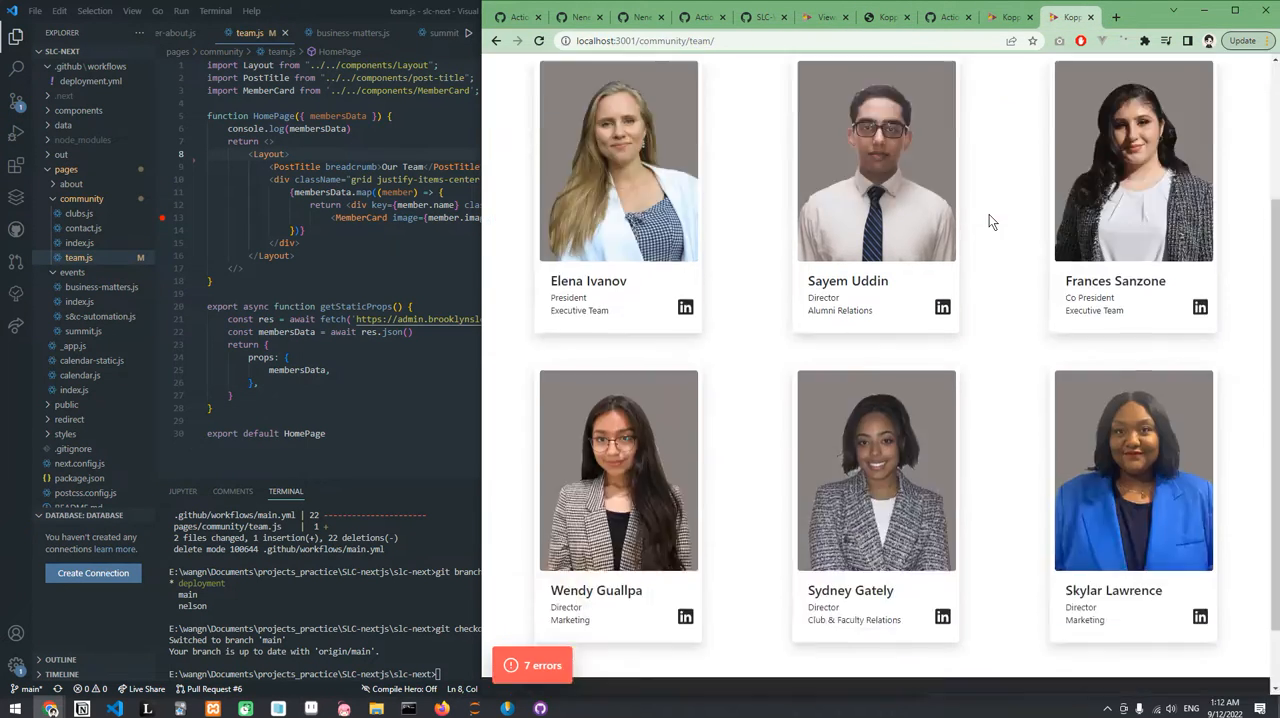
scroll(down, 3)
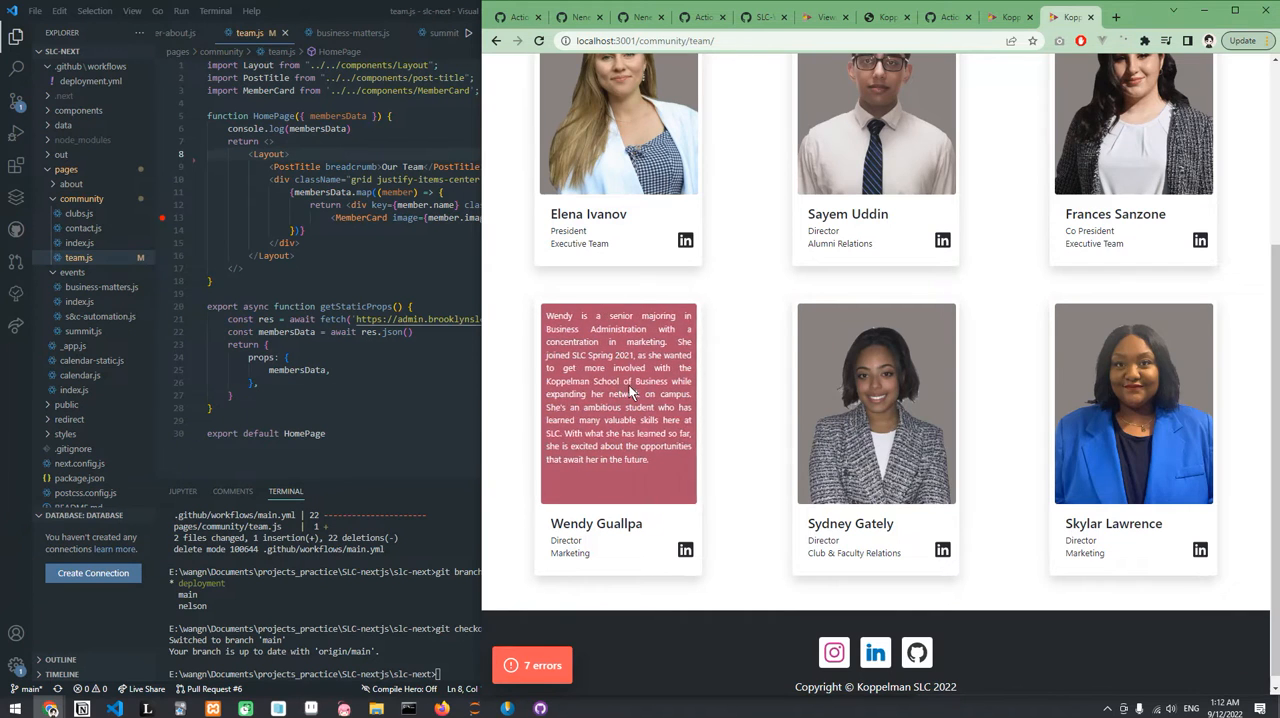
scroll(up, 3)
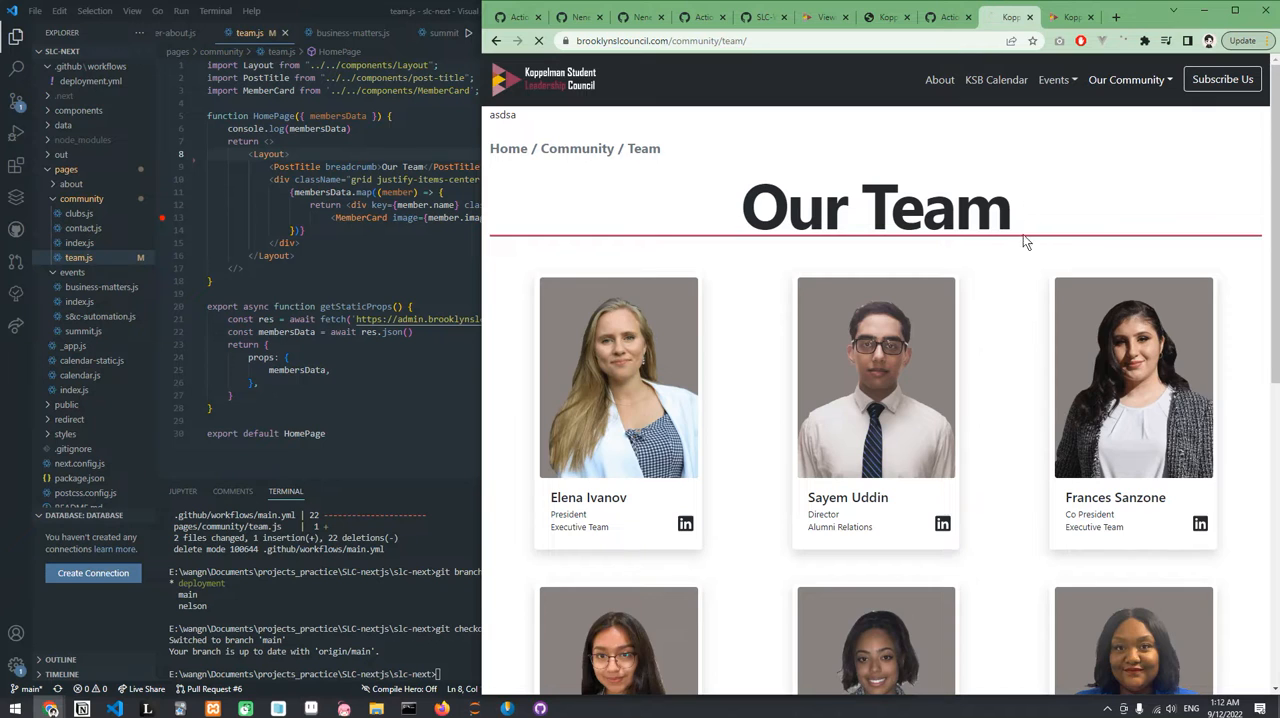
scroll(down, 3)
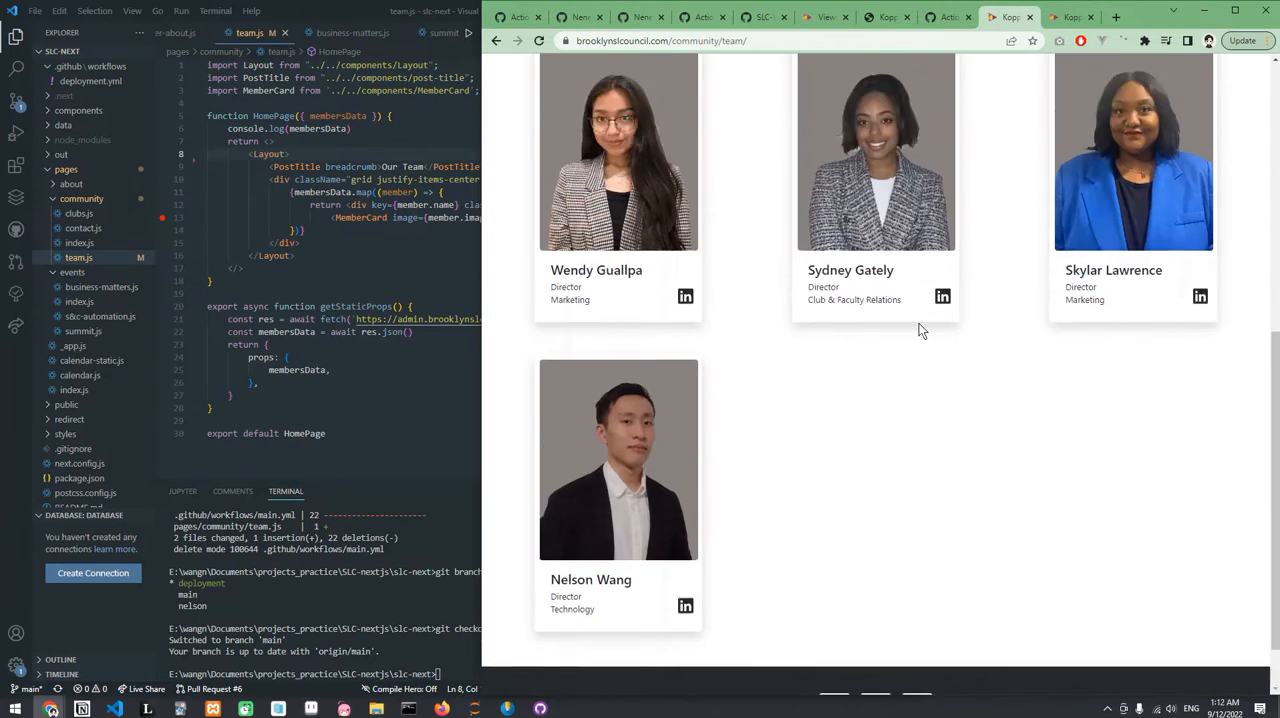
scroll(up, 3)
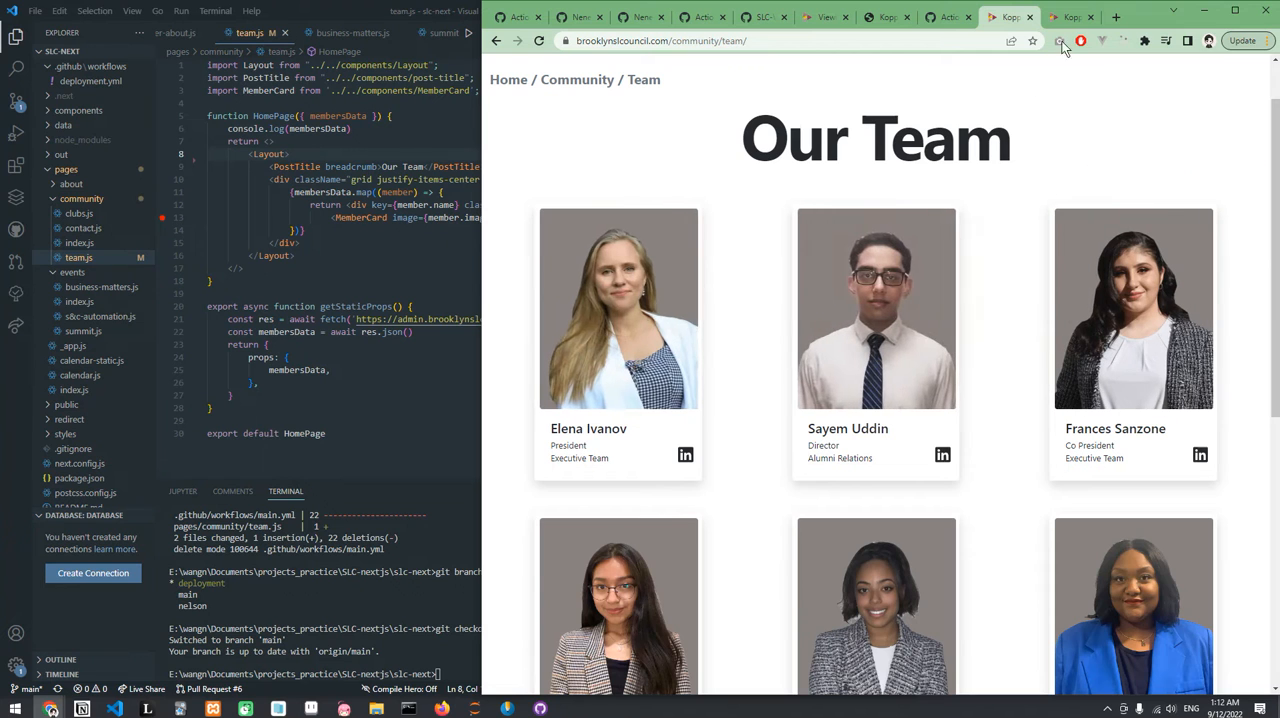
- Scroll the live brooklynslcouncil.com team page, which still lists Nelson Wang
click(1008, 17)
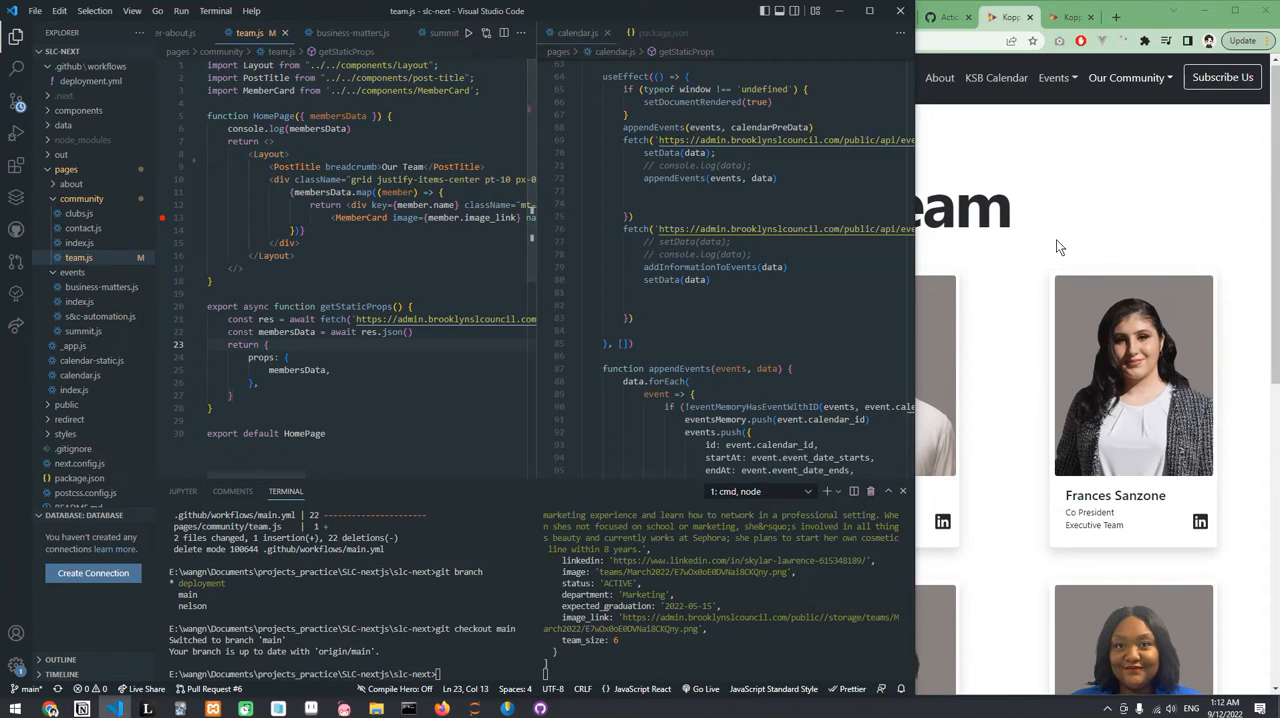
click(1010, 17)
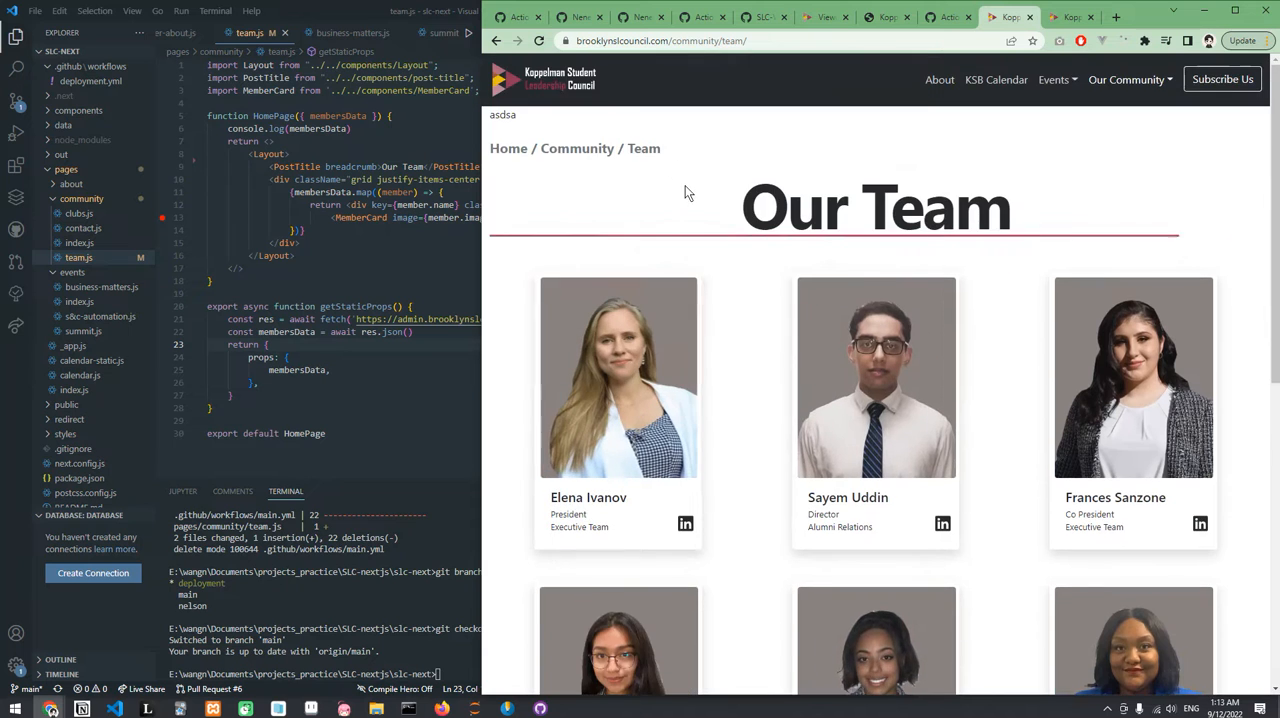
scroll(down, 3)
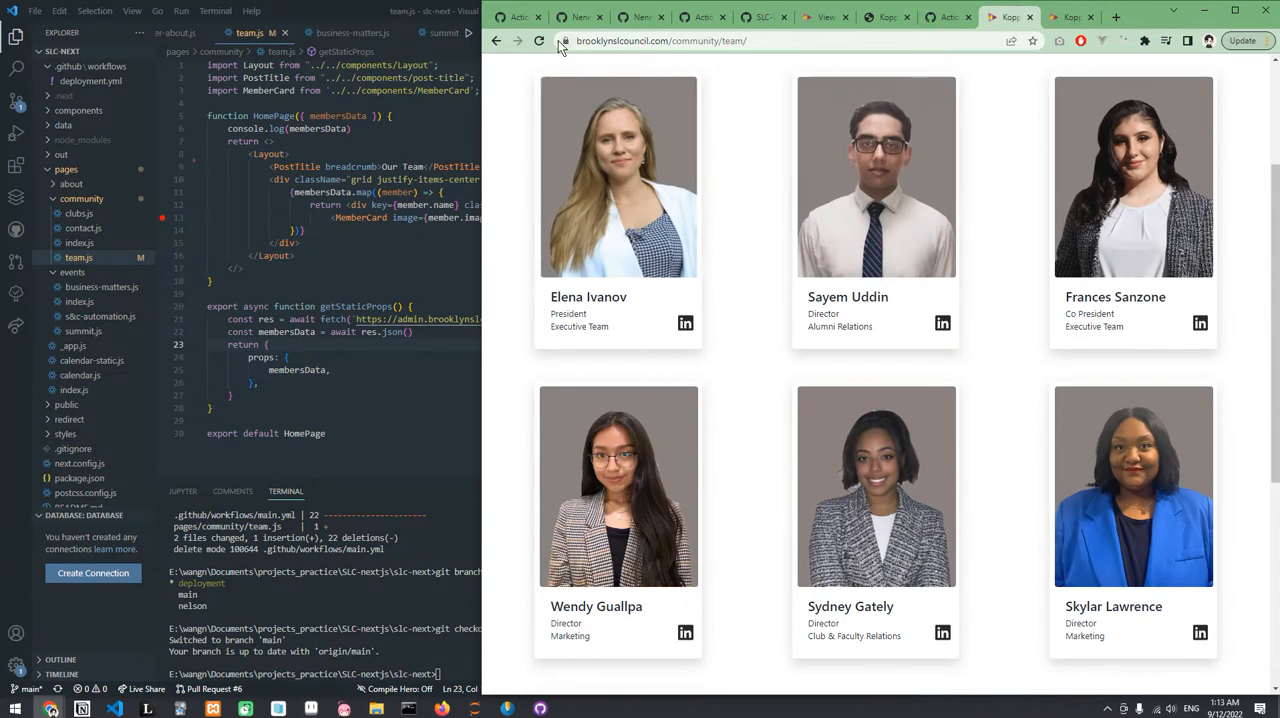
scroll(down, 3)
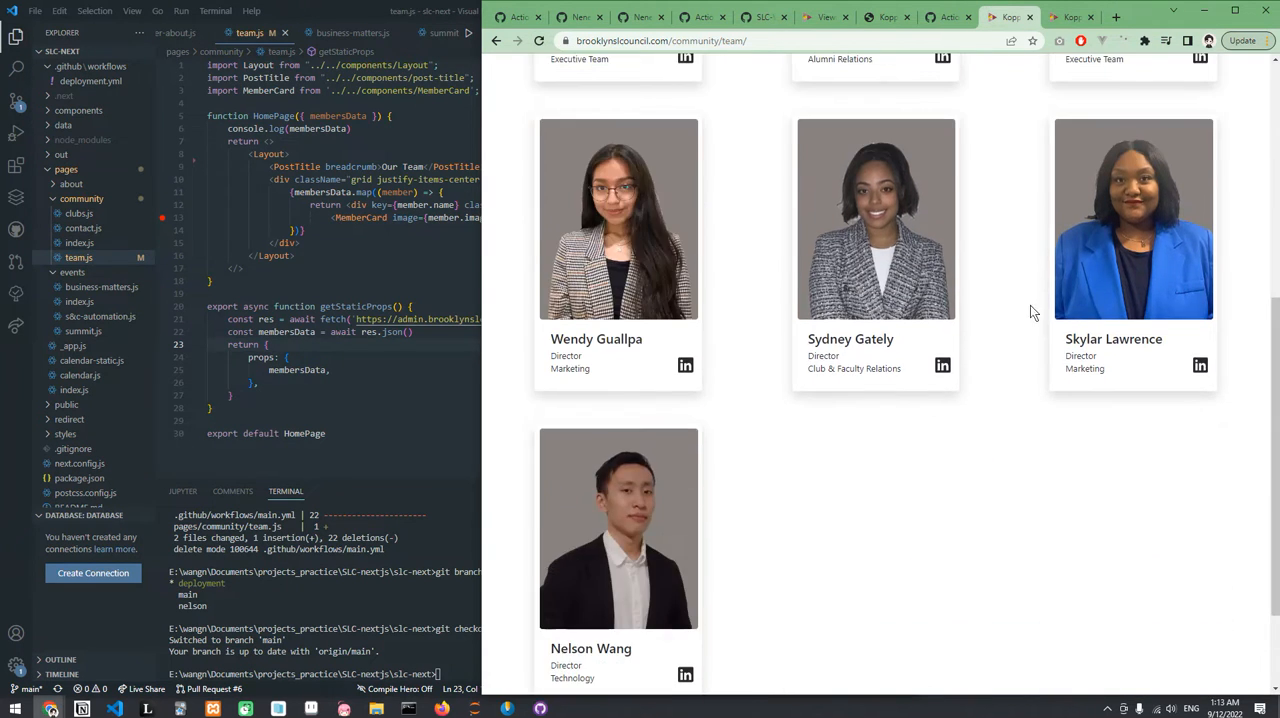
scroll(up, 3)
text(git branch)
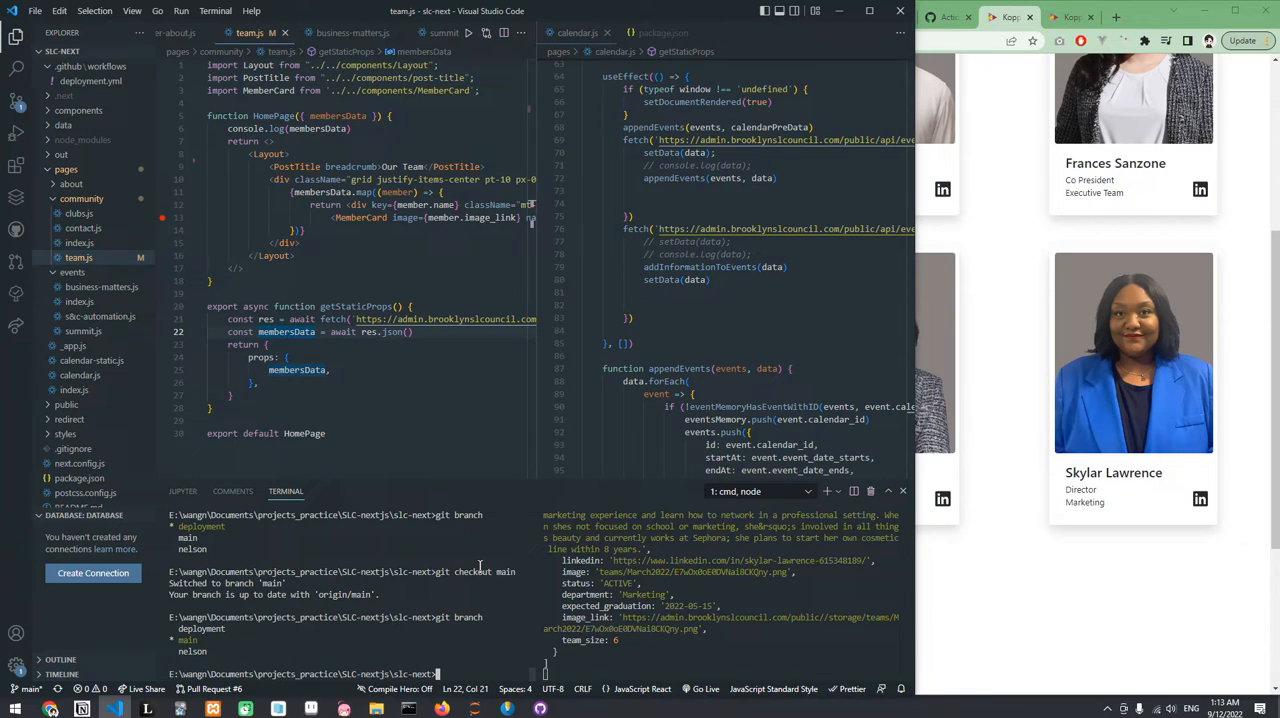
- Add all changes, commit as 'removed nelson + improved description wendy', and push to origin
text(git commit -m)
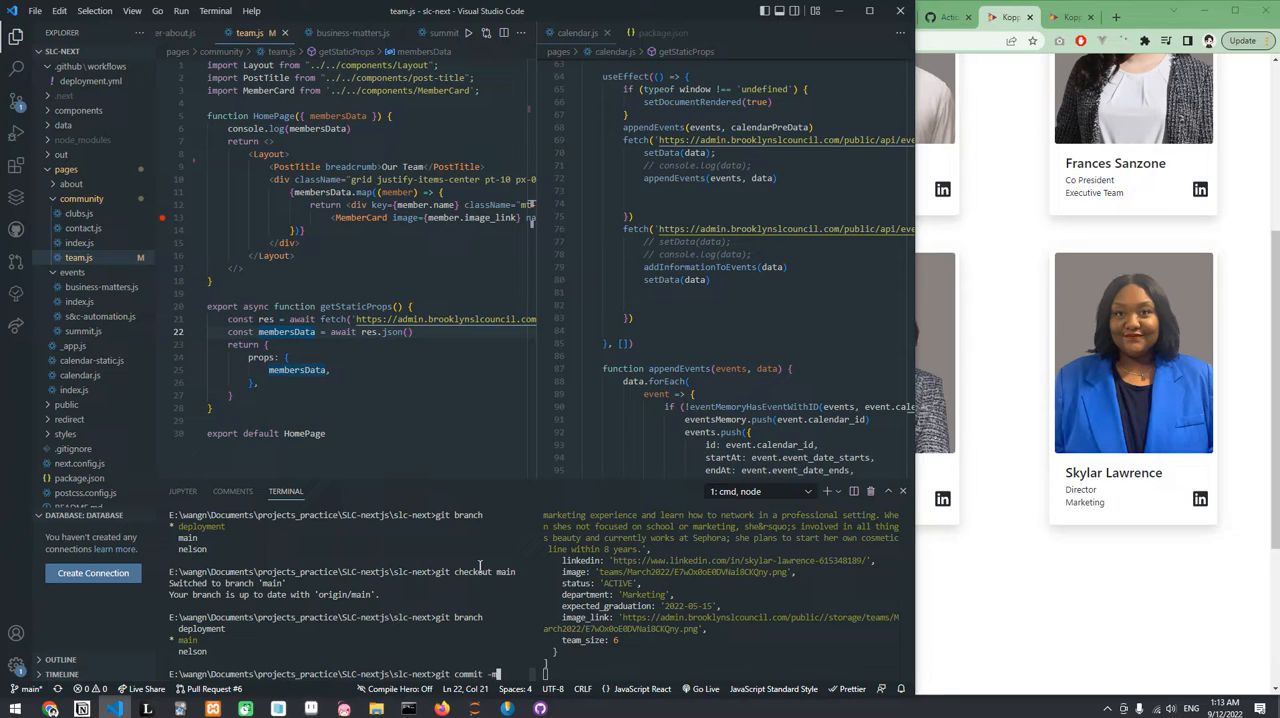
text(git add)
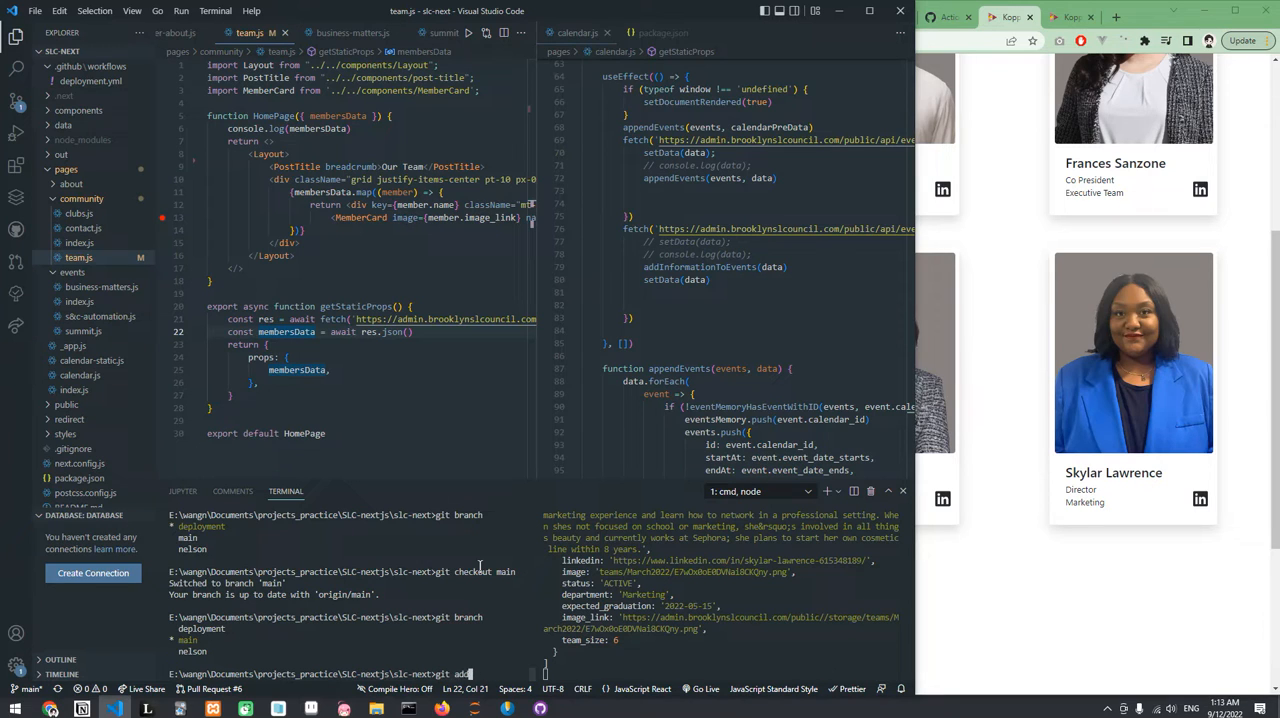
text(--all)
text(git commit -m "removed nelson + i)
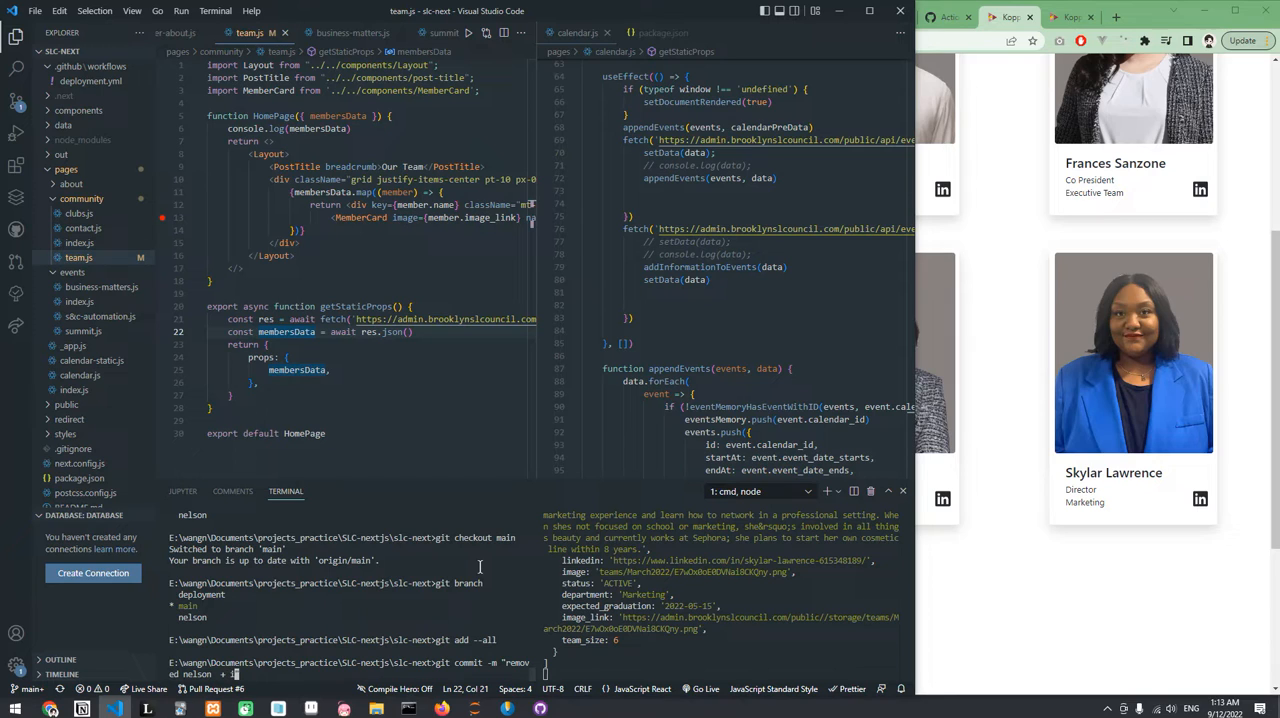
text(mproved description wendy")
text(git push origin HEA)
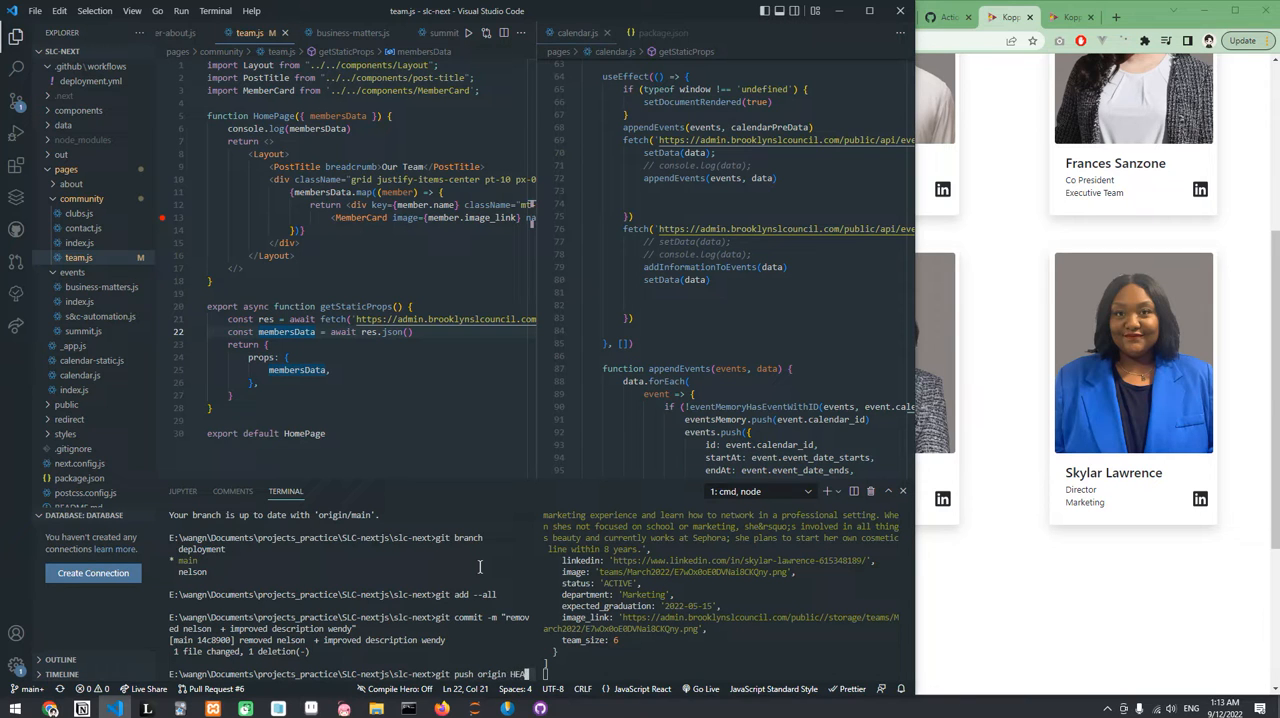
key(Return)
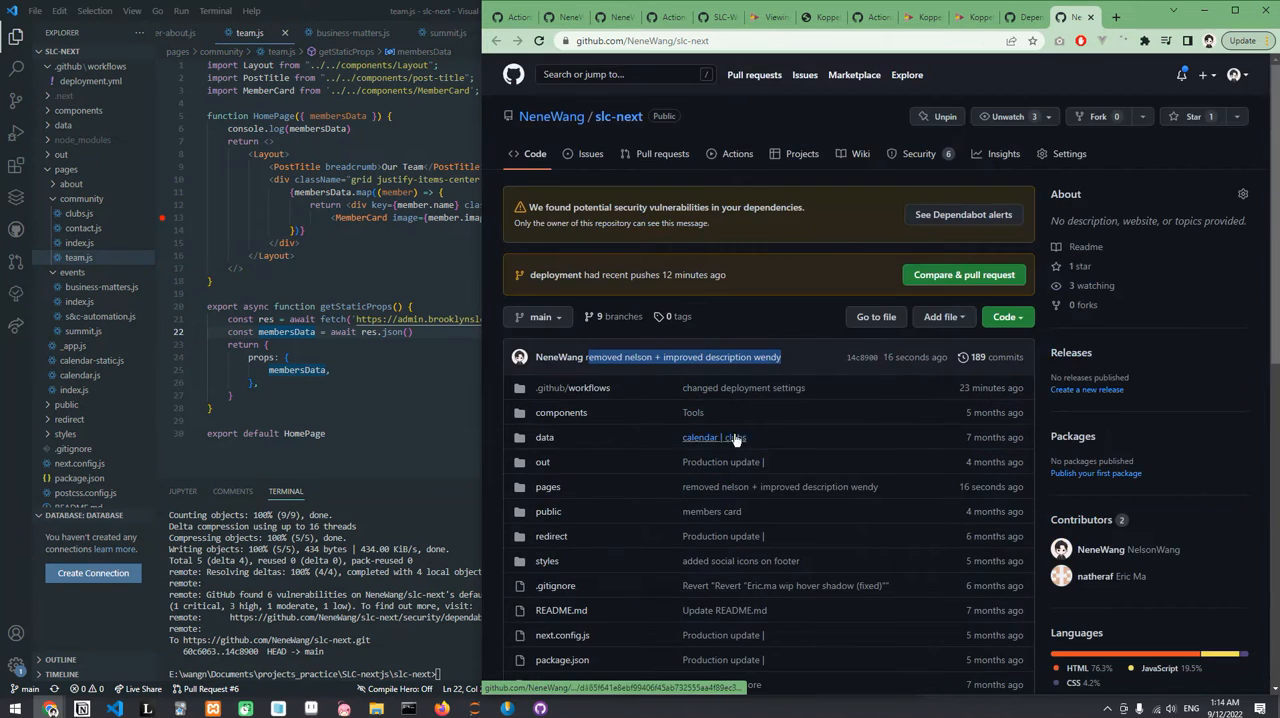
mouse_move(735, 371)
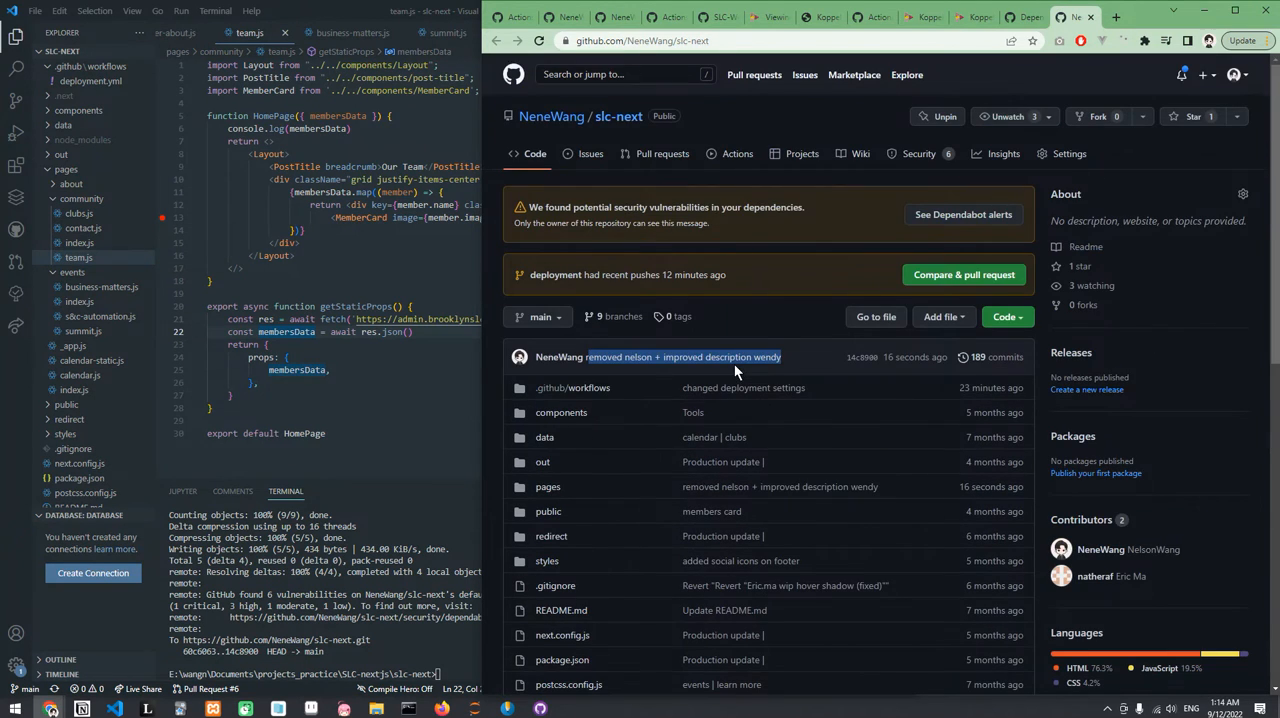
mouse_move(737, 153)
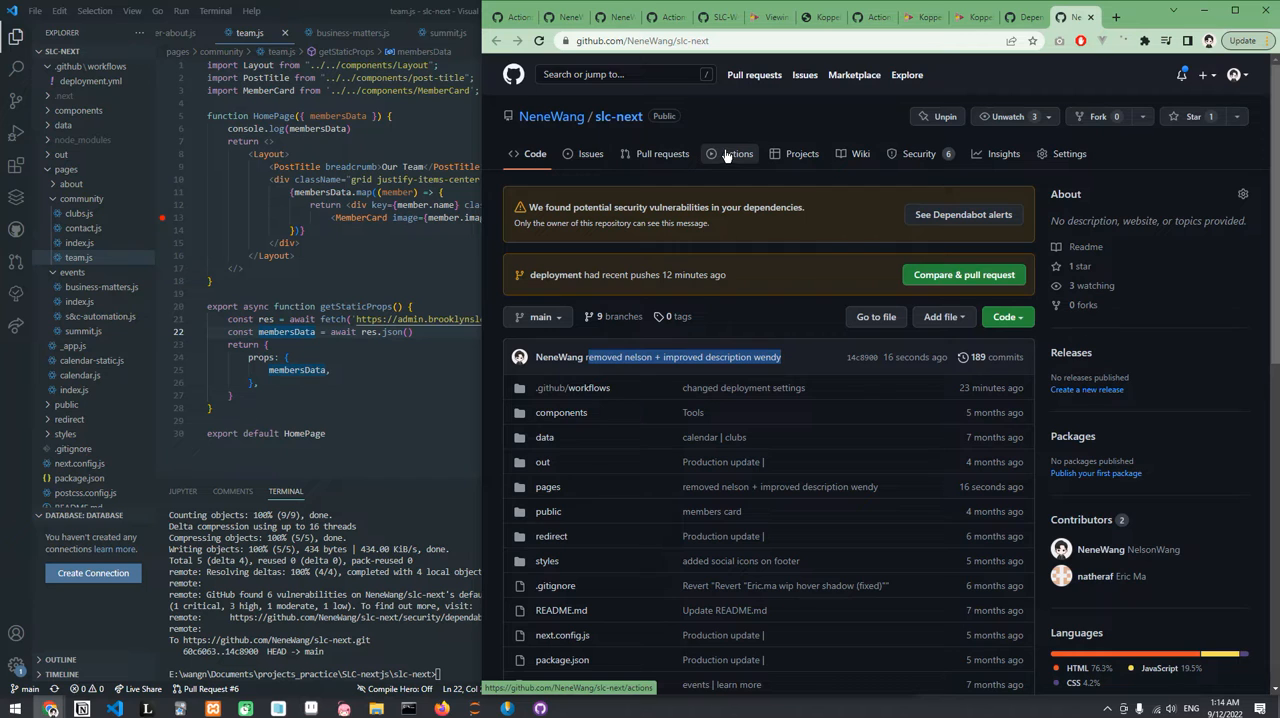
- Open the slc-next repository's Pull requests page, showing 0 open and 7 closed
click(662, 153)
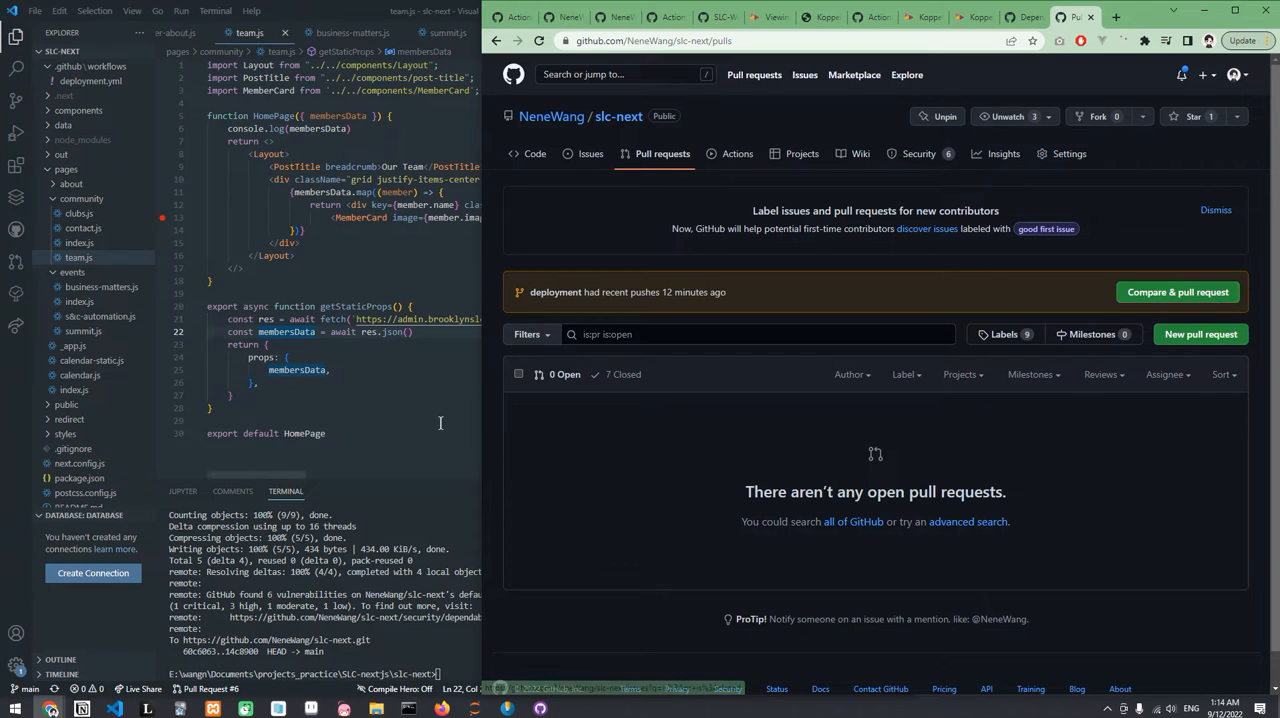
mouse_move(683, 388)
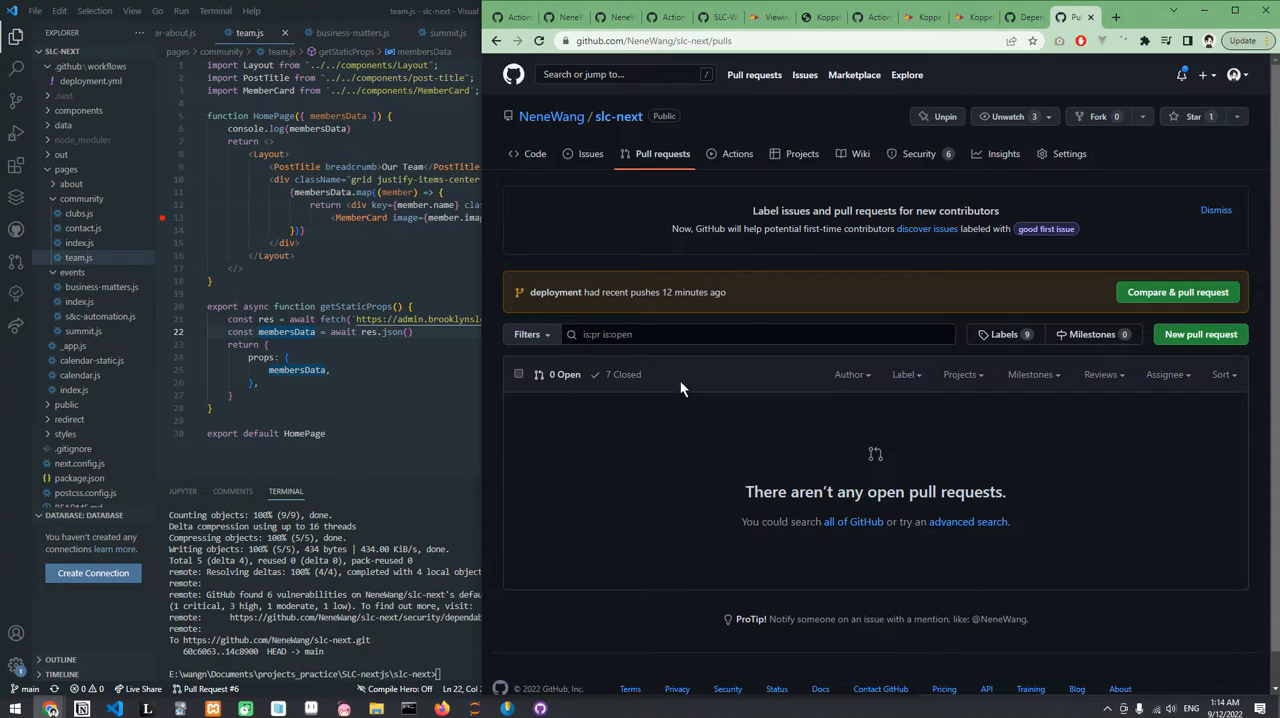
mouse_move(590, 212)
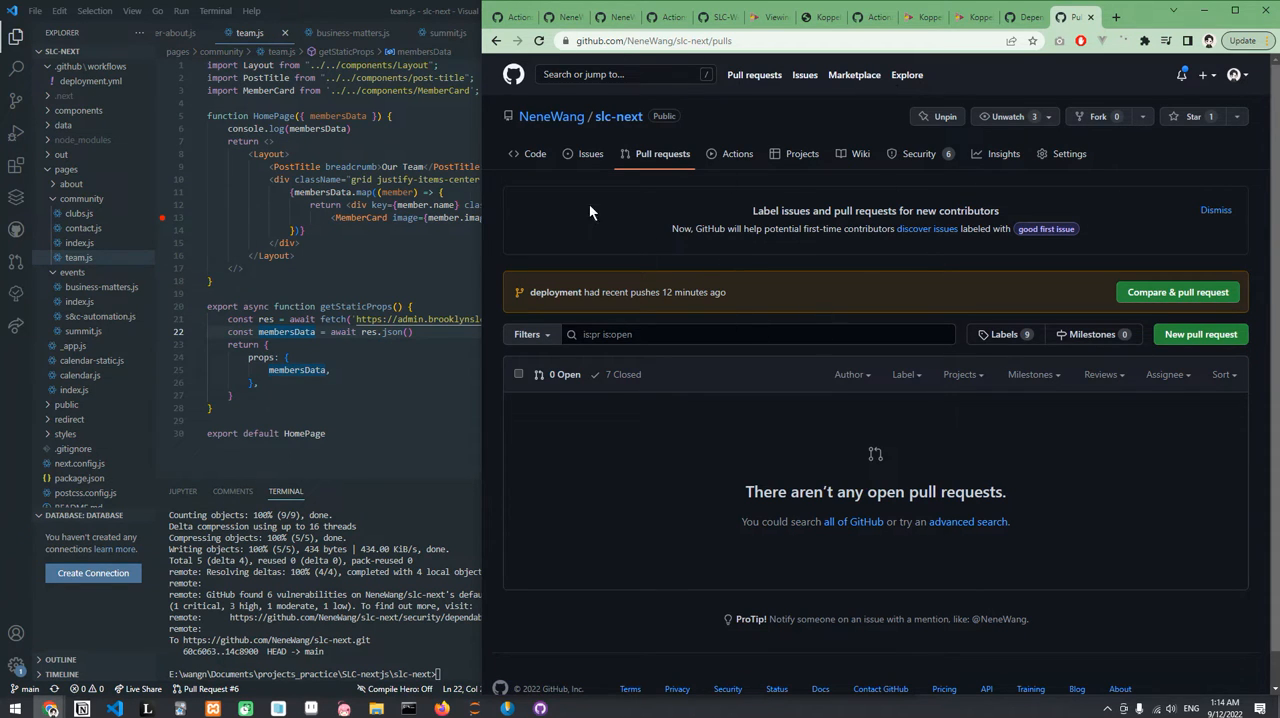
mouse_move(899, 357)
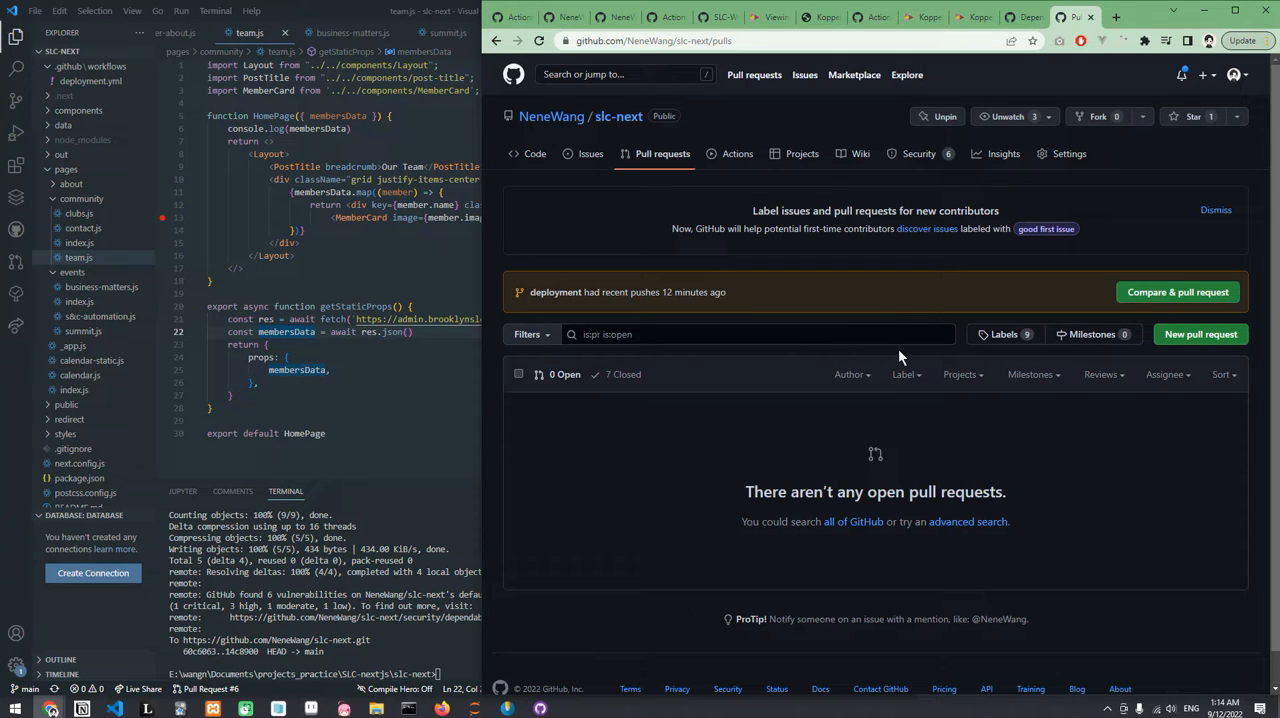
mouse_move(802, 153)
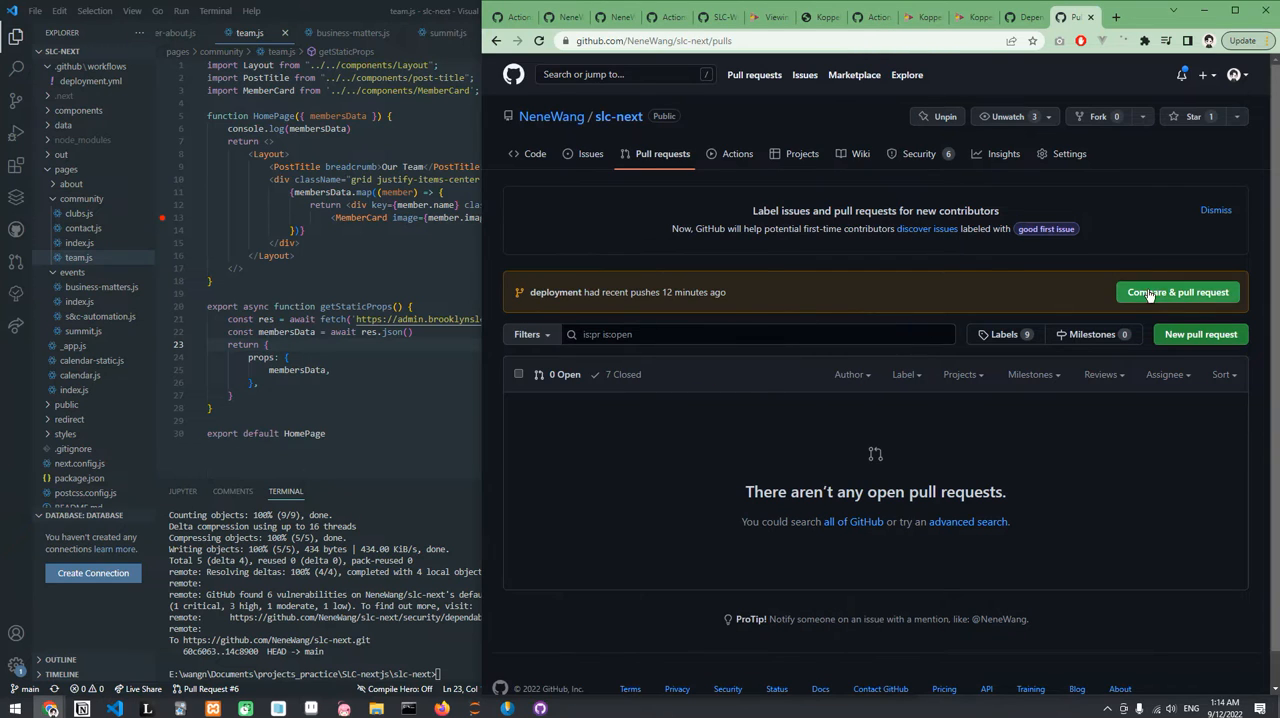
- Create pull request #8 merging main into the deployment base branch
click(1177, 292)
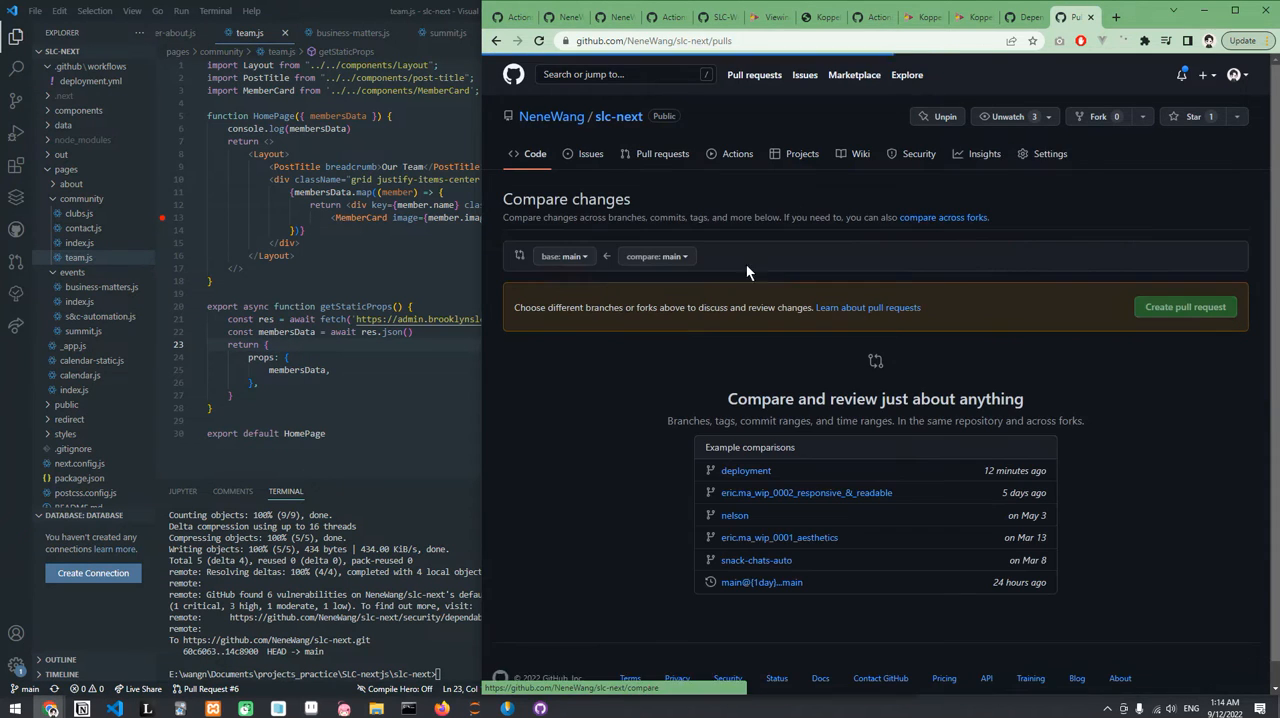
click(563, 256)
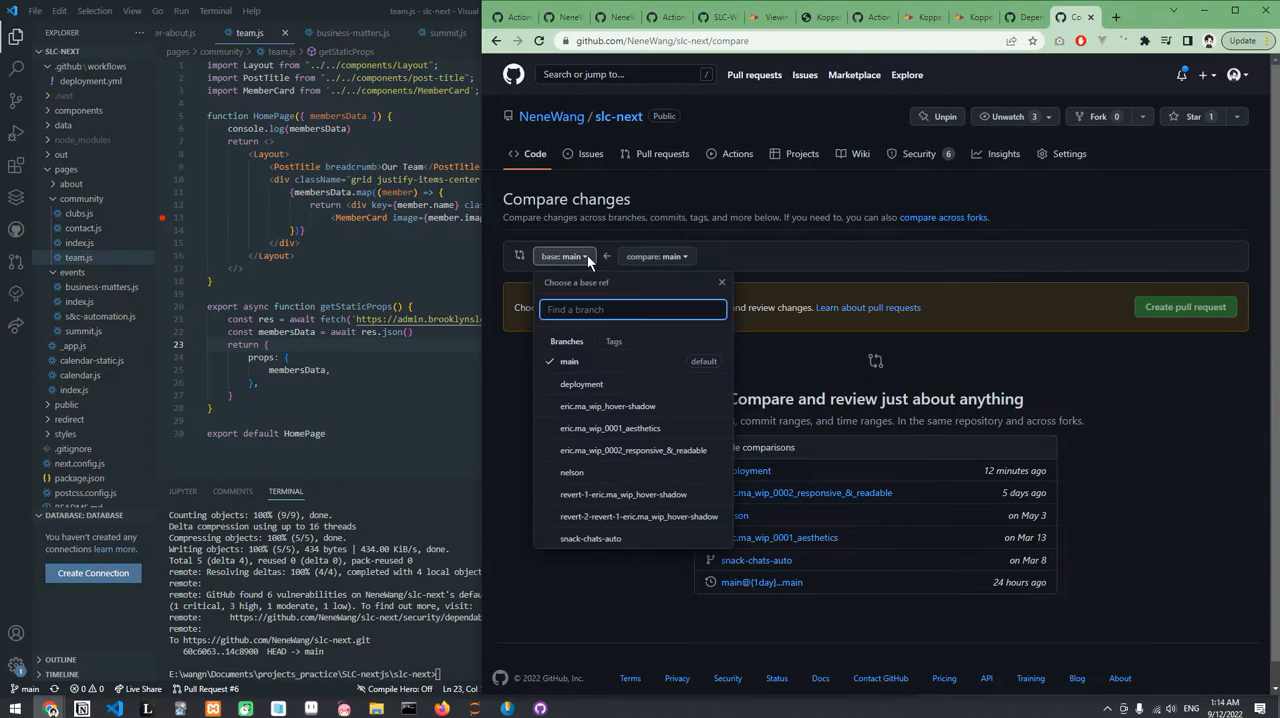
mouse_move(657, 256)
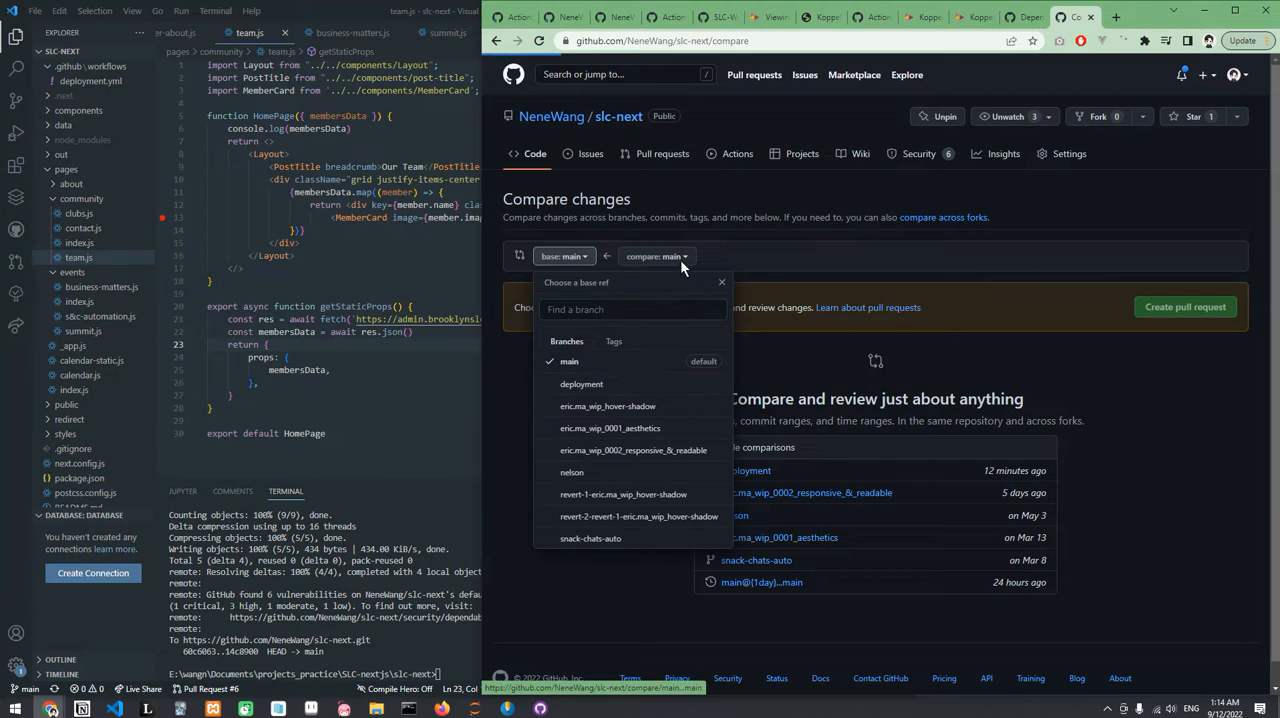
click(581, 383)
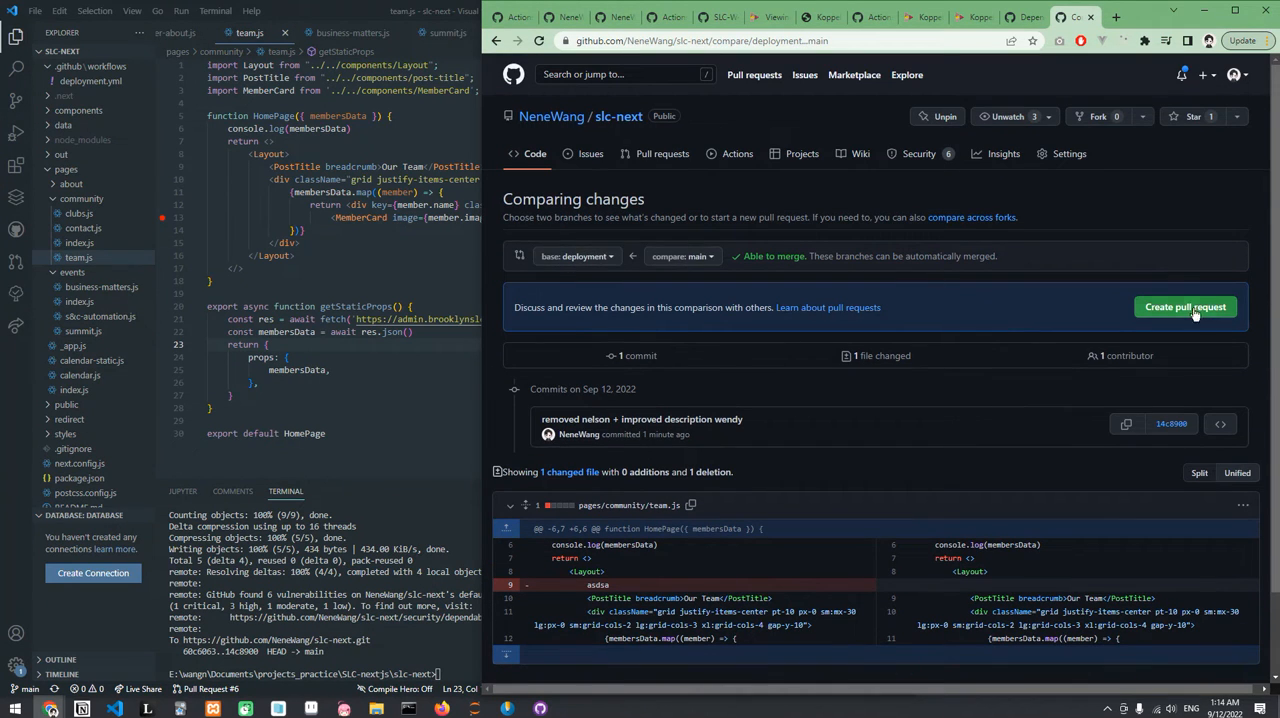
click(1184, 307)
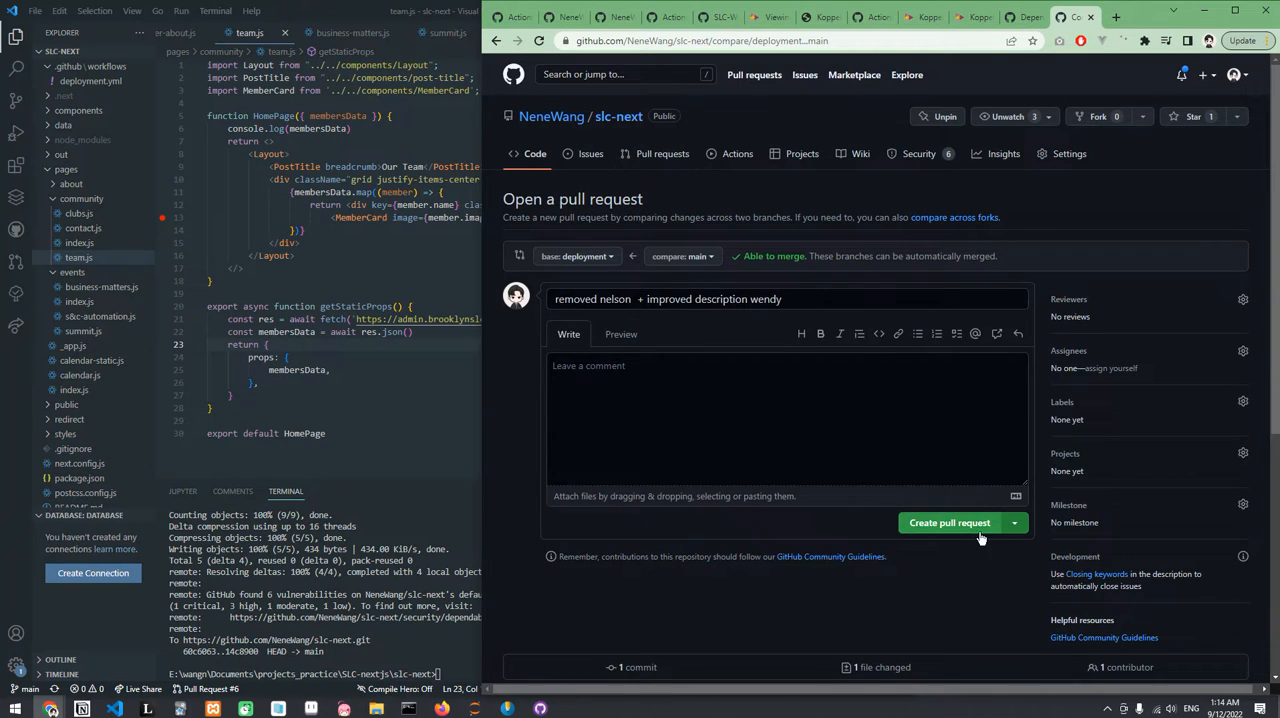
click(949, 522)
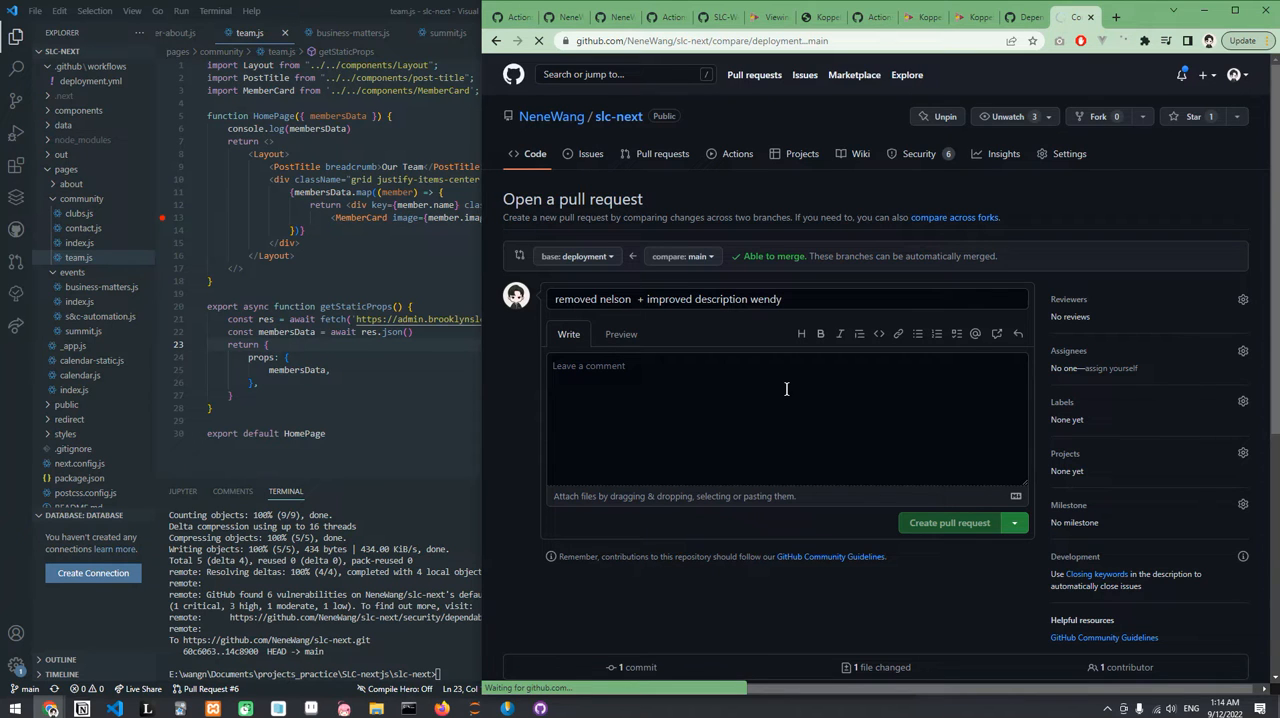
click(948, 522)
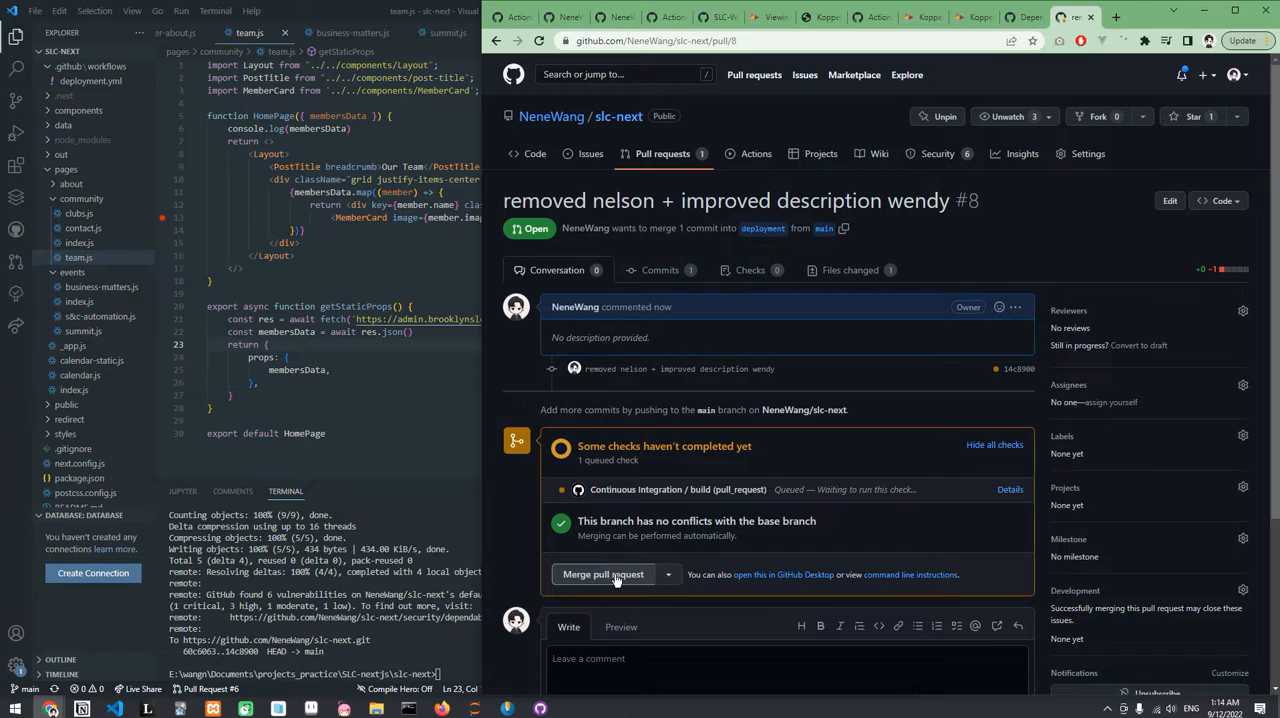
- Merge pull request #8 and open the build job of its 'removed nelson' CI run
click(603, 574)
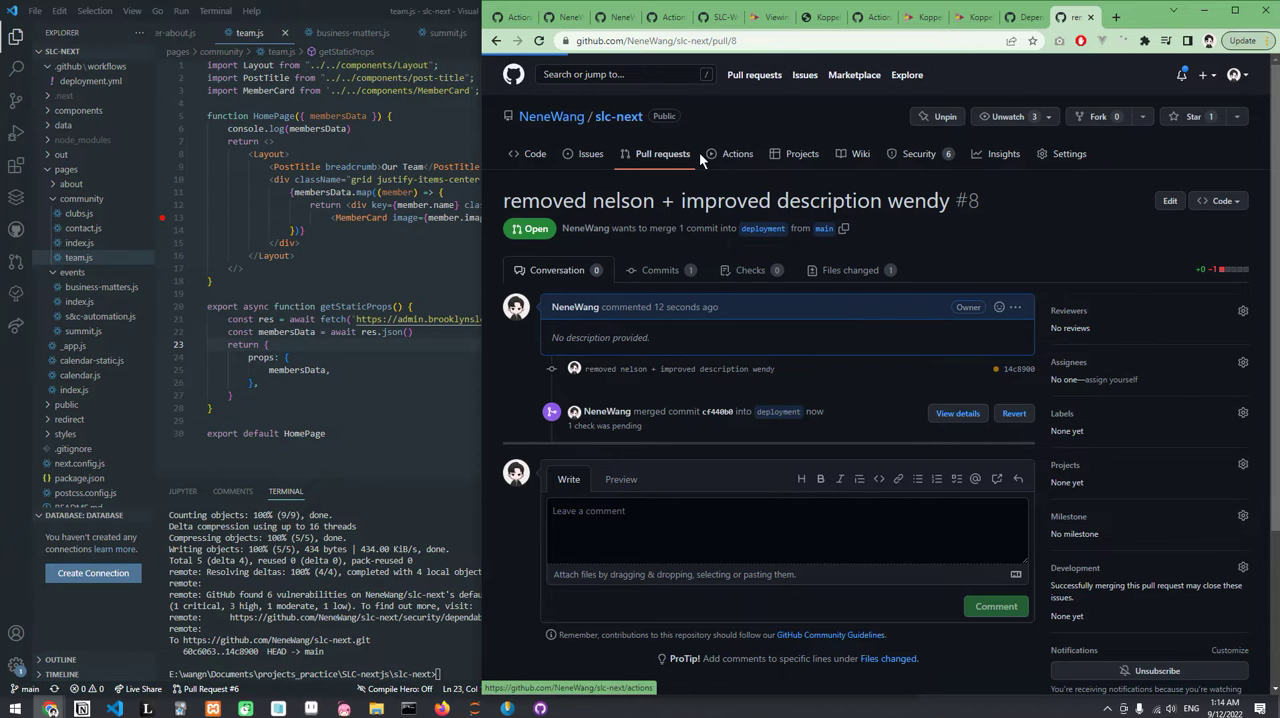
click(660, 269)
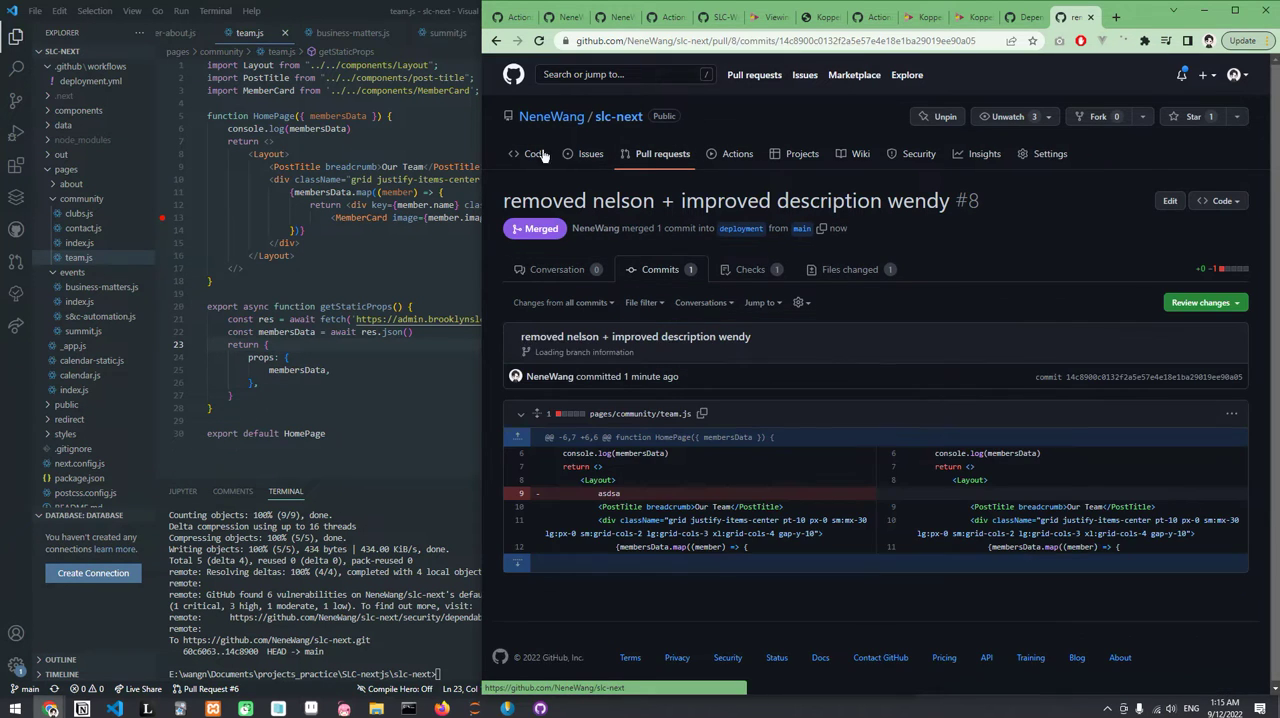
click(737, 153)
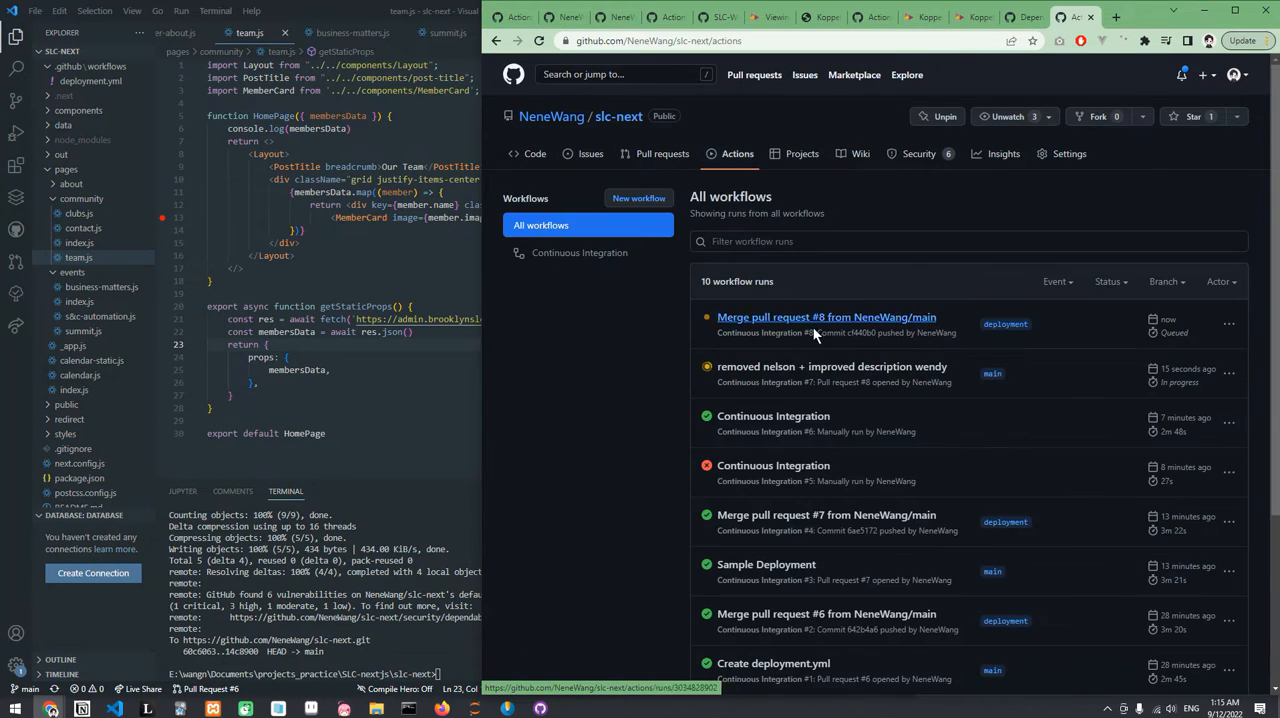
mouse_move(720, 404)
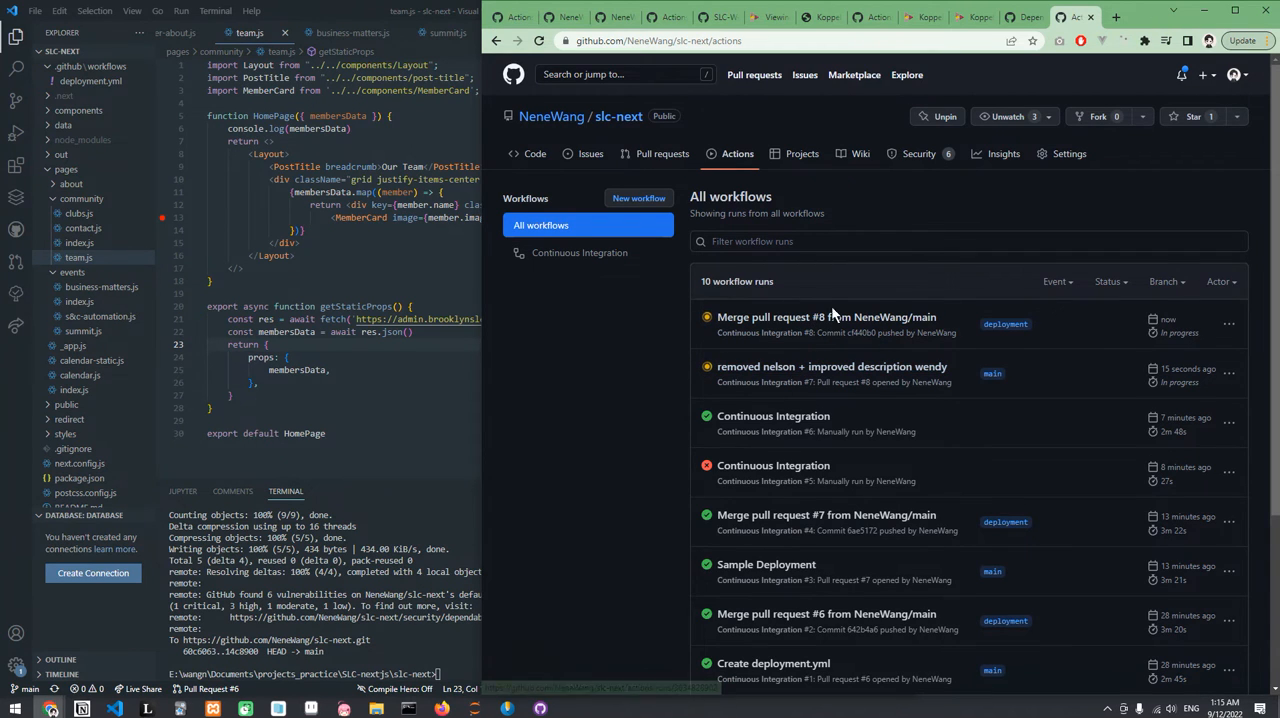
mouse_move(826, 317)
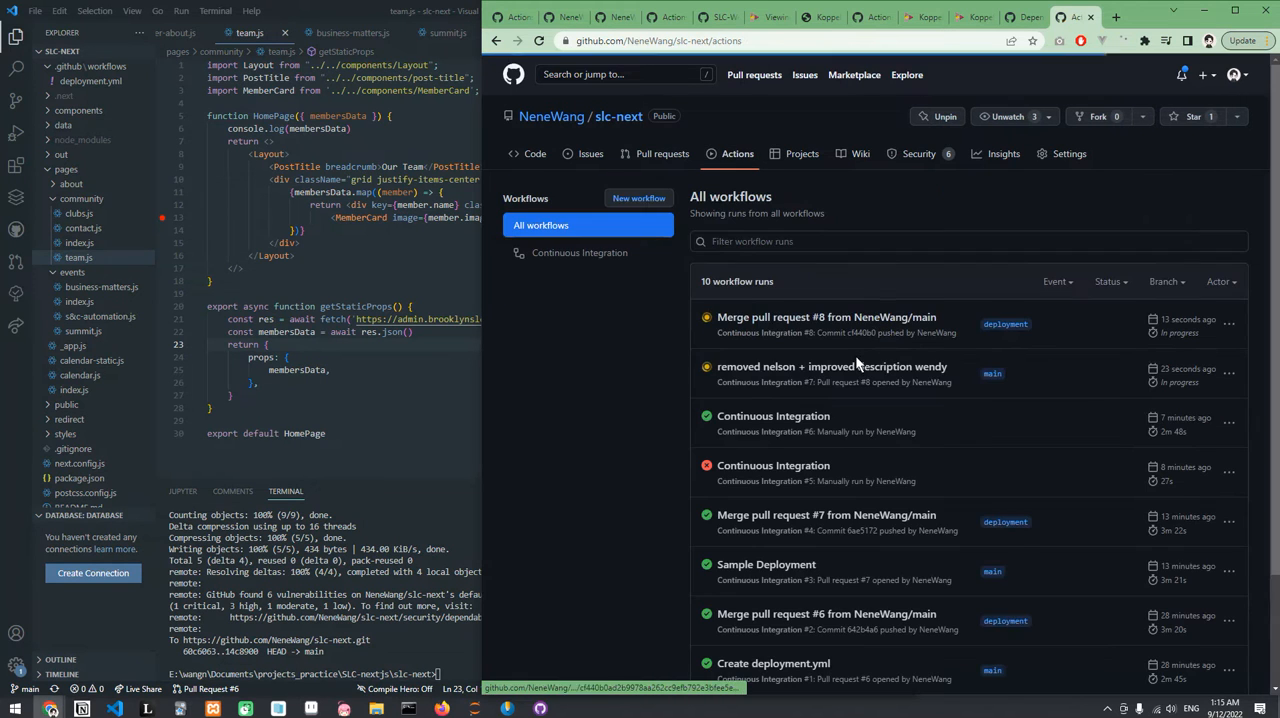
click(831, 366)
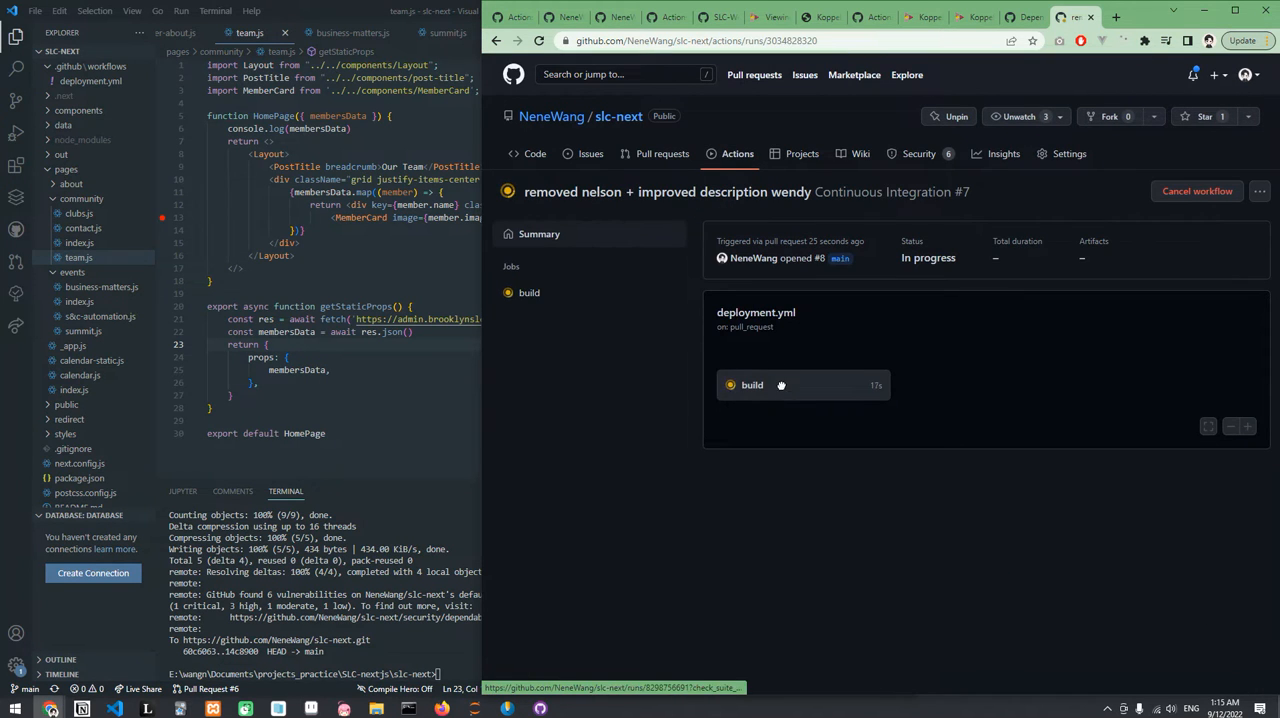
click(752, 385)
text(git checkout d)
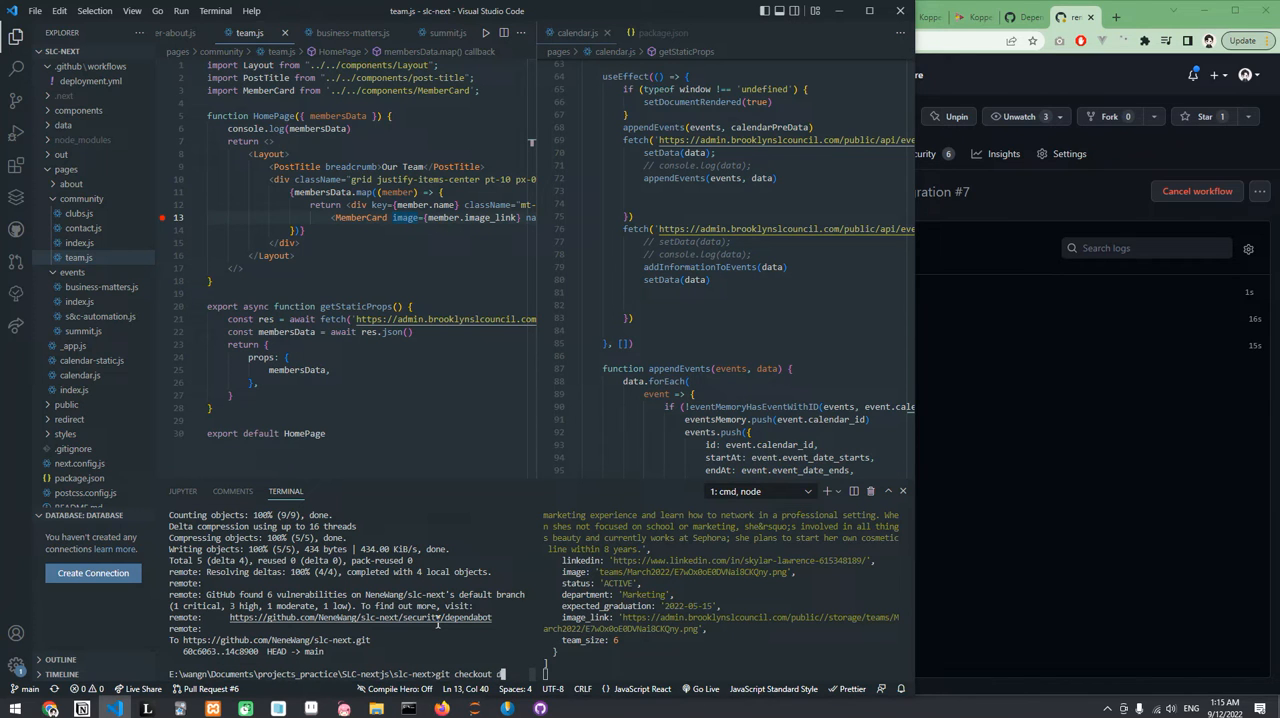
- Check out the deployment branch and open deployment.yml via Ctrl+P
key(Return)
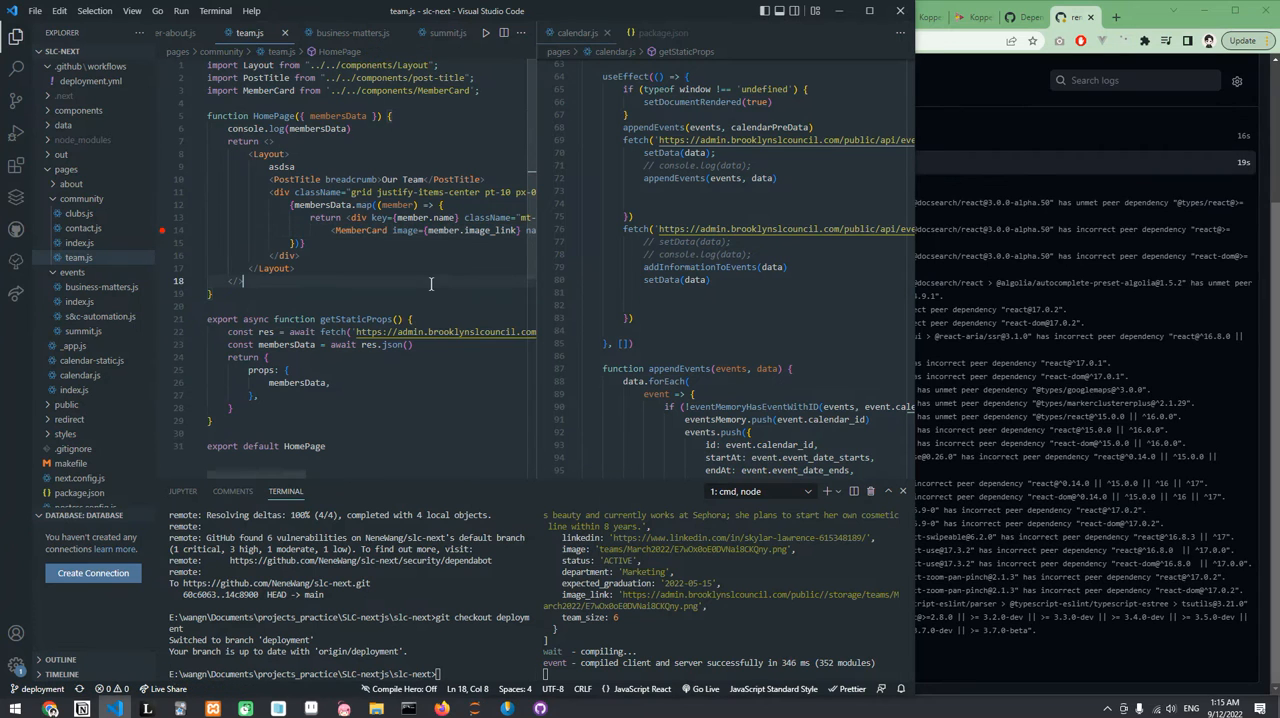
key(ctrl+p)
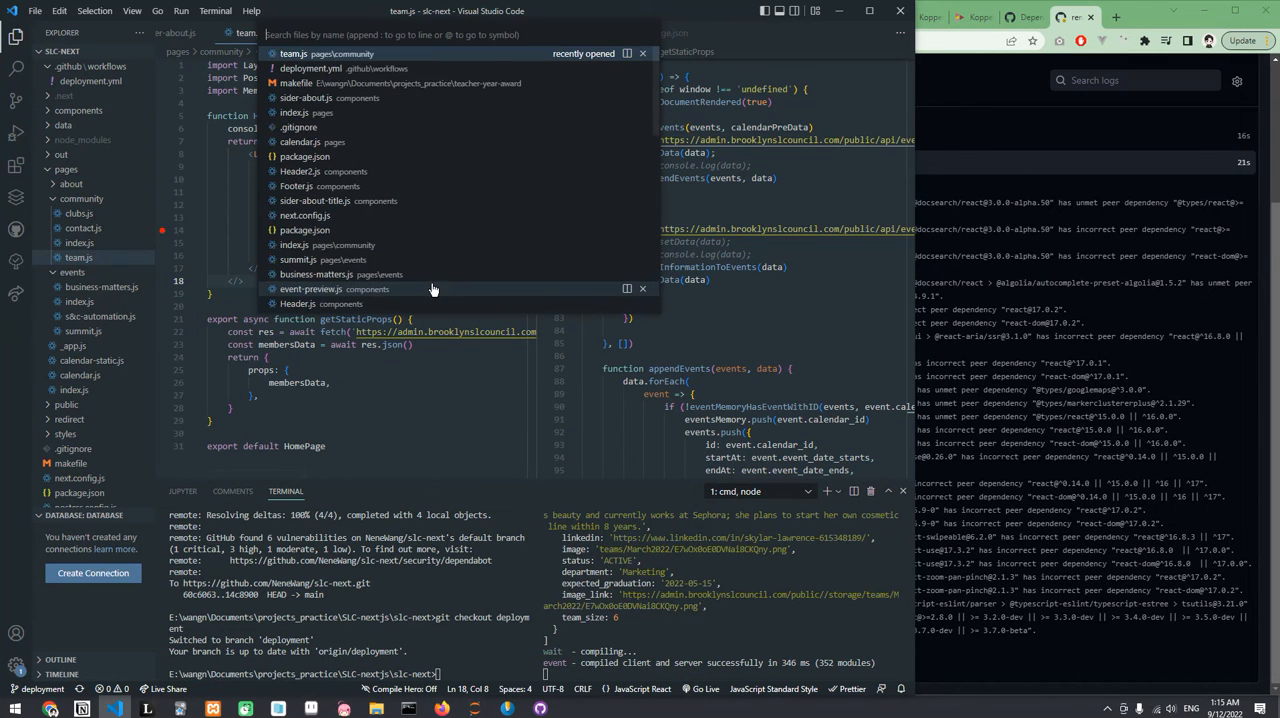
click(311, 68)
text(makef)
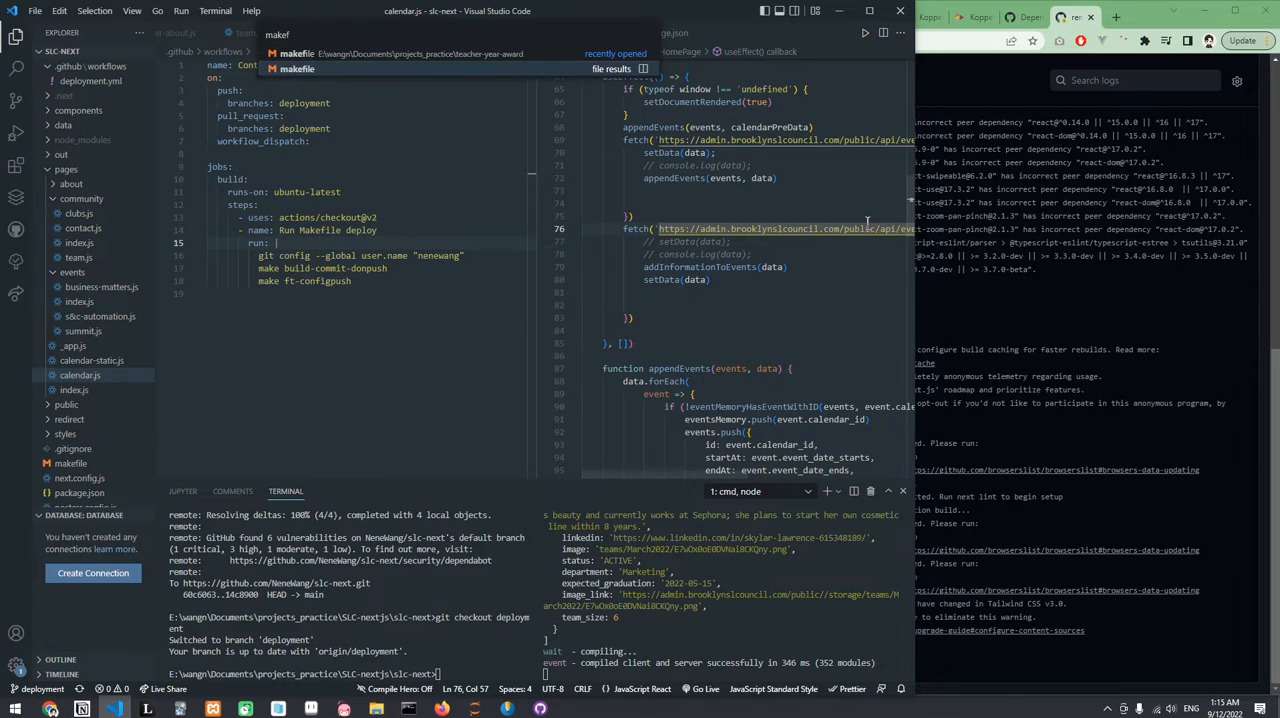
- Open the makefile and highlight deployment.yml's deployment trigger and Run Makefile deploy steps
click(297, 68)
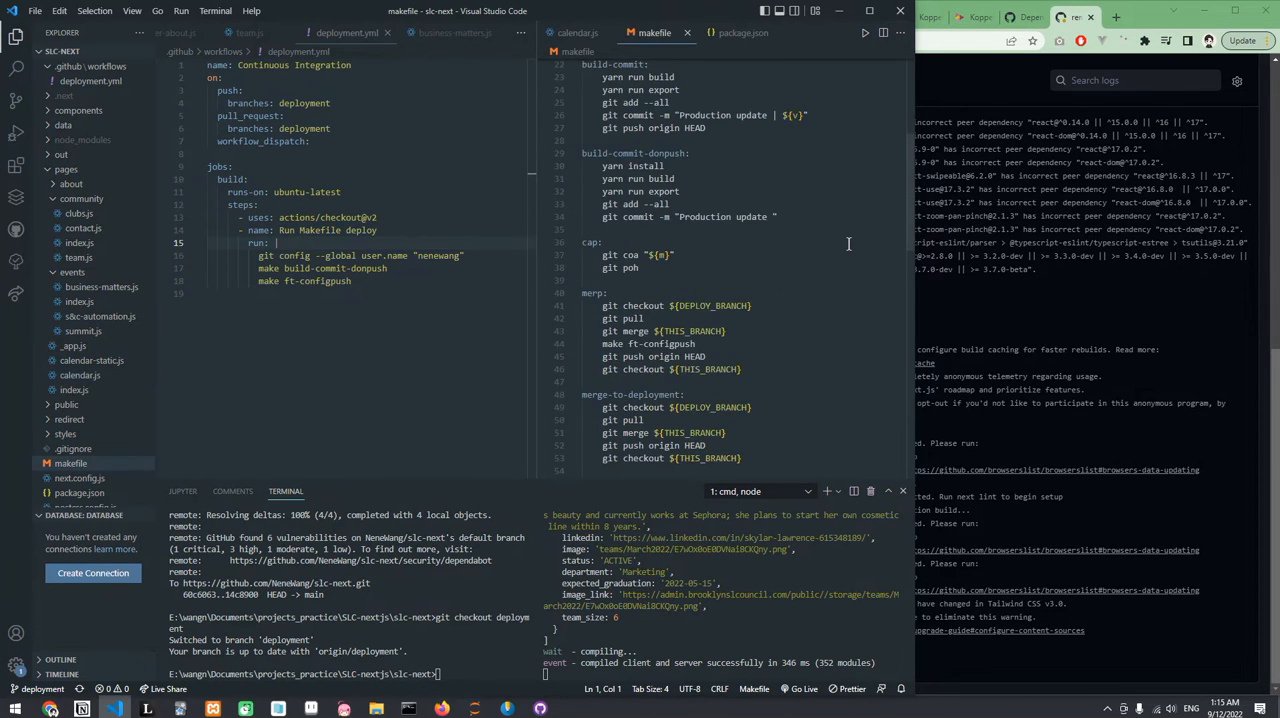
scroll(down, 3)
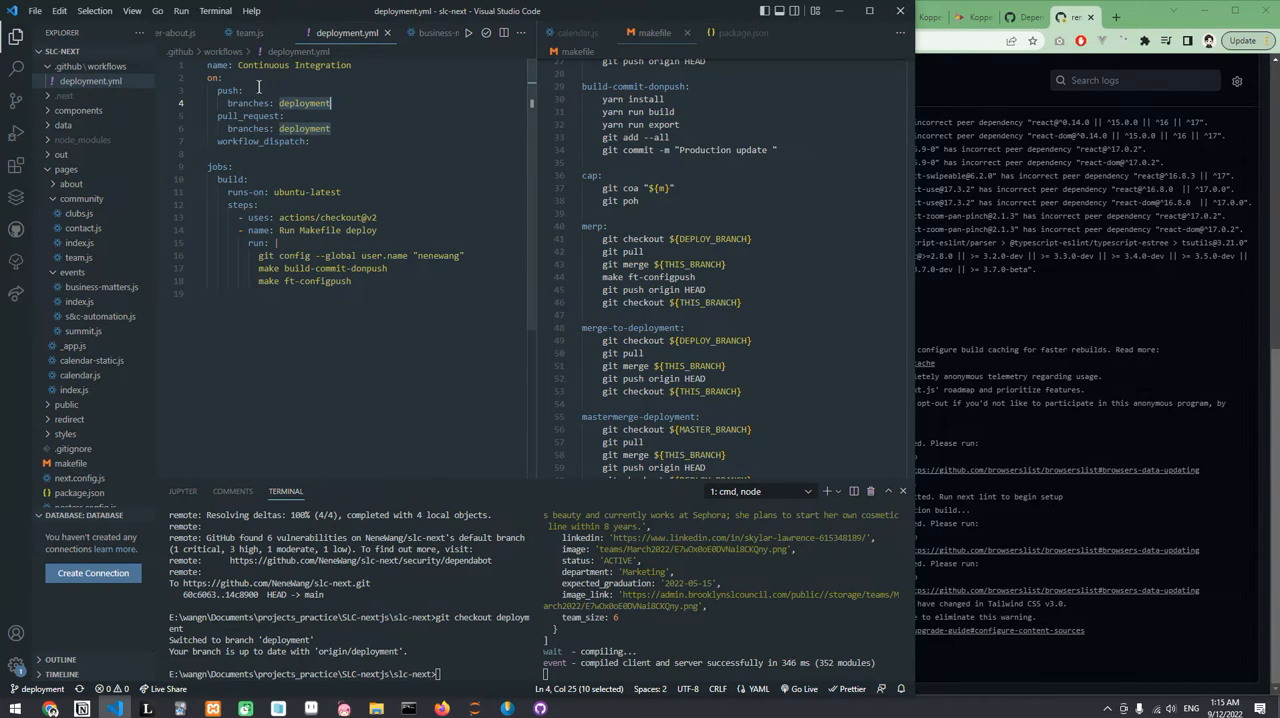
click(308, 103)
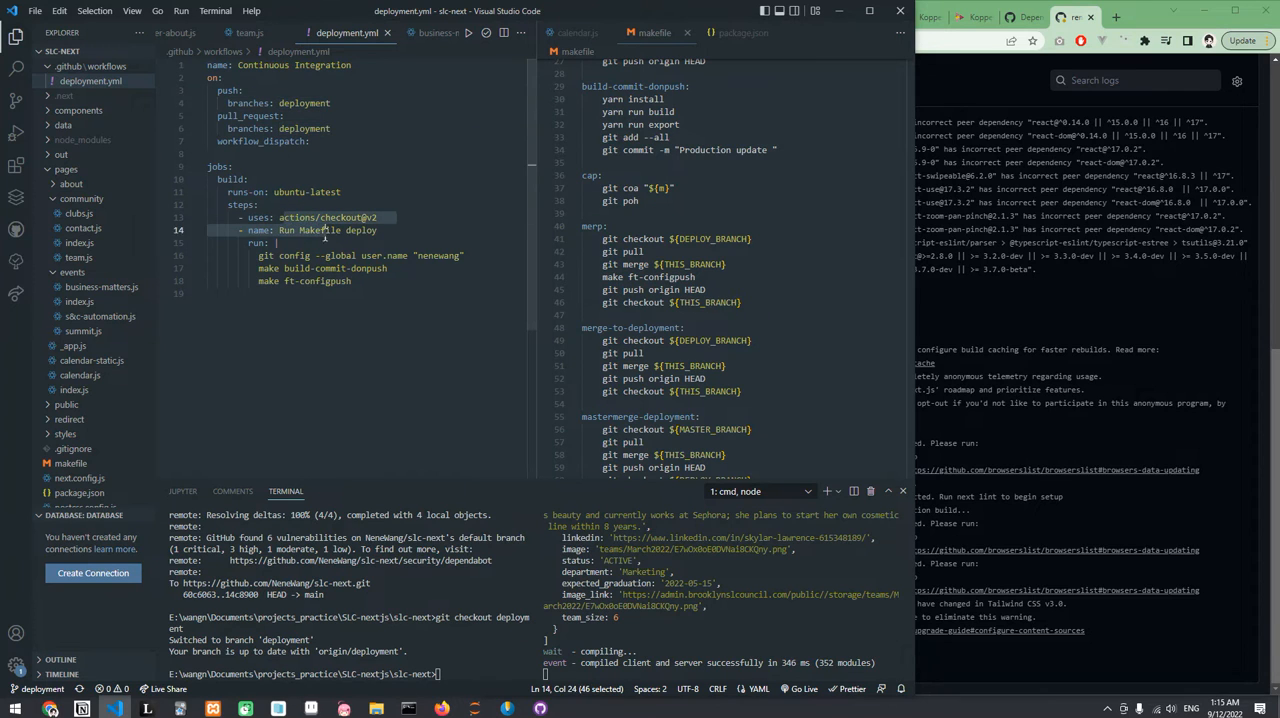
click(328, 268)
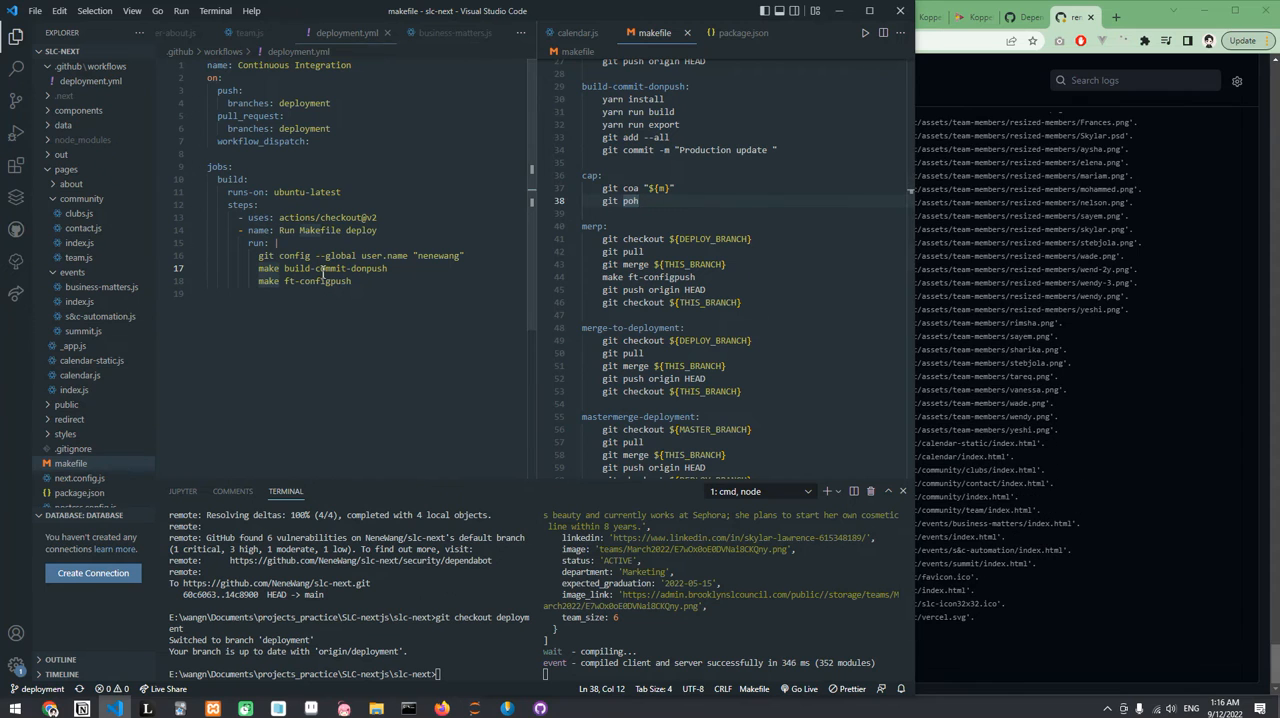
scroll(up, 3)
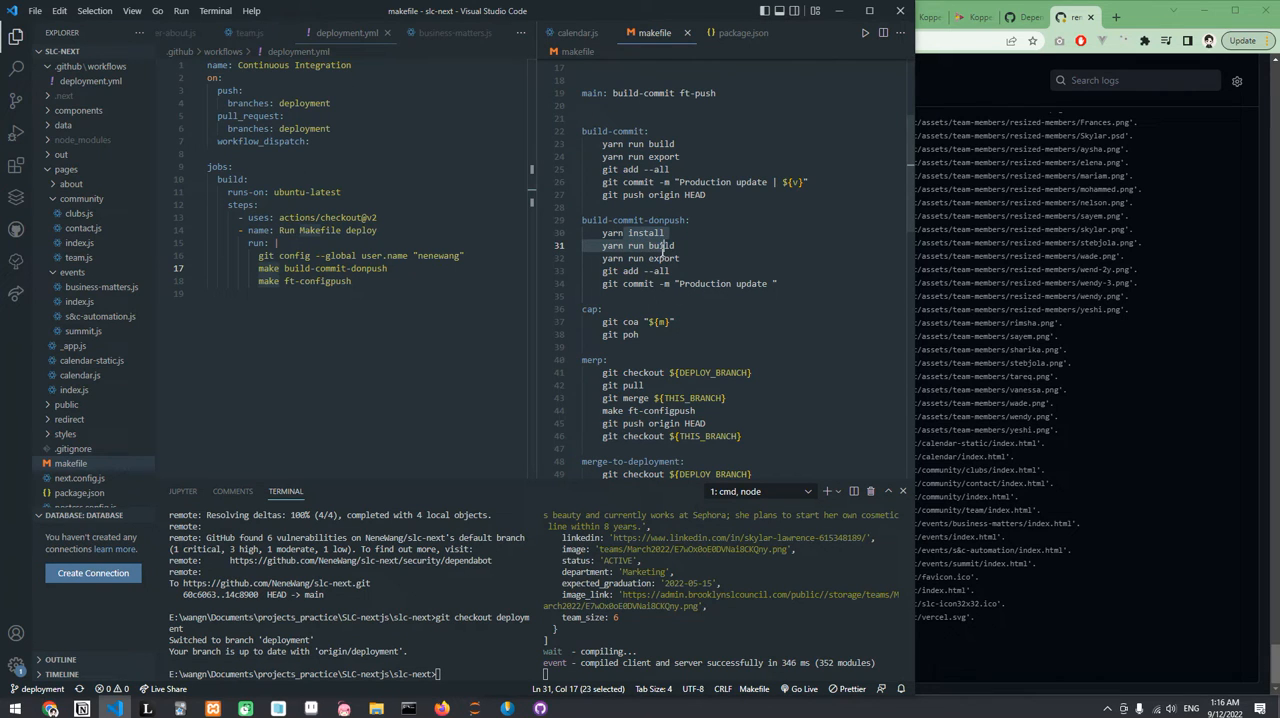
click(658, 246)
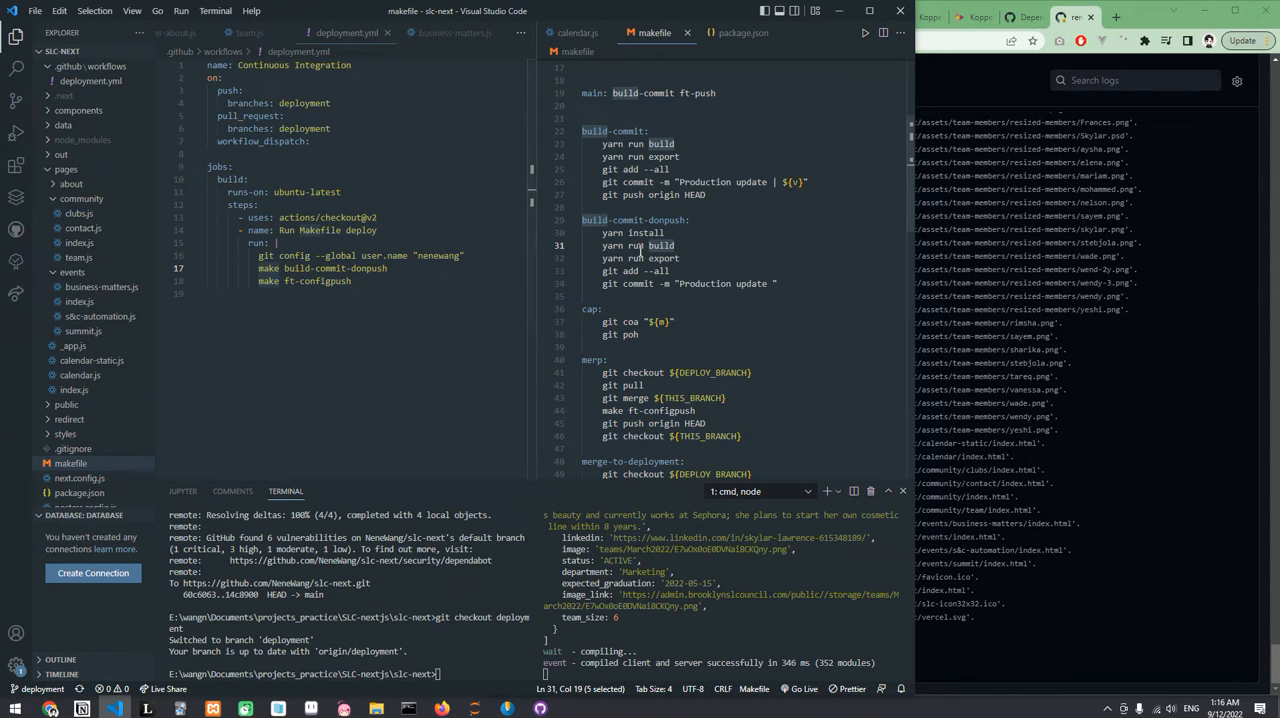
mouse_move(63, 155)
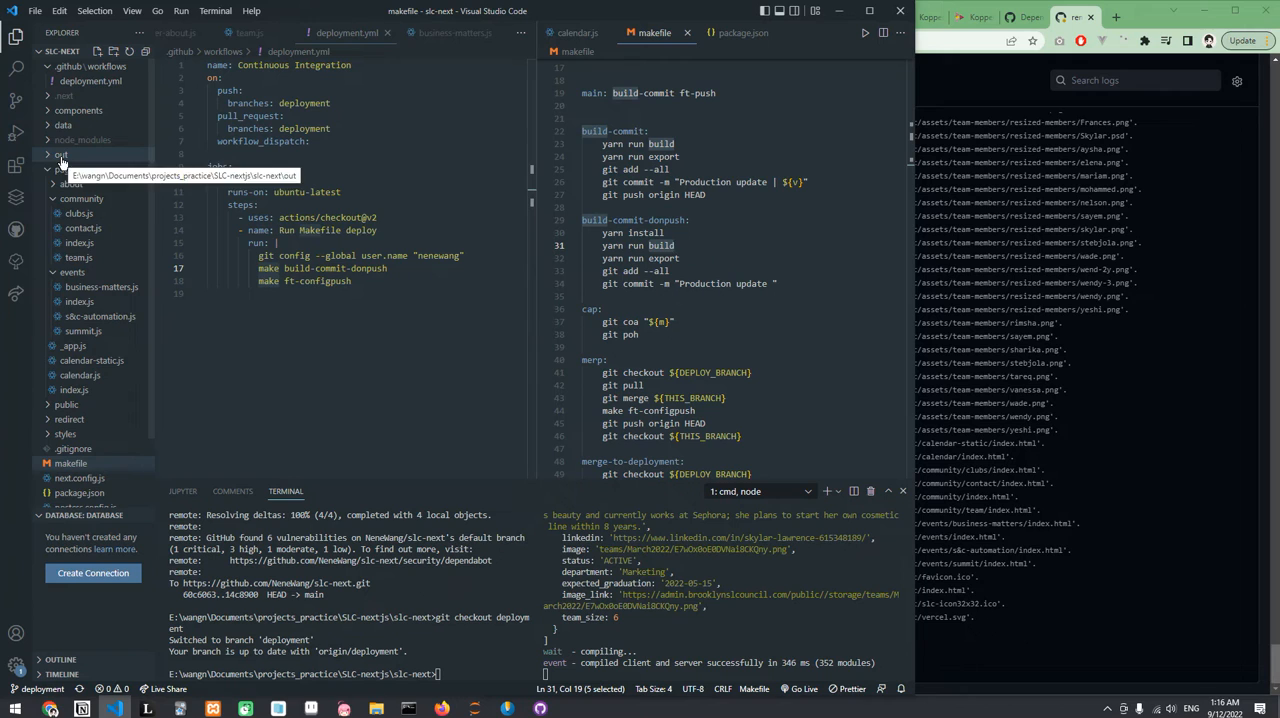
click(63, 155)
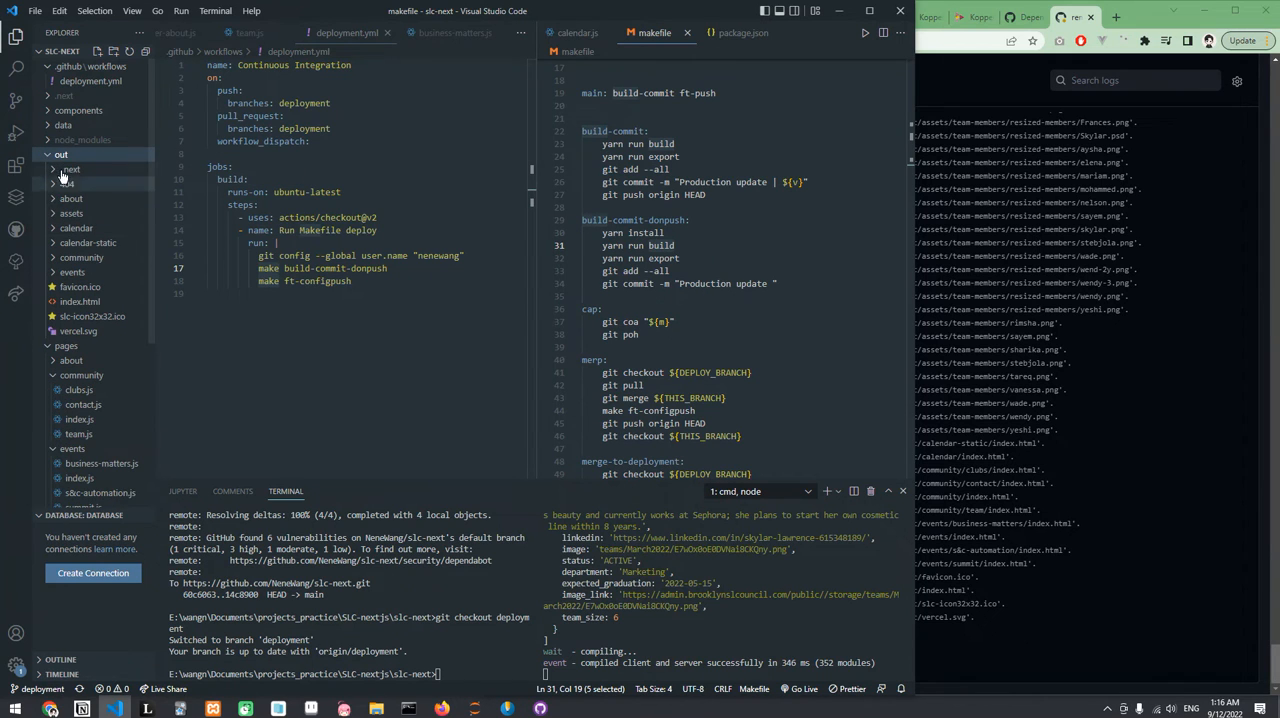
click(60, 155)
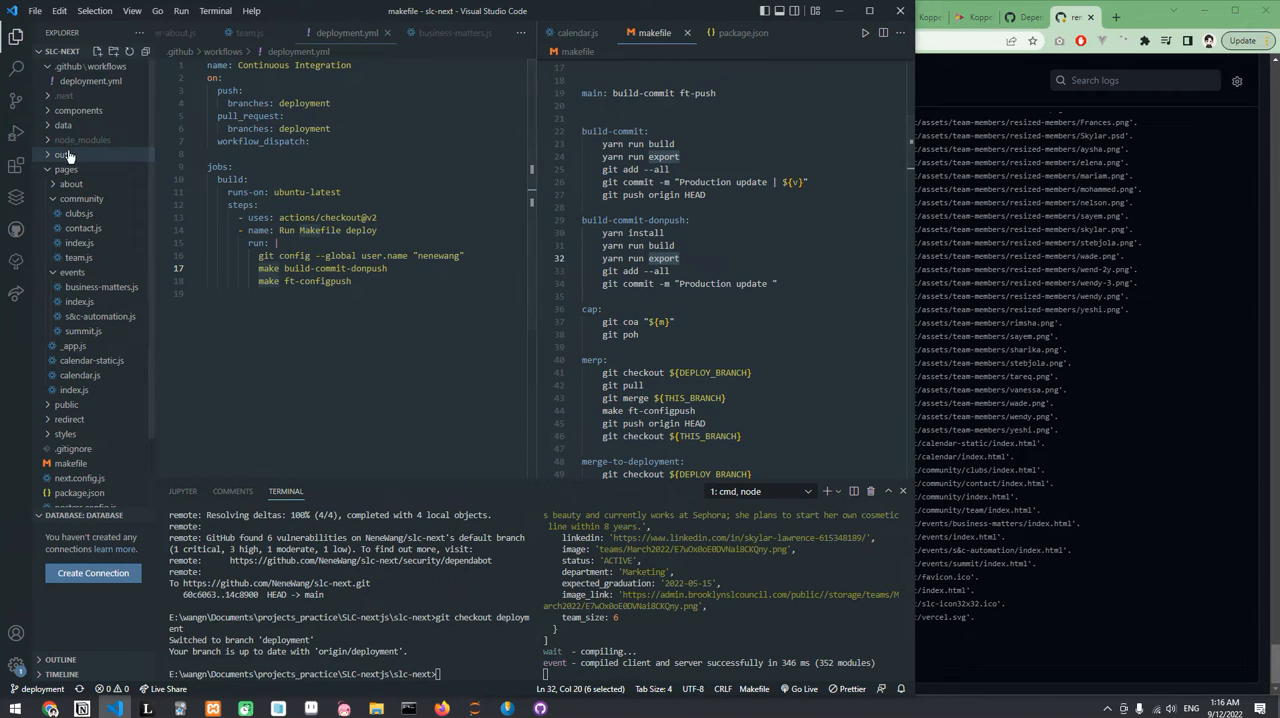
click(64, 154)
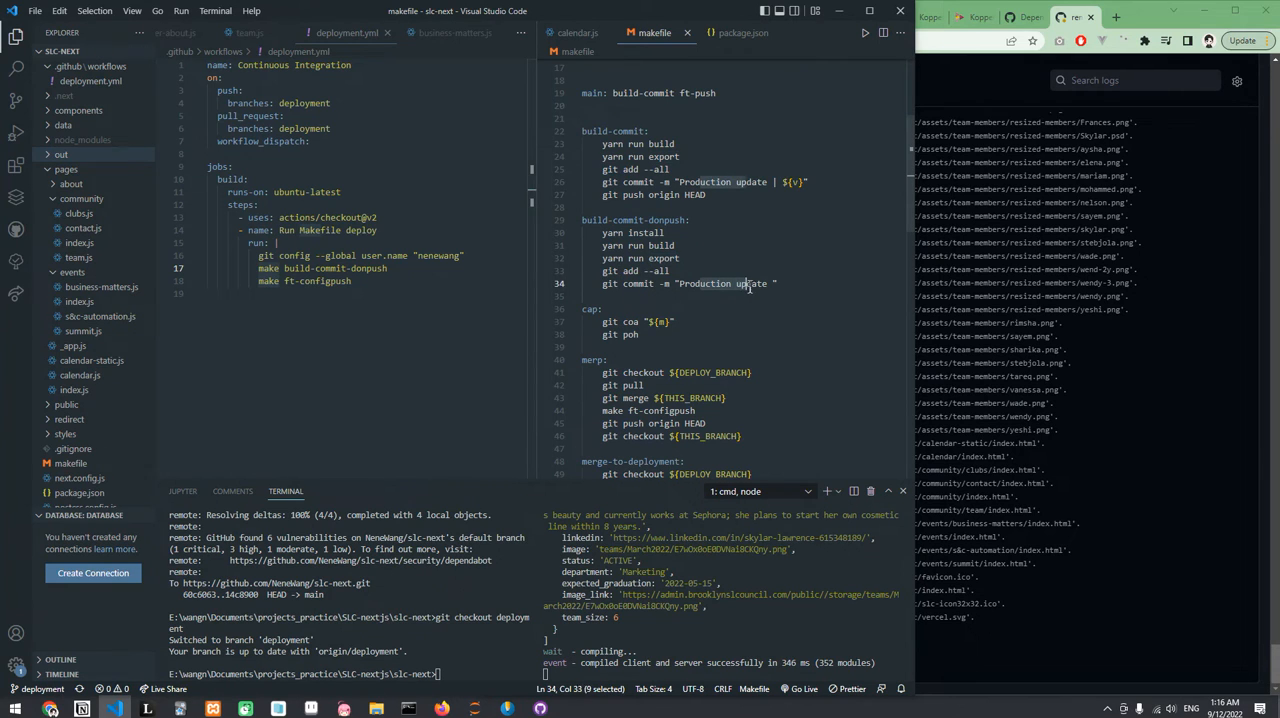
click(664, 194)
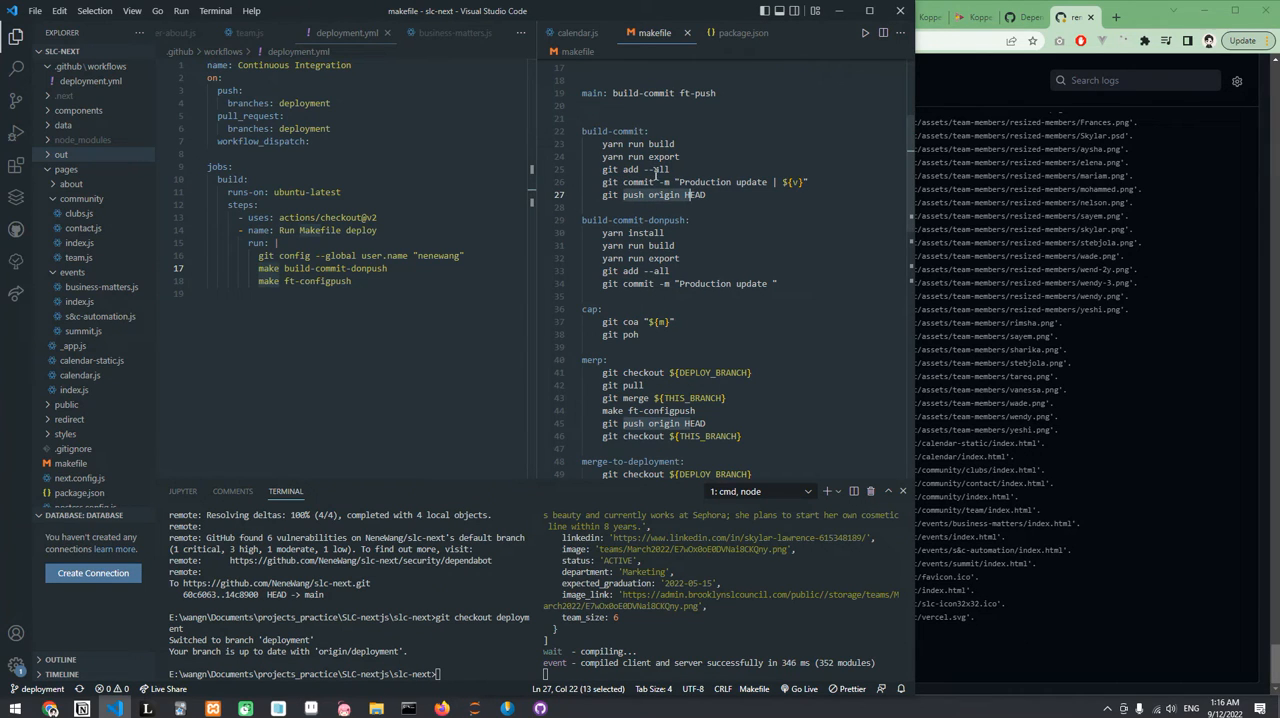
mouse_move(810, 240)
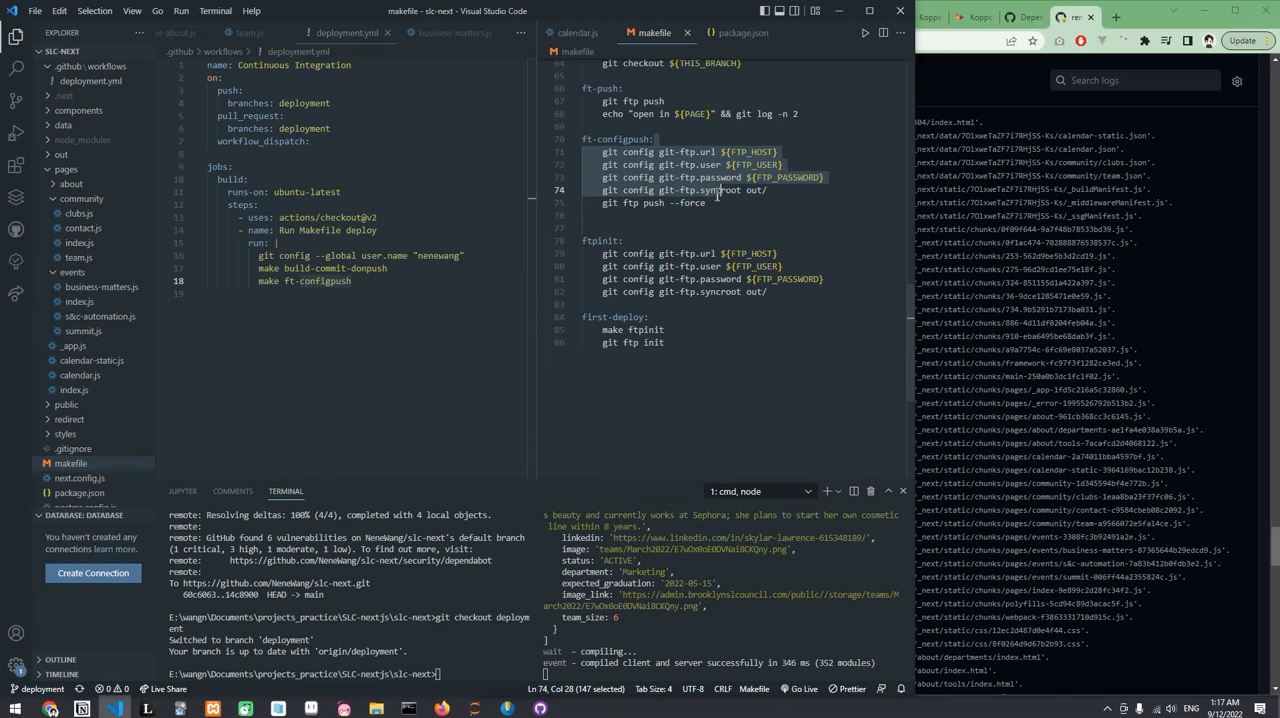
- Expand and collapse the out folder, then bring forward the browser showing the finished Integration #7 run
click(750, 190)
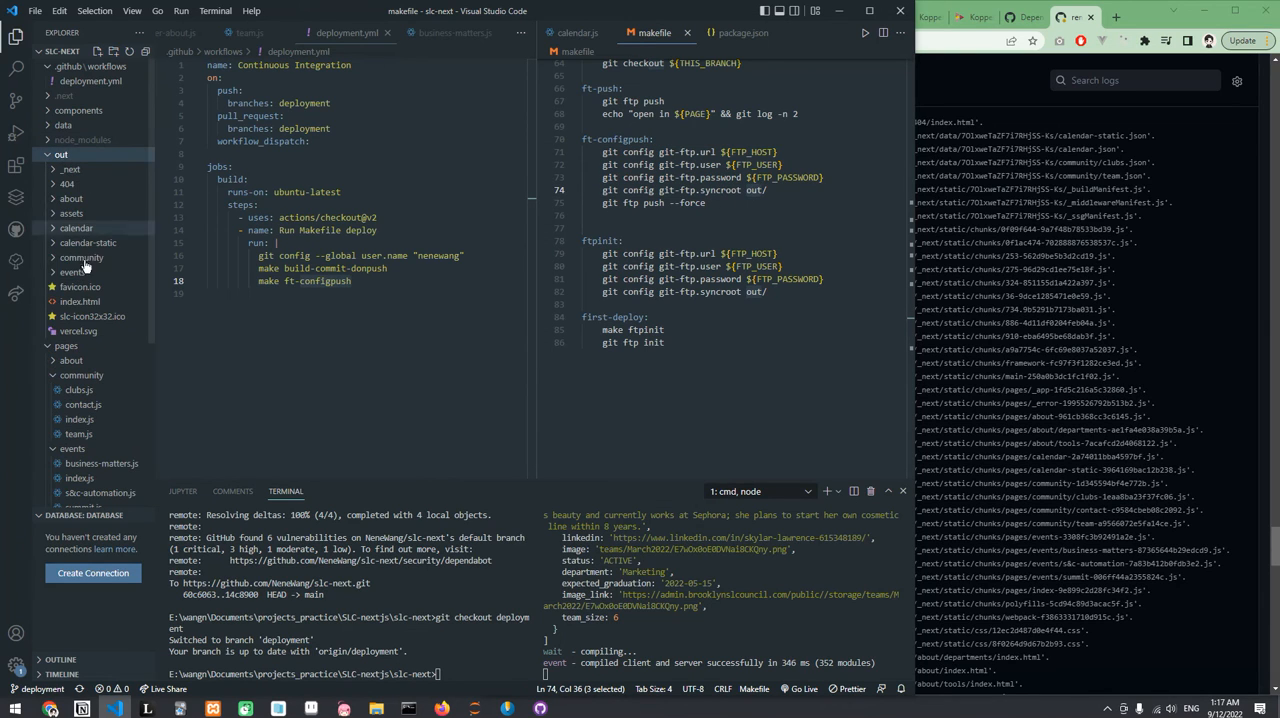
click(61, 154)
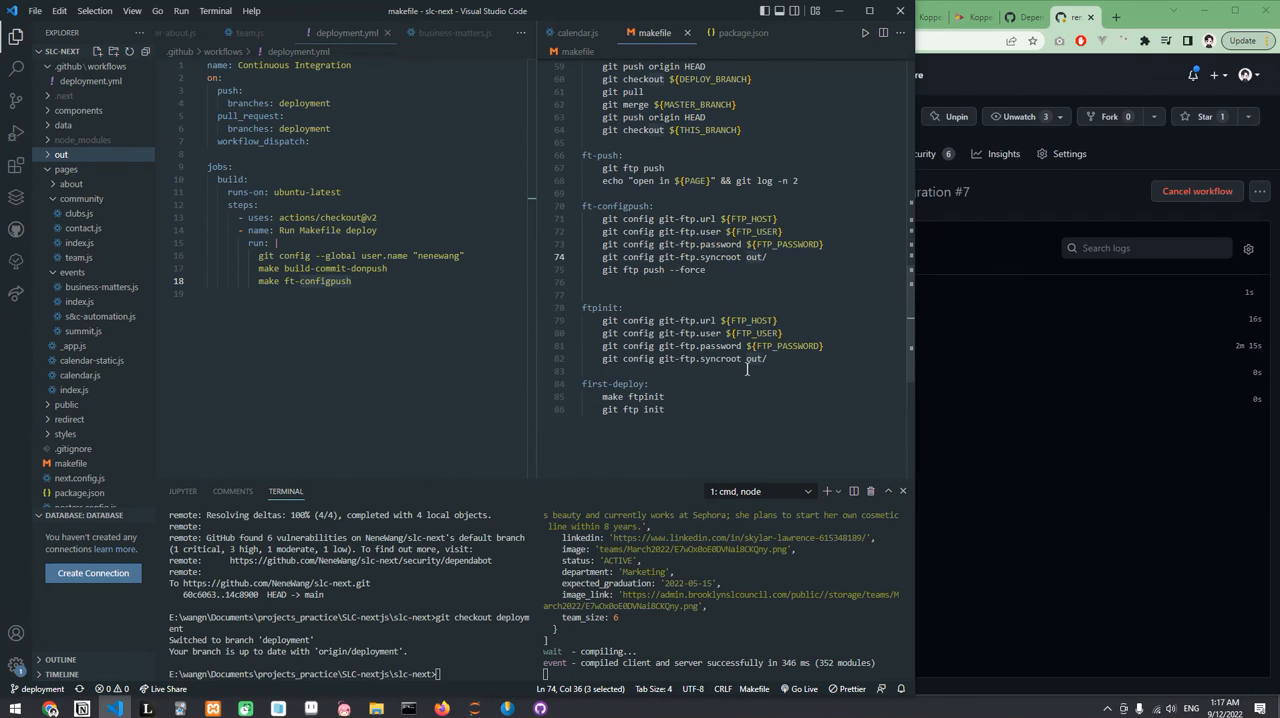
click(1196, 191)
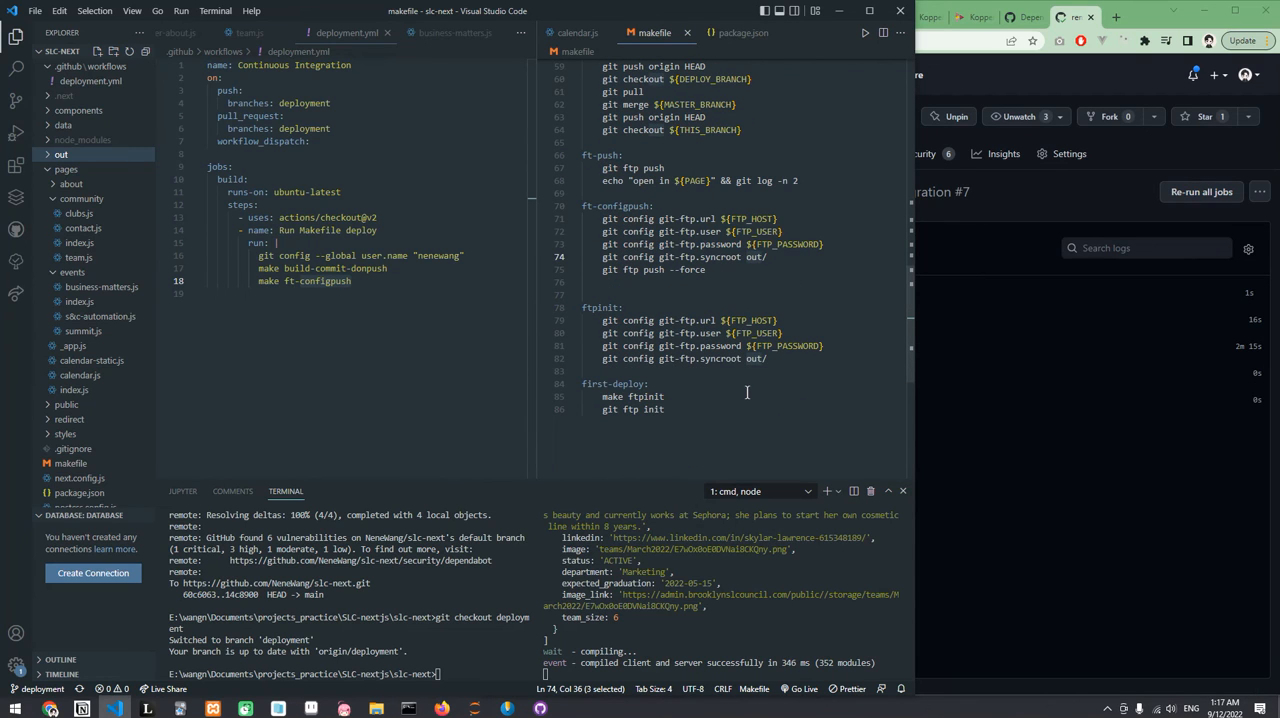
mouse_move(743, 301)
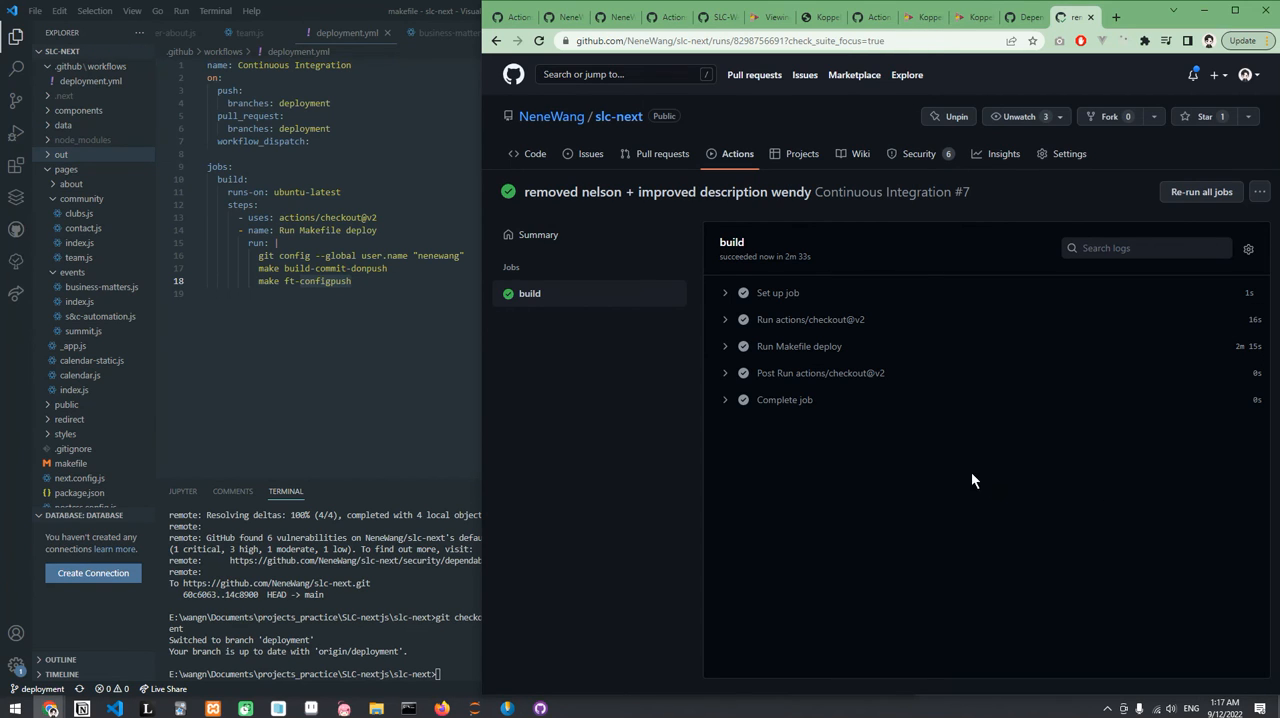
mouse_move(940, 303)
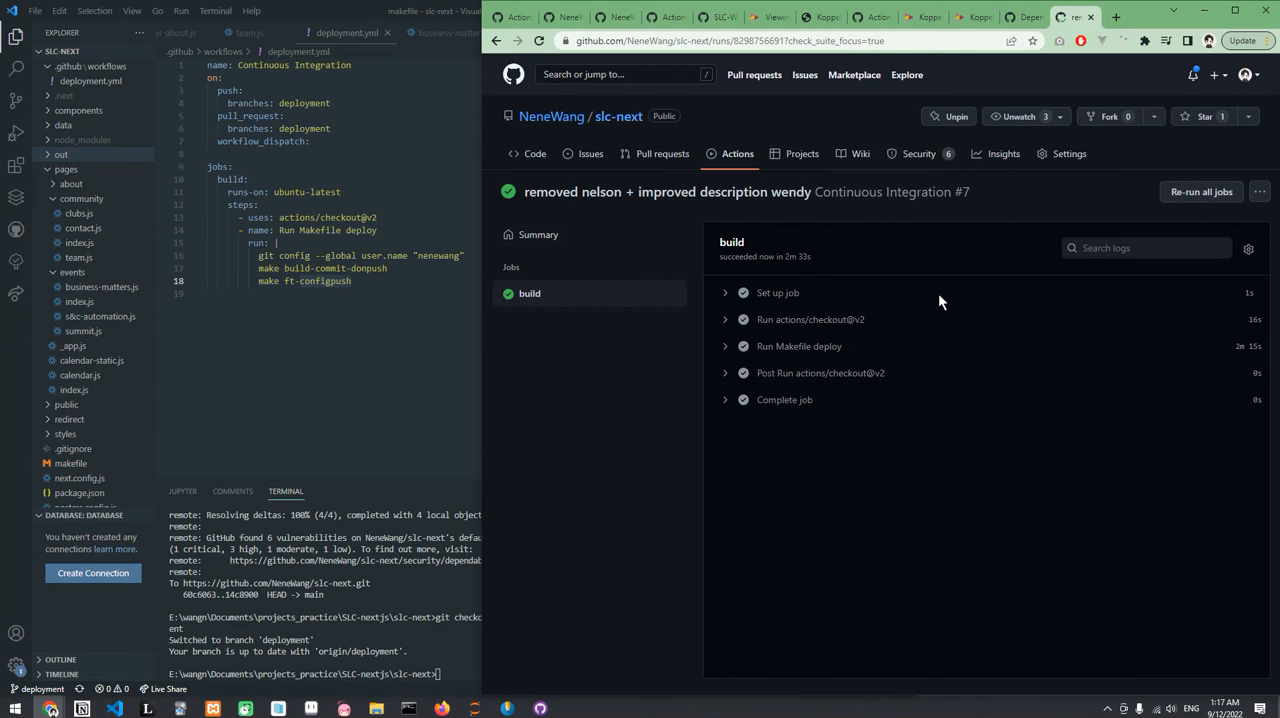
mouse_move(1075, 122)
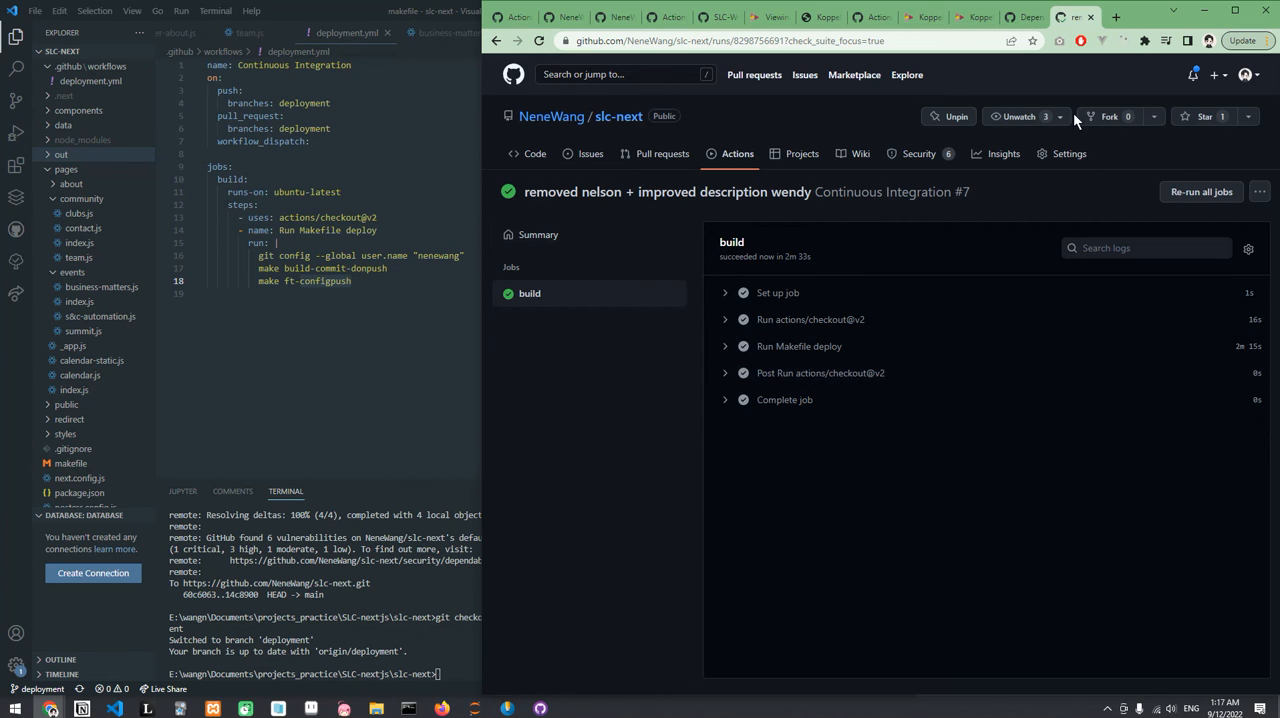
- View the live brooklynslcouncil.com Our Team page, scrolling to Wendy Guallpa's revised bio card
click(920, 17)
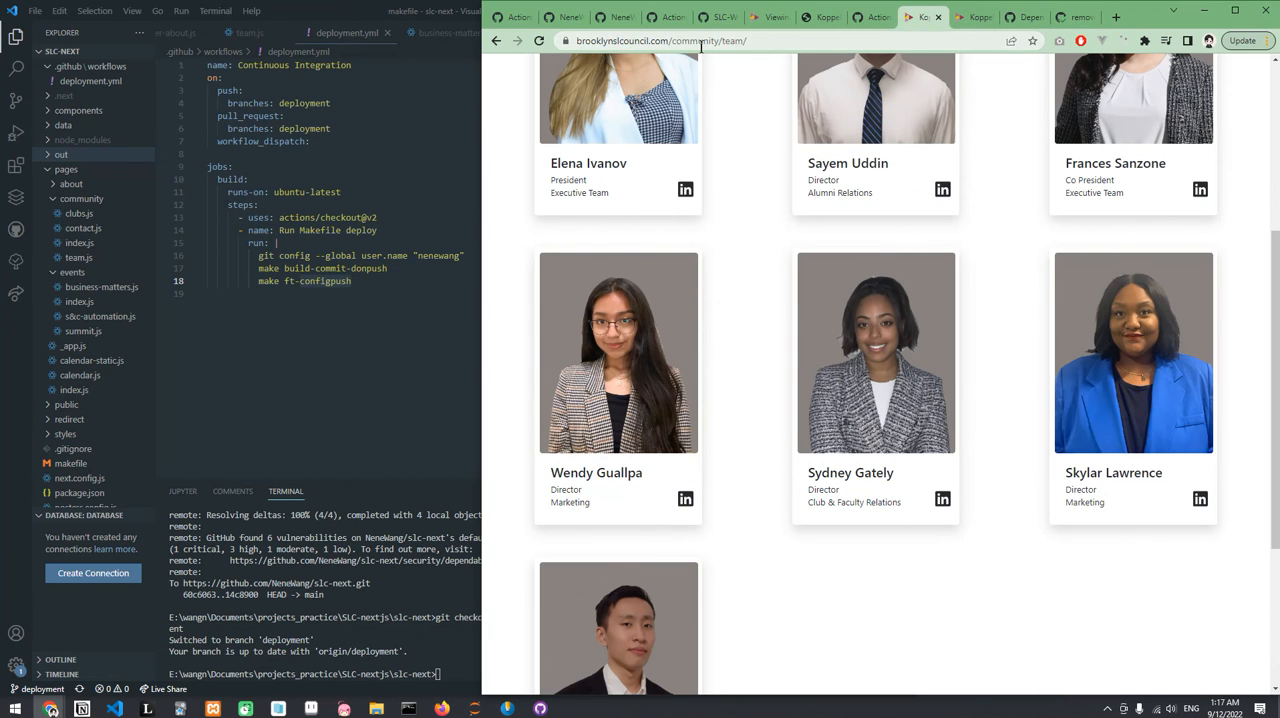
scroll(up, 3)
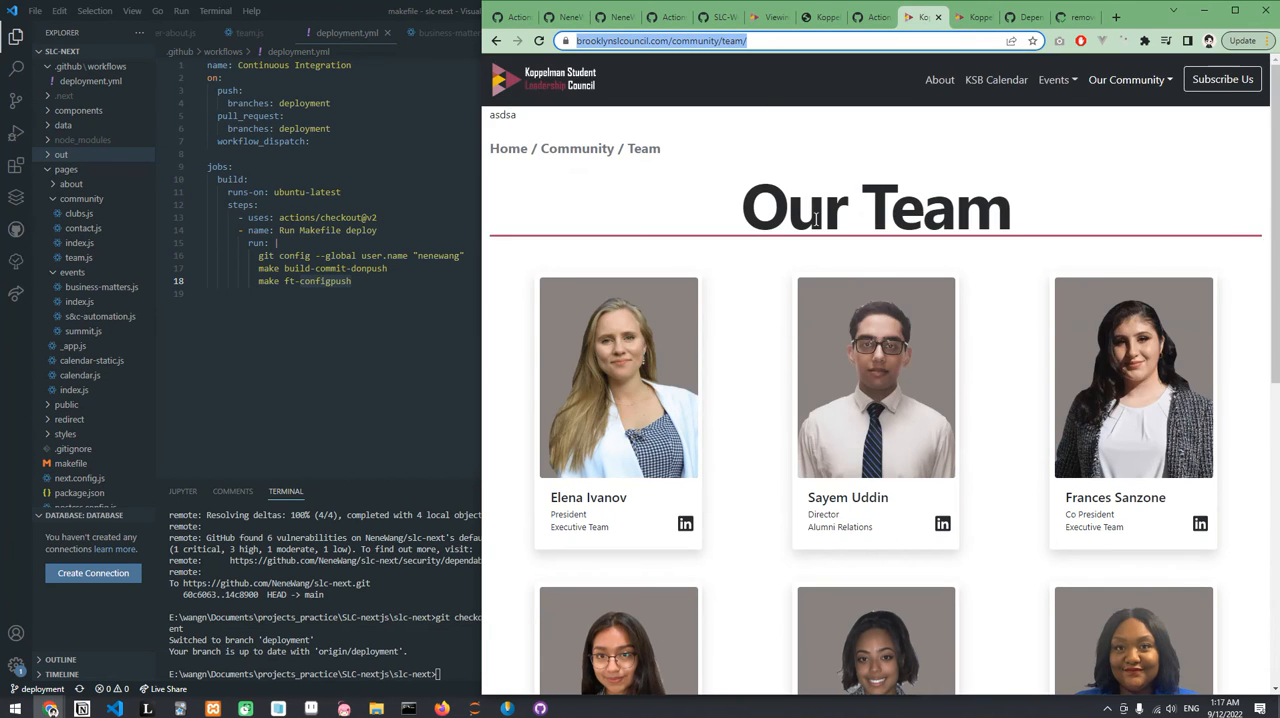
scroll(down, 3)
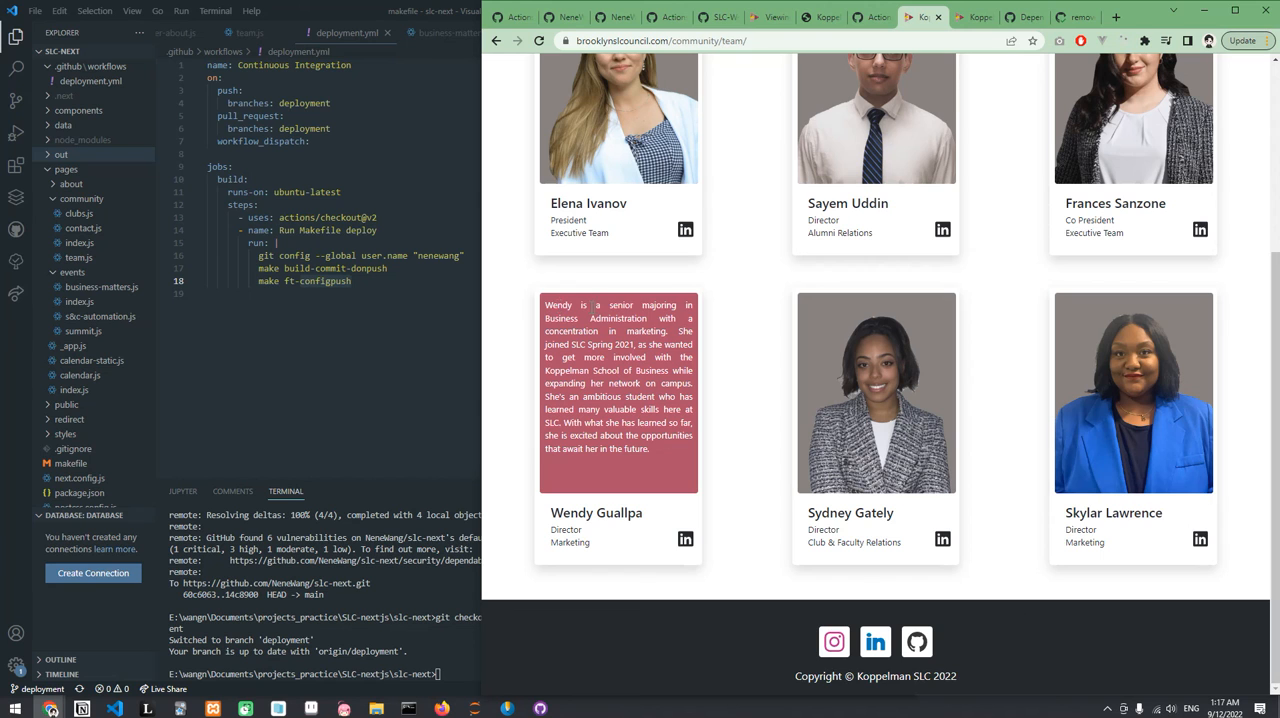
scroll(up, 3)
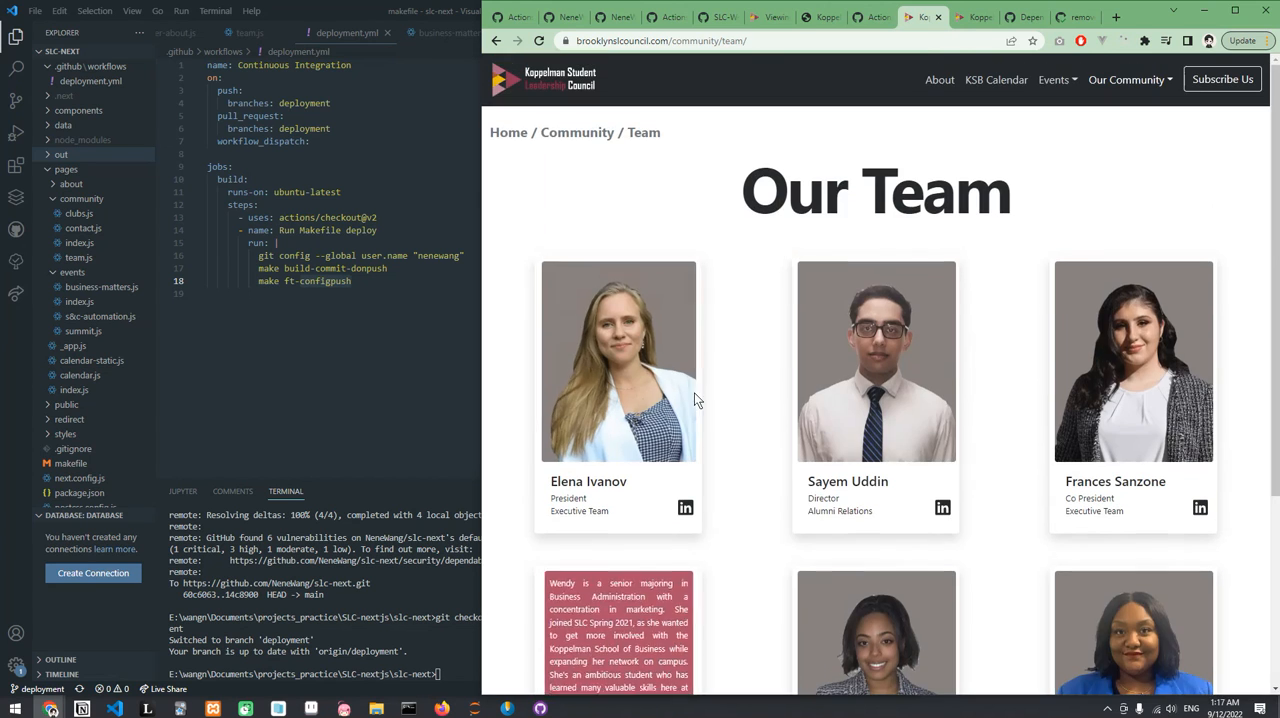